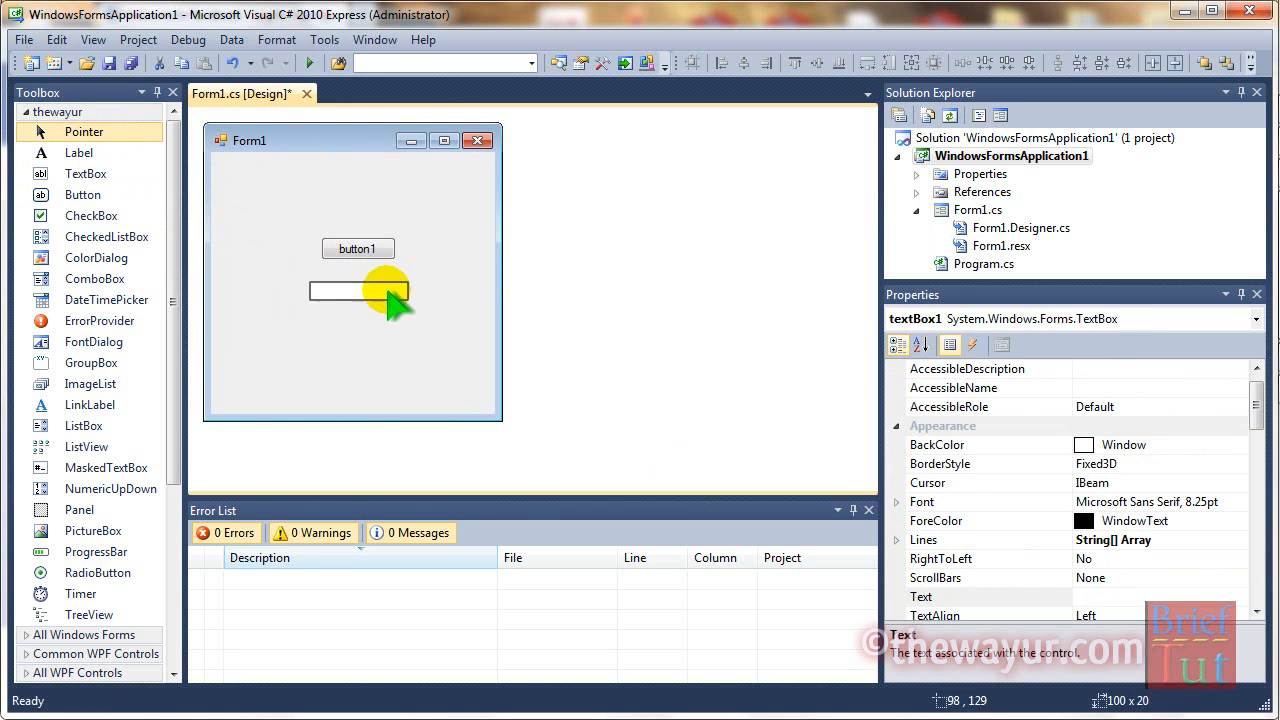
Move textBox1 left of button1, add a Label below them, and shift the row right.
{"action": "left_click_drag", "start_coordinate": [358, 292], "coordinate": [265, 248]}
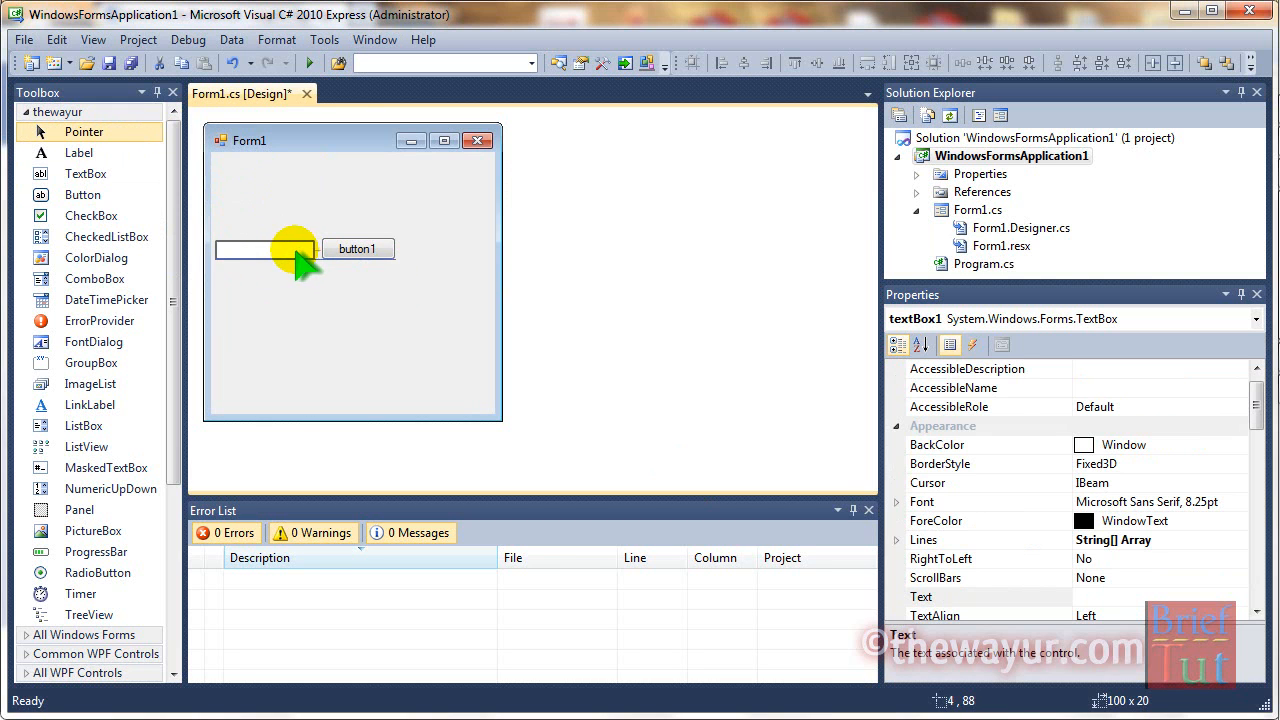
{"action": "mouse_move", "coordinate": [82, 194]}
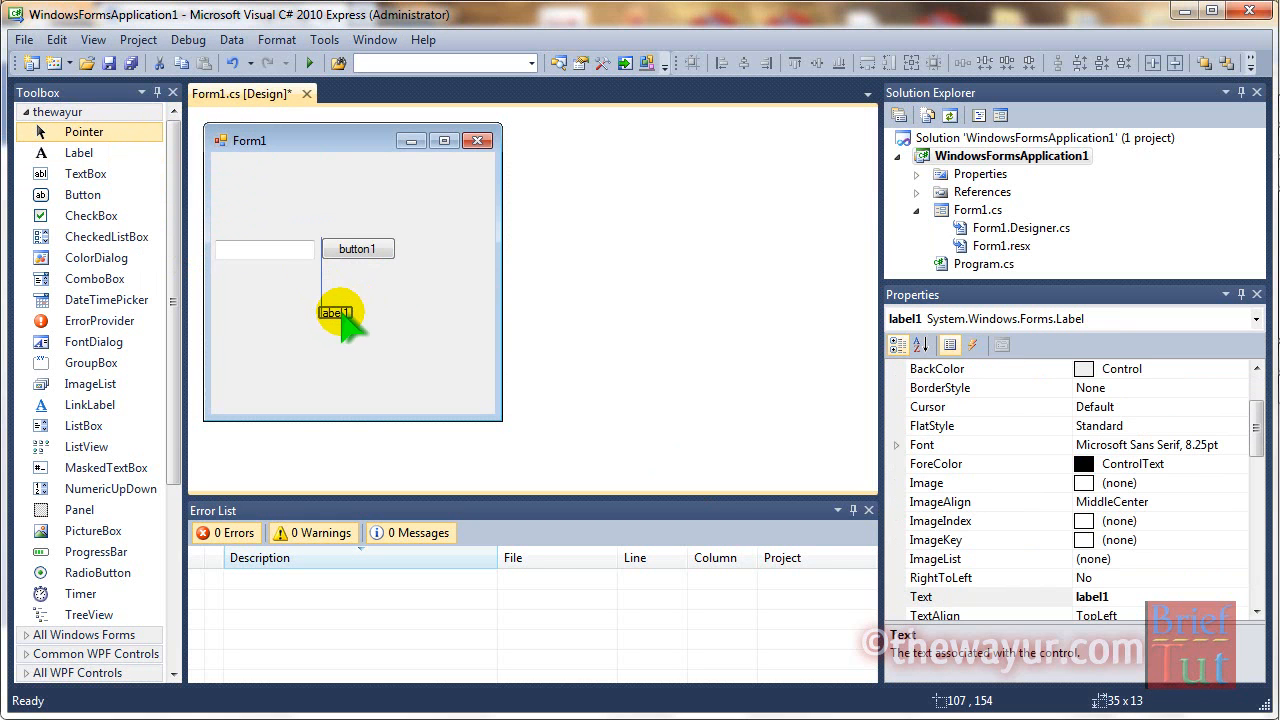
{"action": "left_click", "coordinate": [357, 248]}
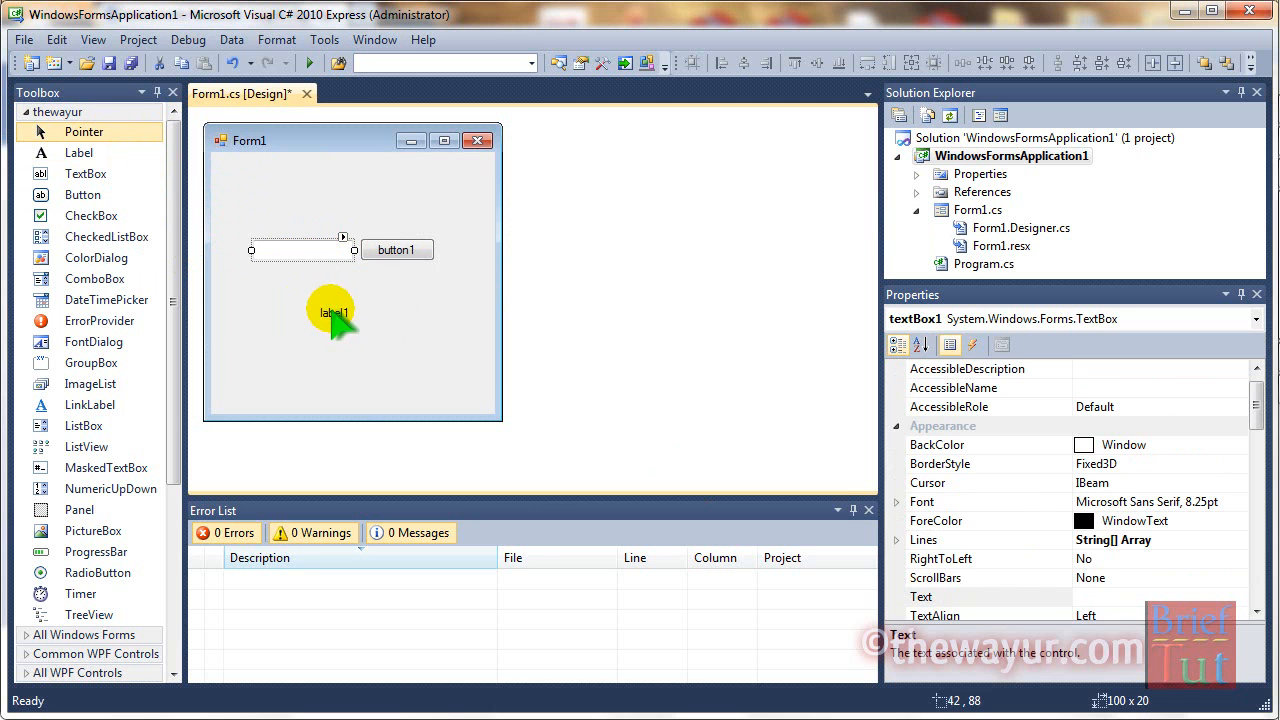
{"action": "left_click", "coordinate": [334, 312]}
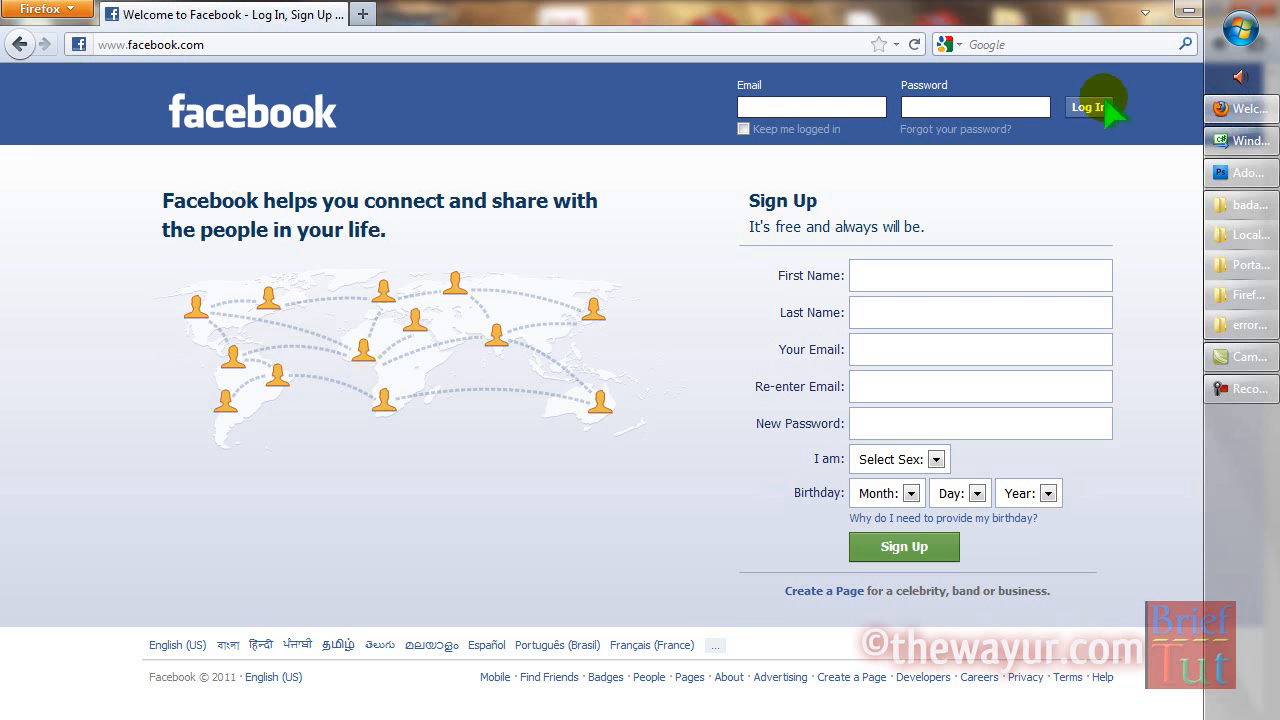
{"action": "mouse_move", "coordinate": [838, 568]}
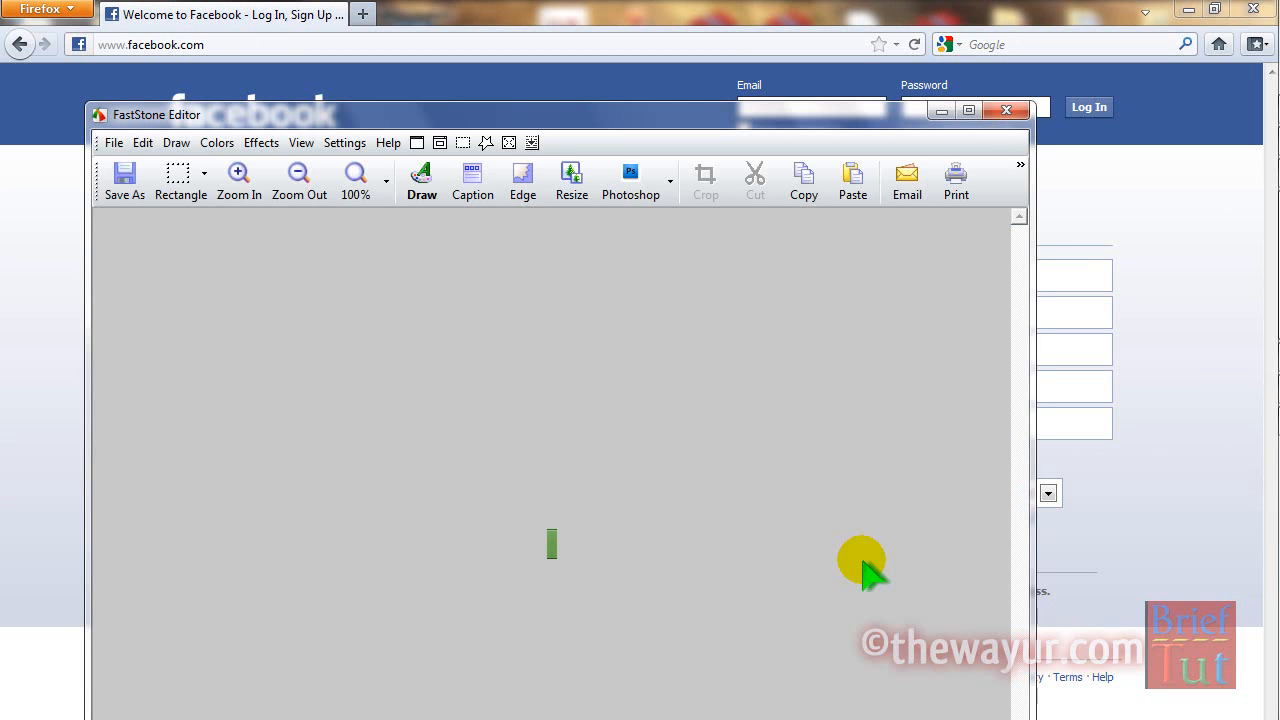
{"action": "mouse_move", "coordinate": [145, 185]}
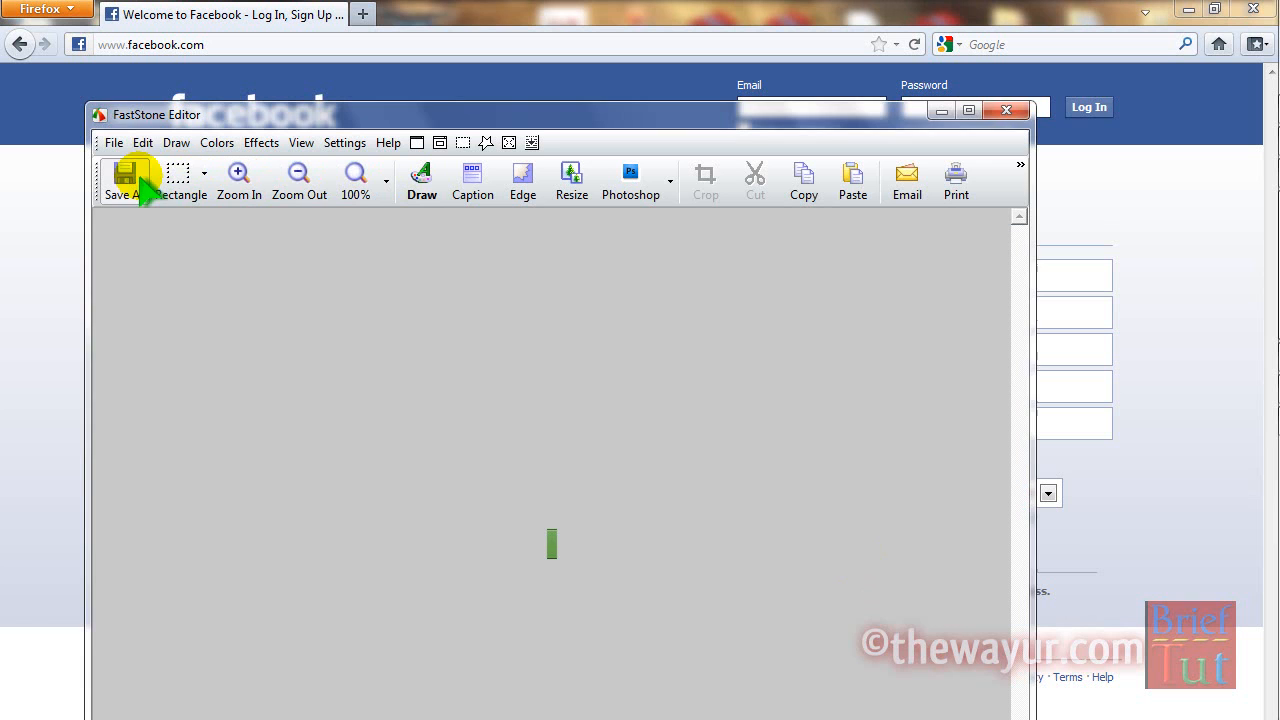
Save the FastStone green strip capture as BACKKK.jpg on the Desktop.
{"action": "left_click", "coordinate": [124, 180]}
{"action": "type", "text": "BACKKK"}
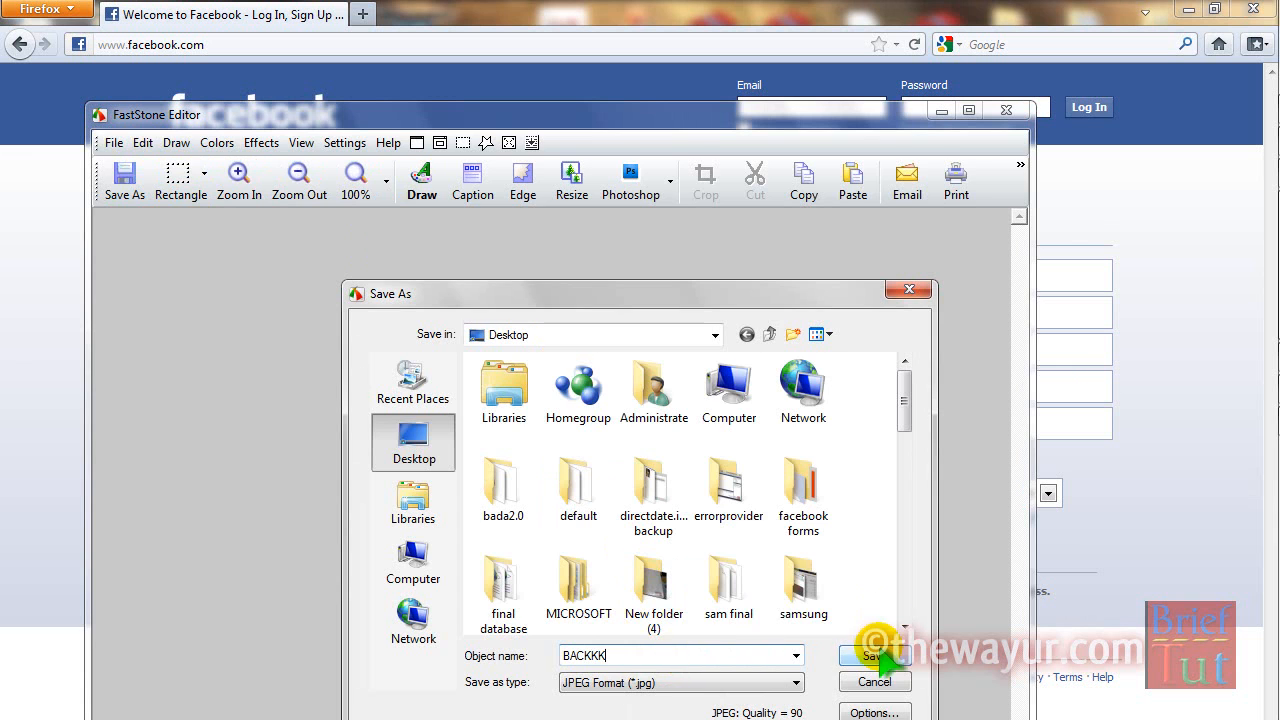
{"action": "left_click", "coordinate": [873, 655]}
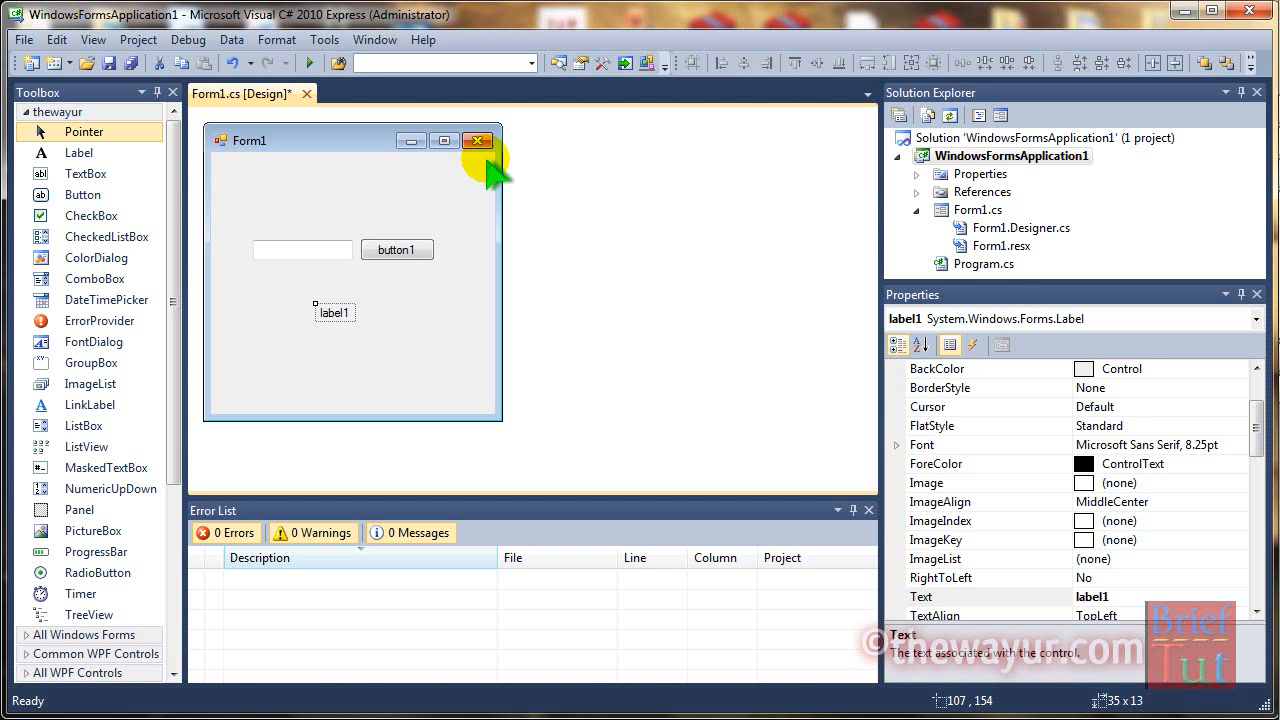
Set button1's BackColor property to Transparent.
{"action": "left_click", "coordinate": [397, 249]}
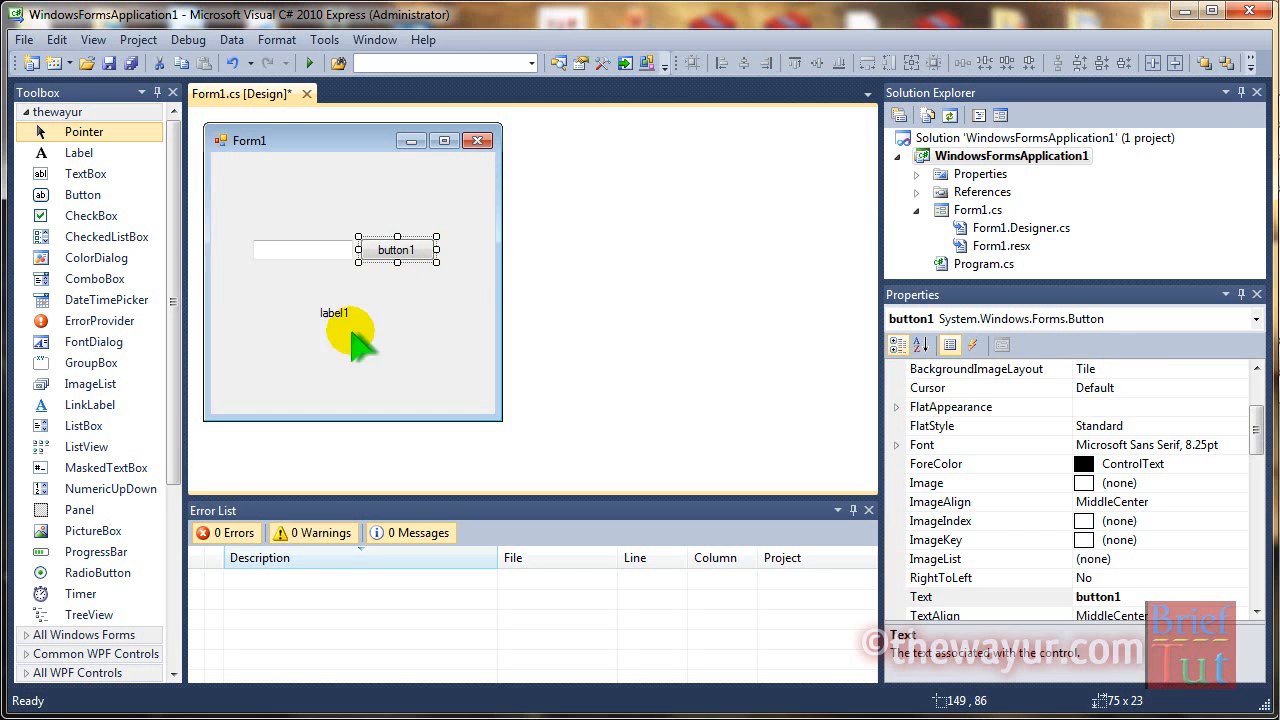
{"action": "mouse_move", "coordinate": [1256, 425]}
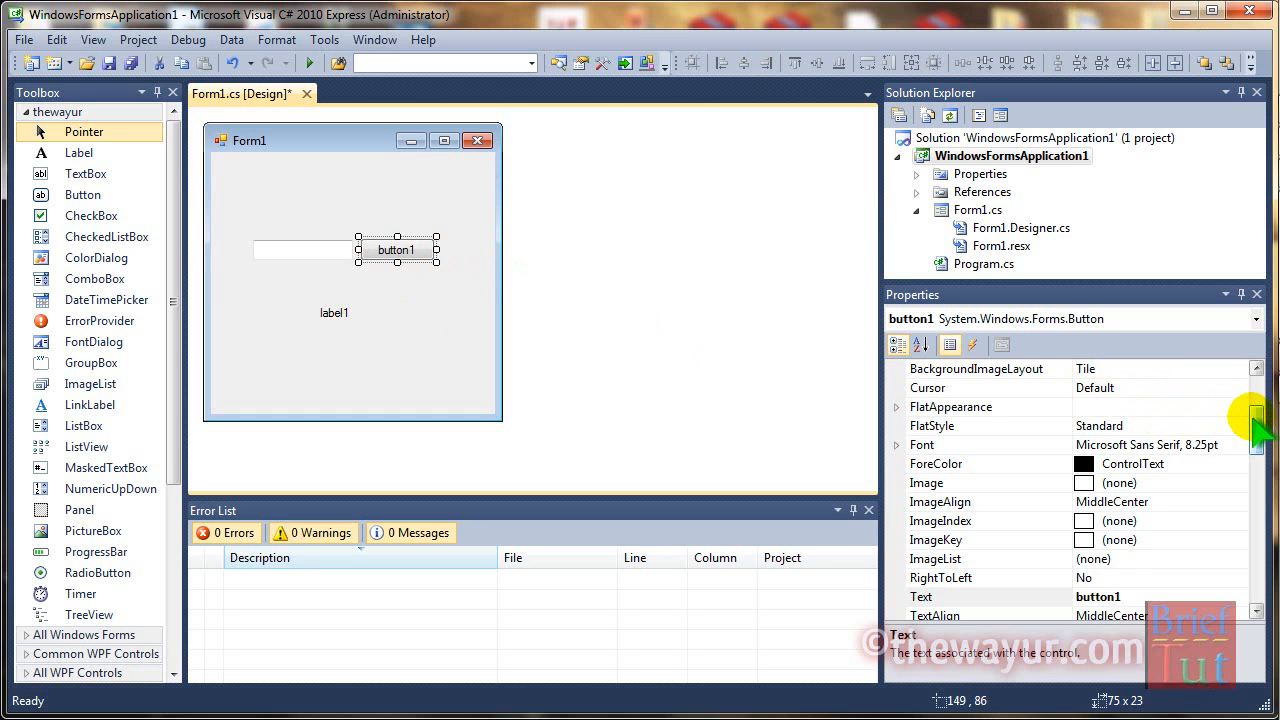
{"action": "scroll", "scroll_direction": "up", "scroll_amount": 3}
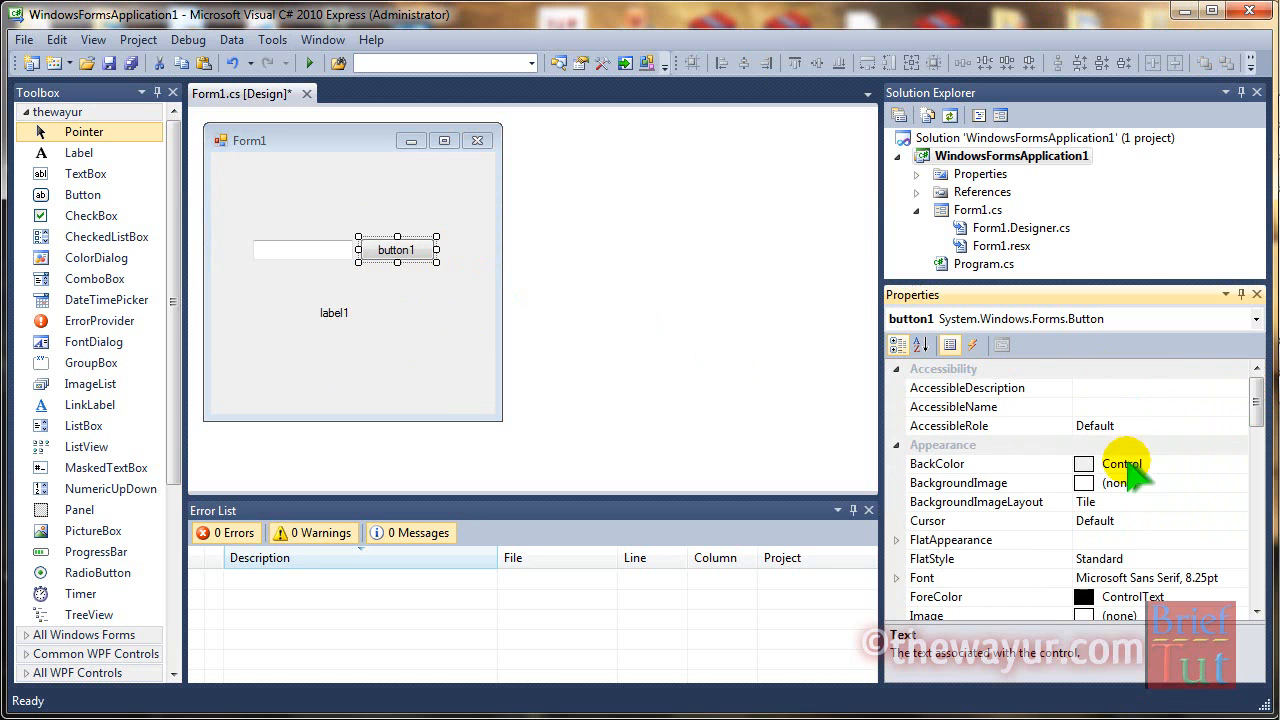
{"action": "left_click", "coordinate": [1245, 463]}
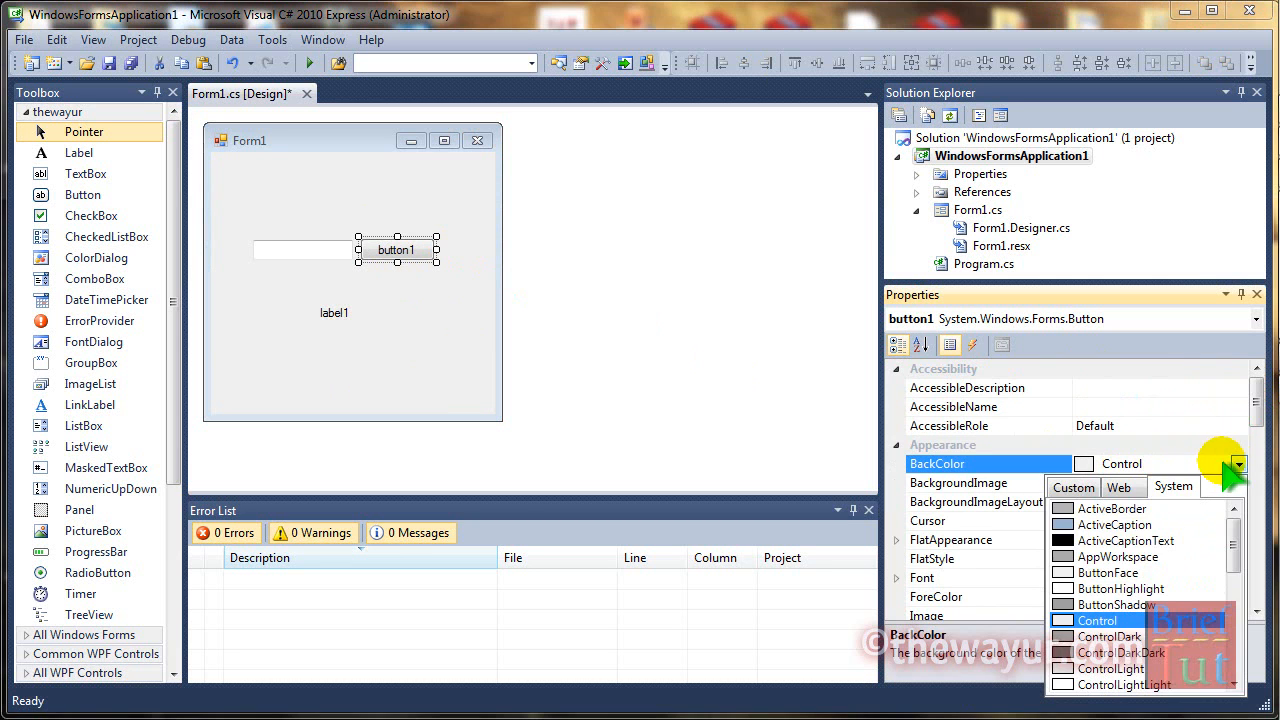
{"action": "left_click", "coordinate": [1239, 463]}
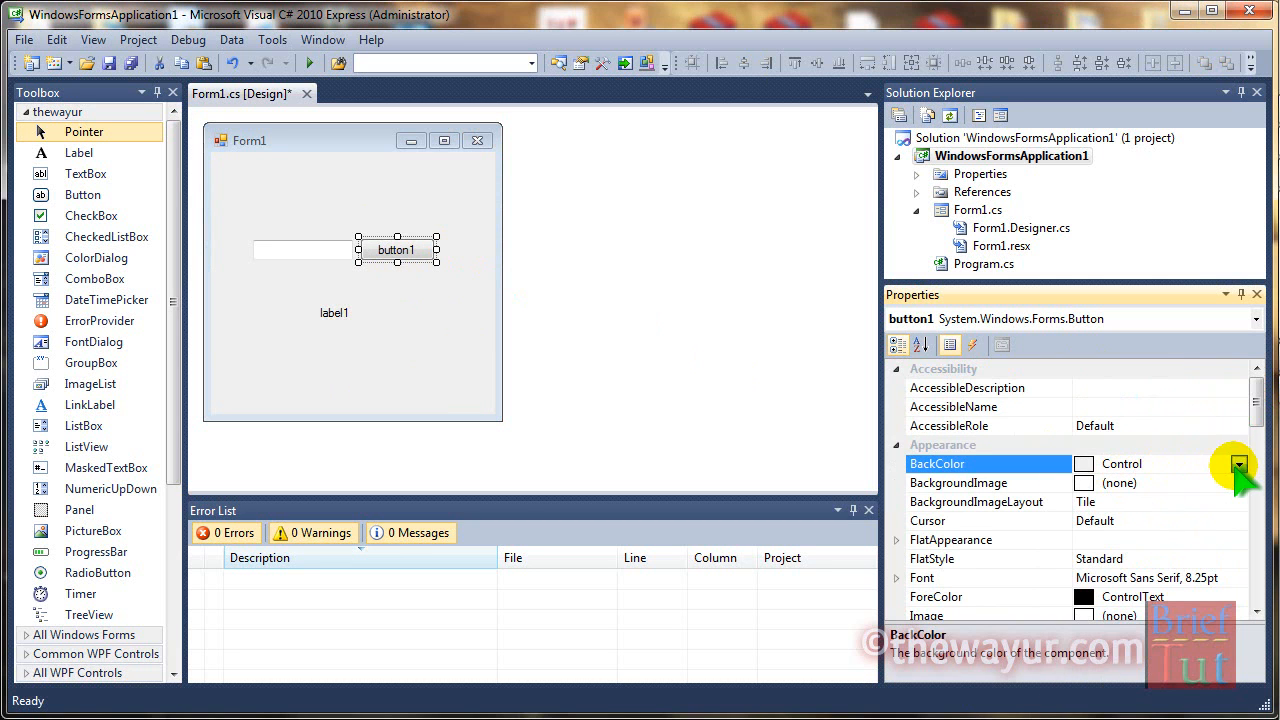
Import the green BACKKK image as button1's BackgroundImage local resource.
{"action": "left_click", "coordinate": [1238, 463]}
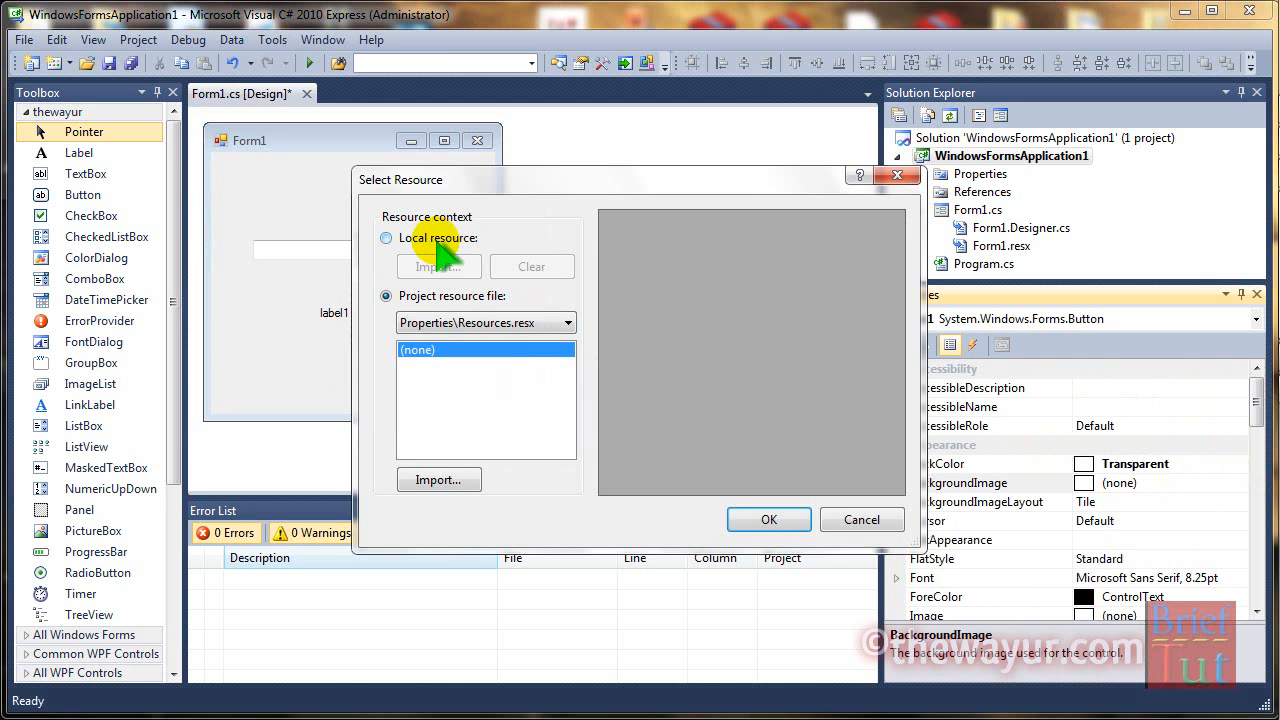
{"action": "left_click", "coordinate": [438, 479]}
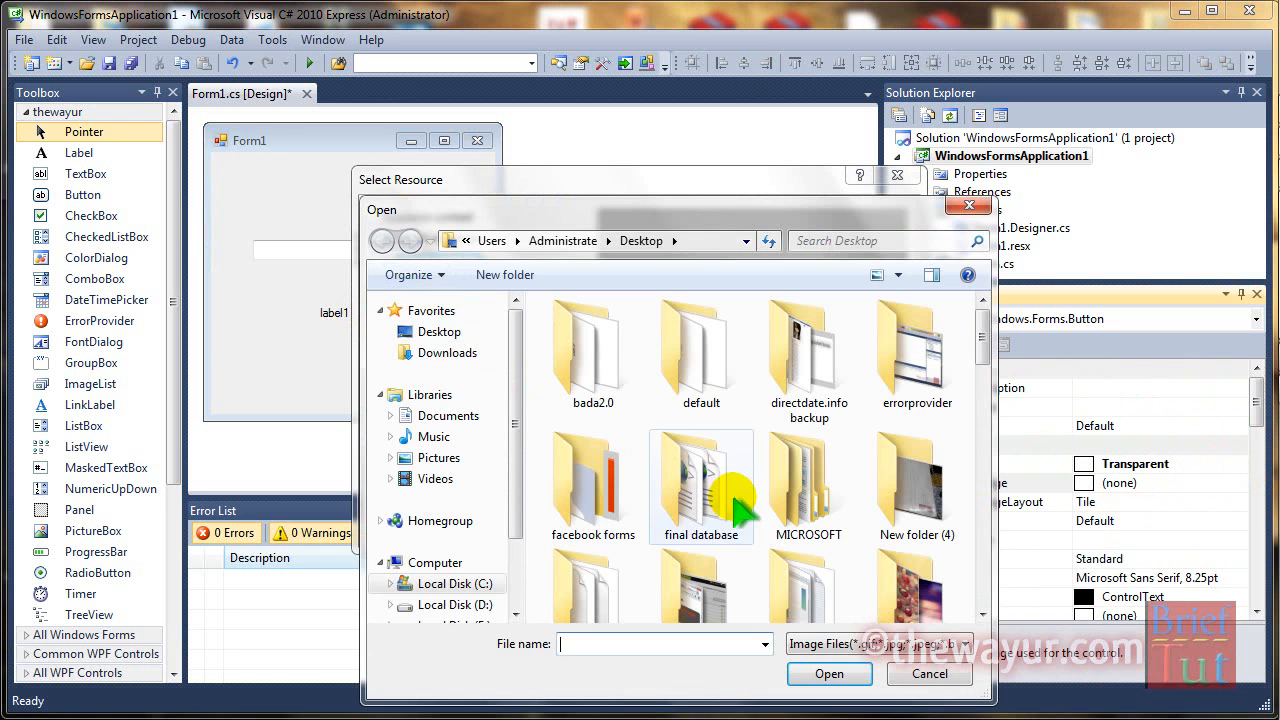
{"action": "type", "text": "B"}
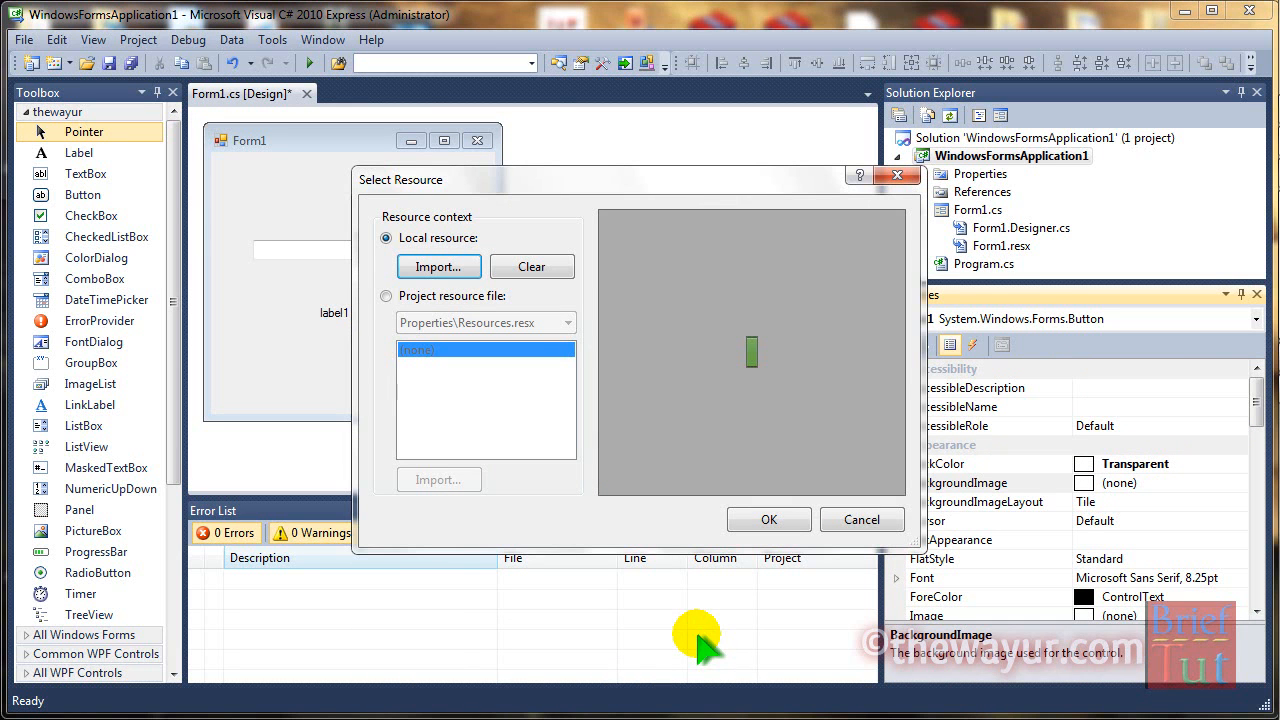
{"action": "mouse_move", "coordinate": [768, 519]}
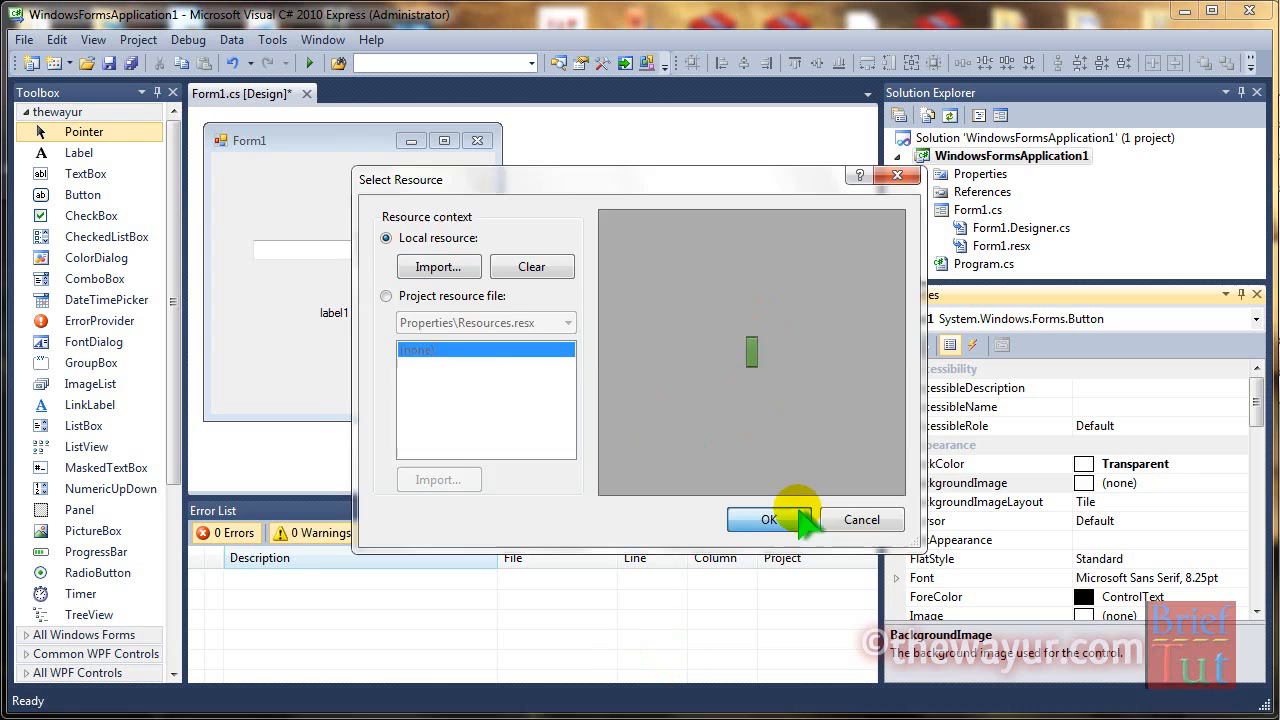
{"action": "left_click", "coordinate": [768, 519]}
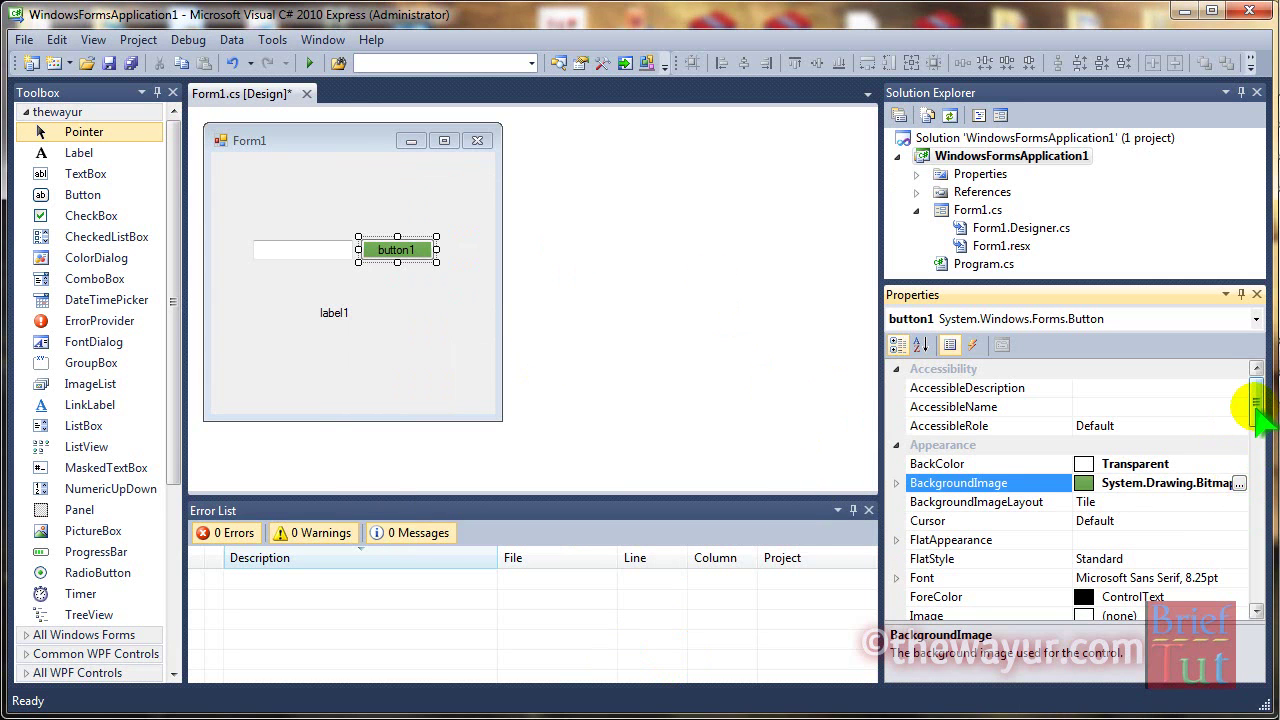
{"action": "scroll", "scroll_direction": "down", "scroll_amount": 3}
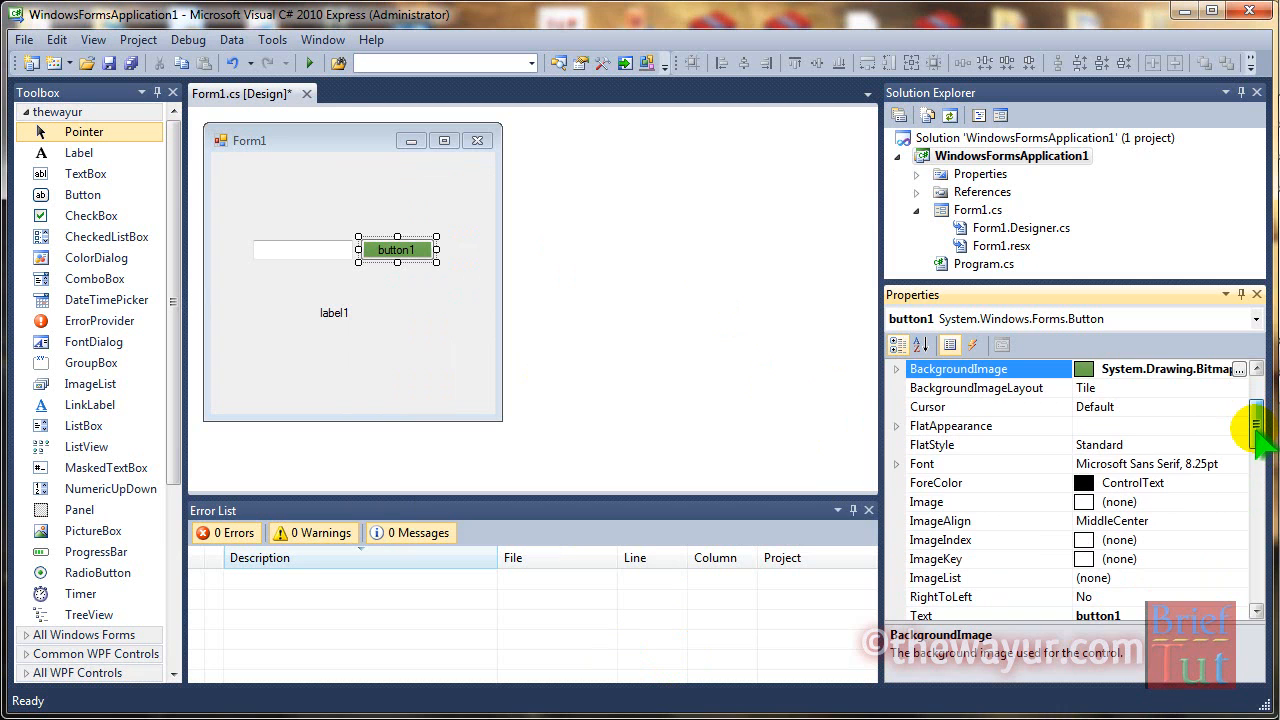
{"action": "scroll", "scroll_direction": "down", "scroll_amount": 3}
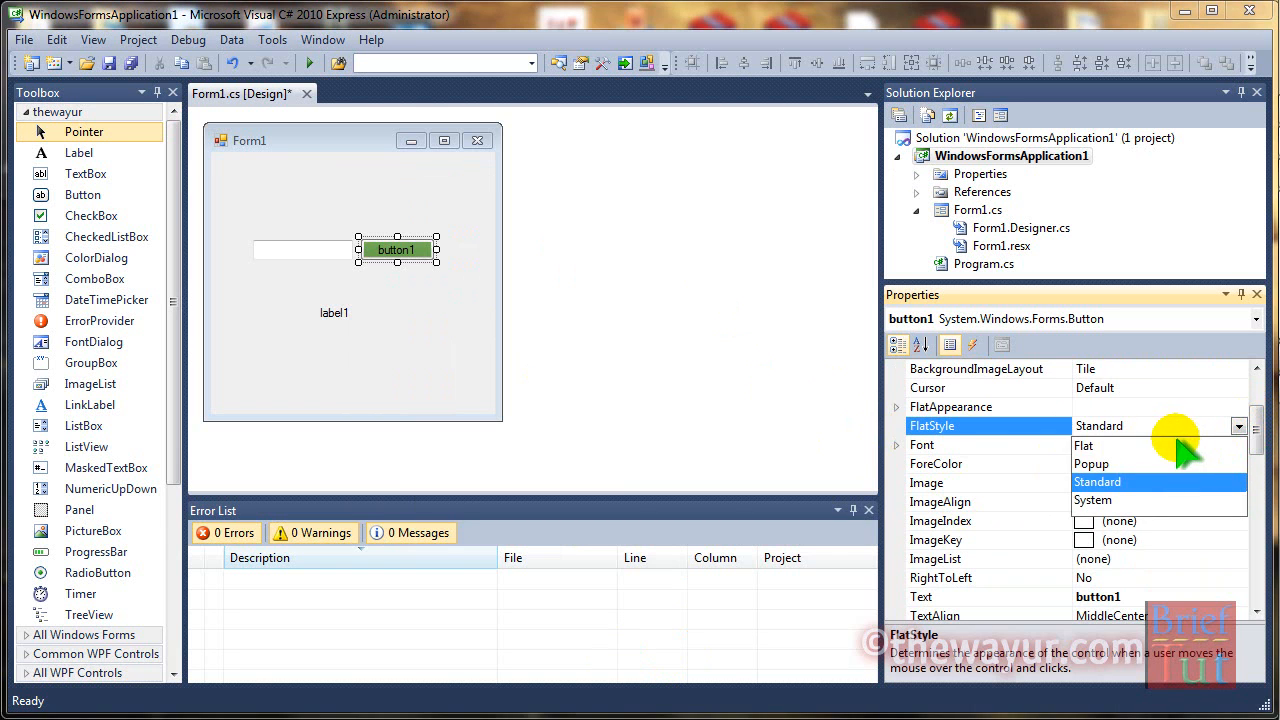
Set button1's FlatStyle property to Flat.
{"action": "left_click", "coordinate": [1083, 445]}
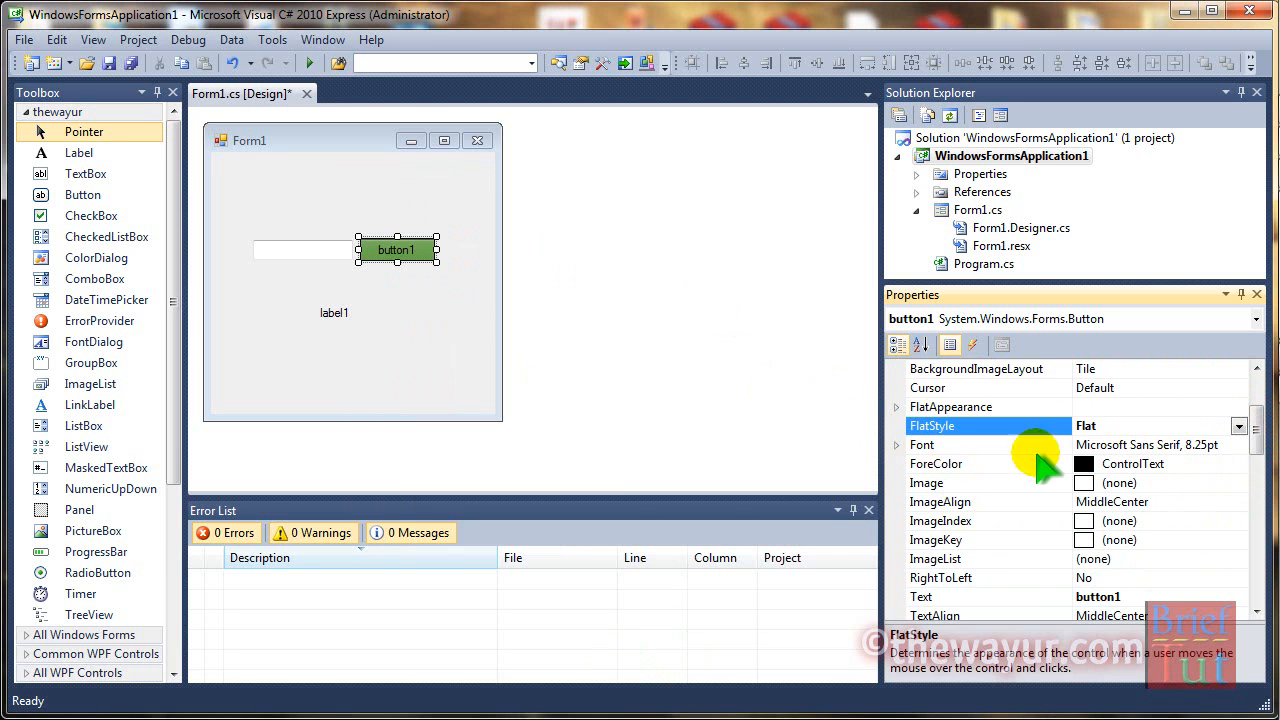
{"action": "mouse_move", "coordinate": [1175, 478]}
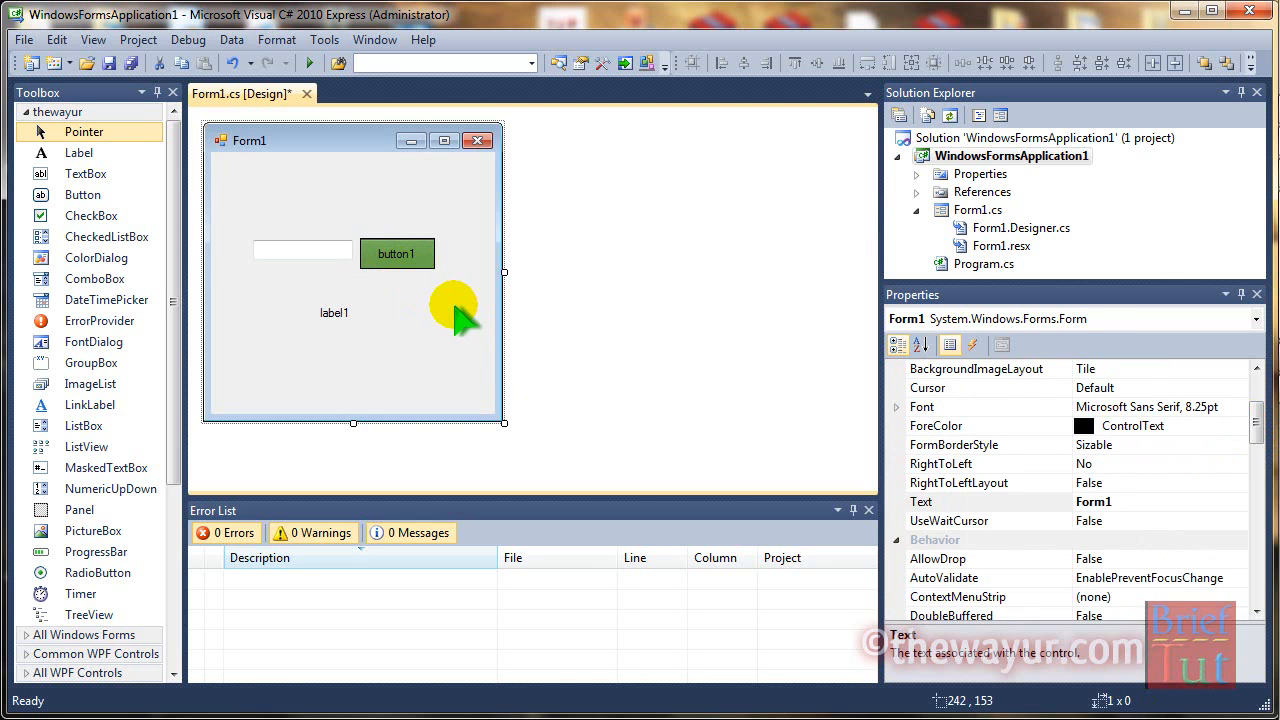
{"action": "mouse_move", "coordinate": [330, 255]}
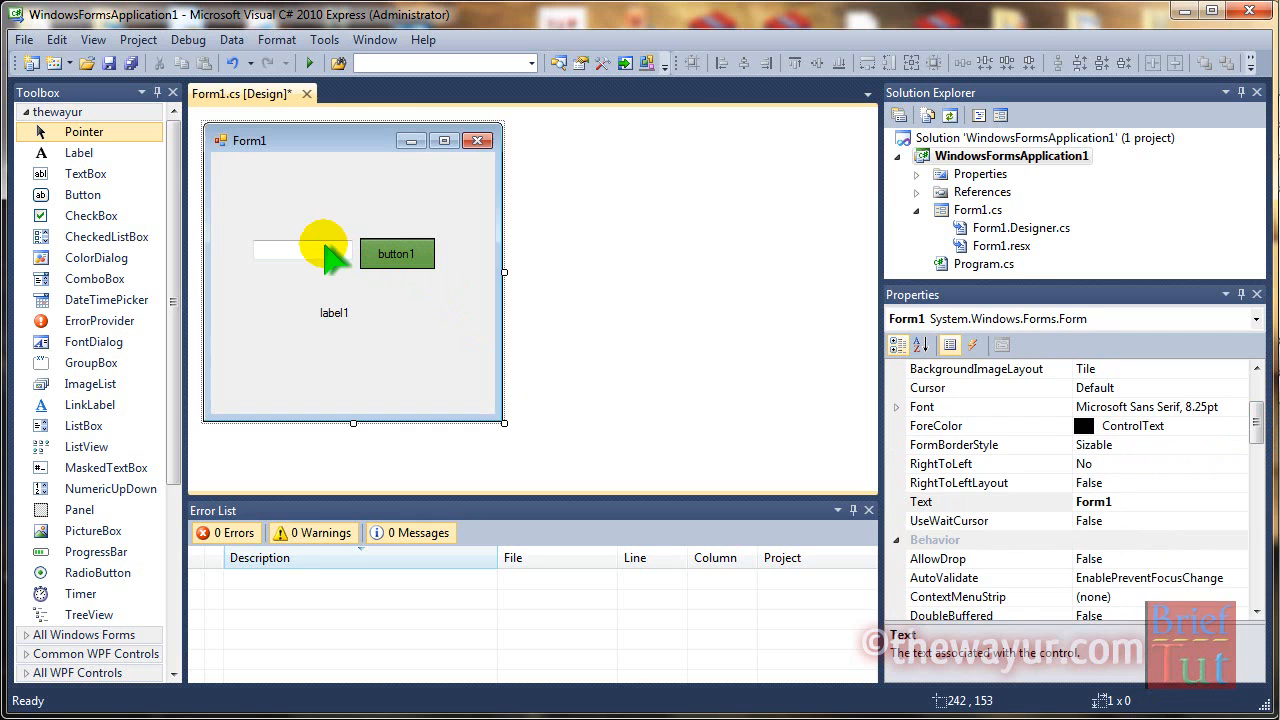
Make textBox1's font bold Microsoft Sans Serif at size 10 (9.75pt).
{"action": "left_click", "coordinate": [300, 250]}
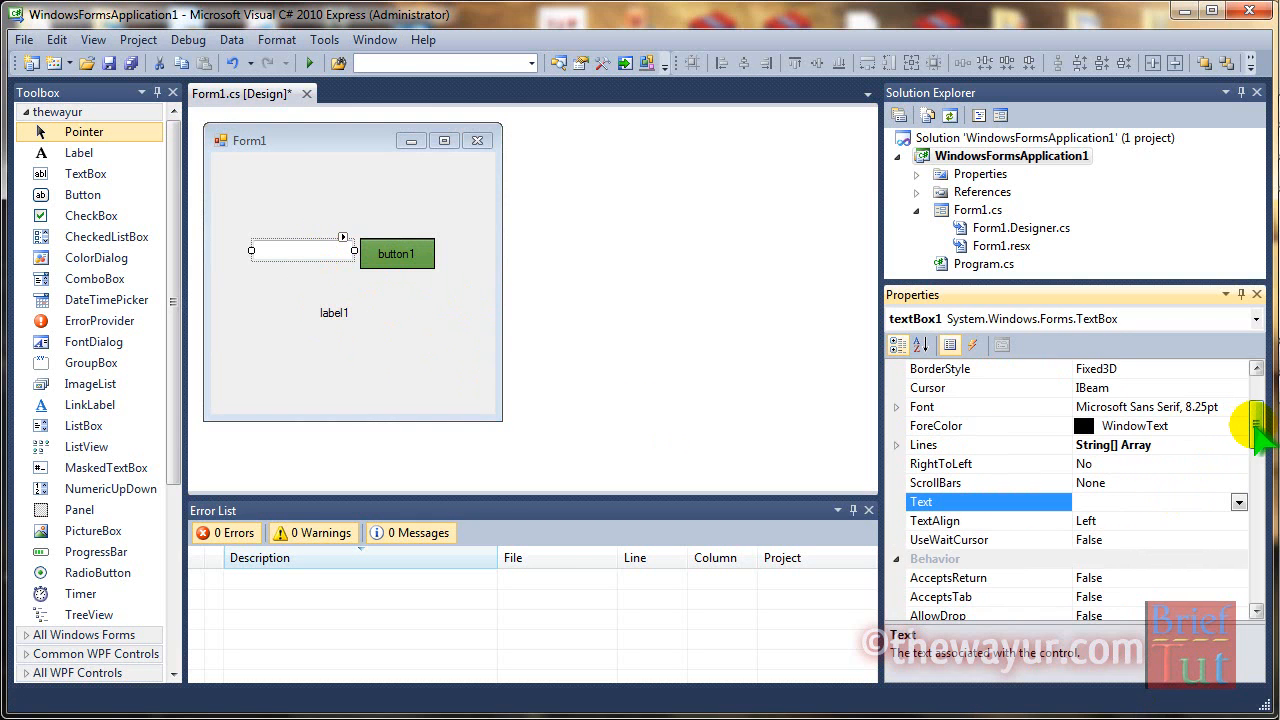
{"action": "left_click", "coordinate": [922, 407]}
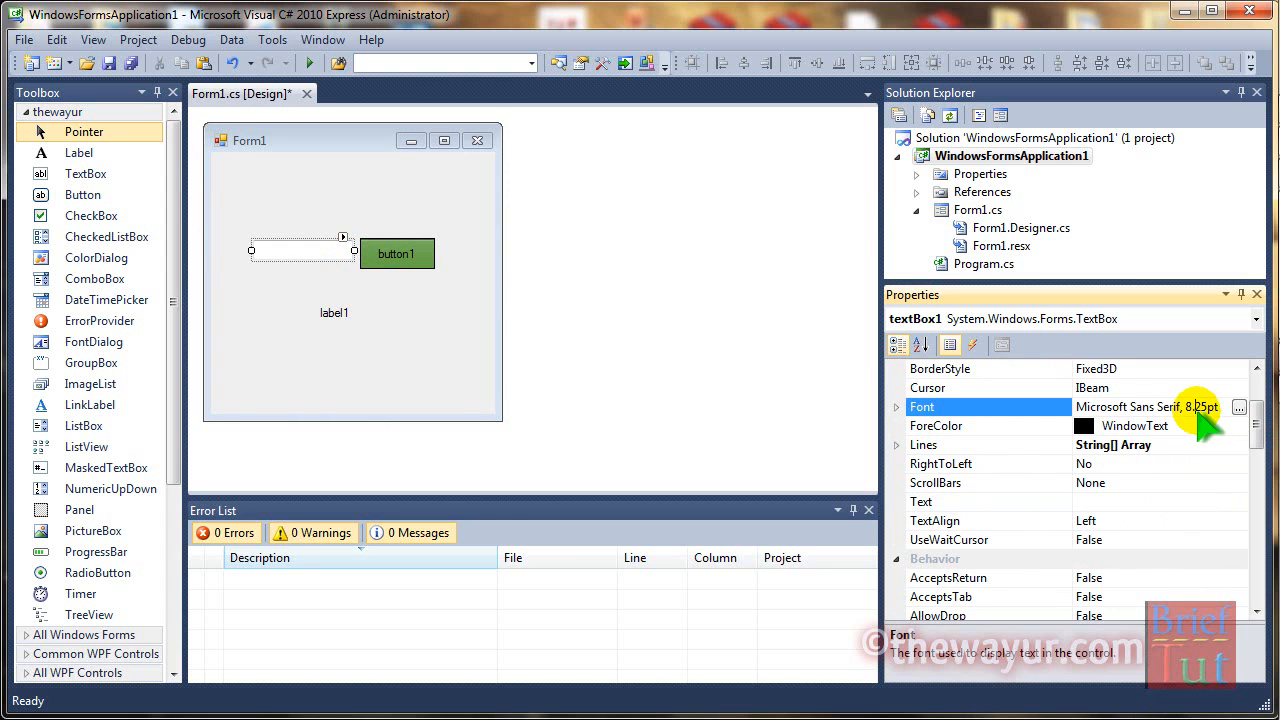
{"action": "left_click", "coordinate": [1239, 407]}
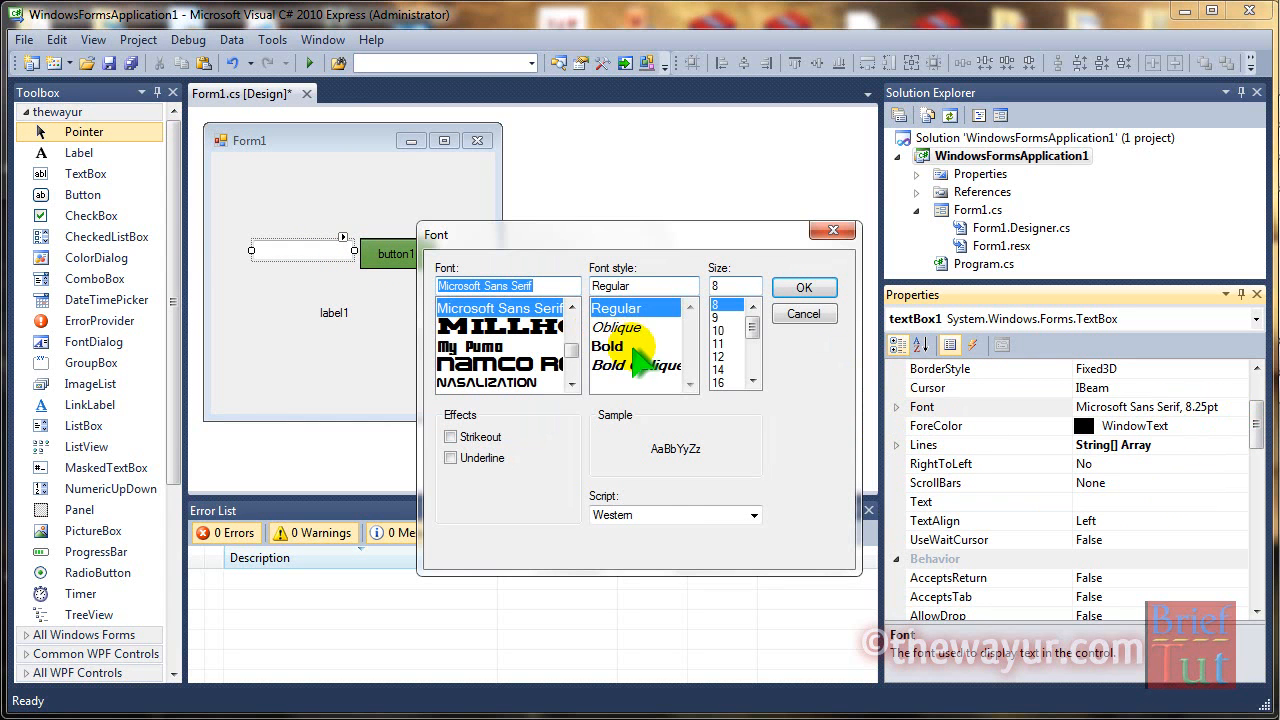
{"action": "left_click", "coordinate": [607, 345]}
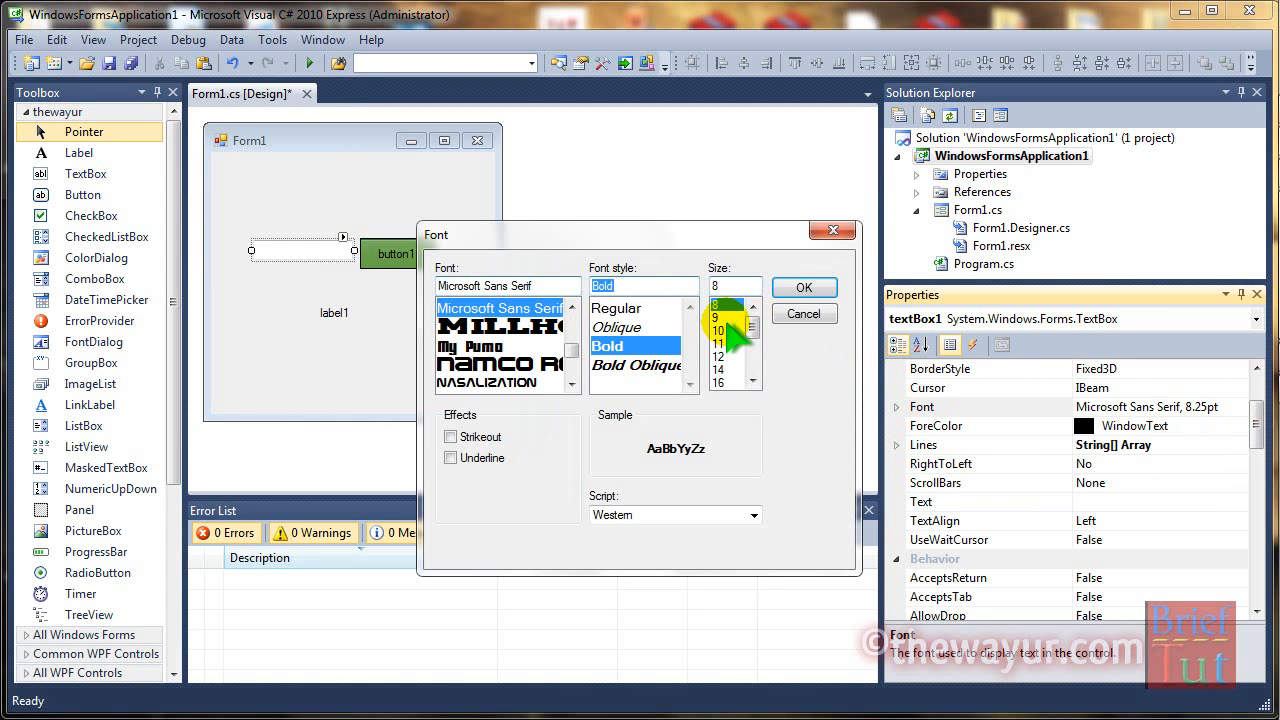
{"action": "left_click", "coordinate": [803, 287]}
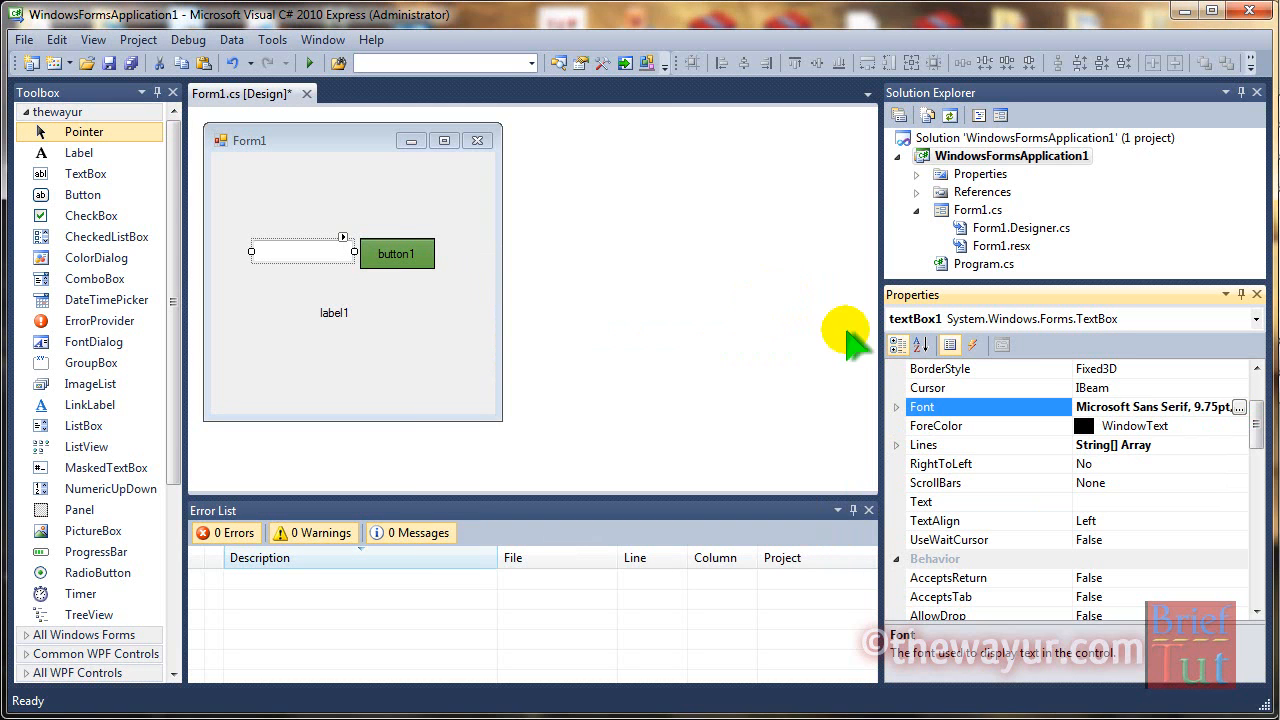
Give button1 the same bold 9.75pt Microsoft Sans Serif font.
{"action": "left_click", "coordinate": [396, 253]}
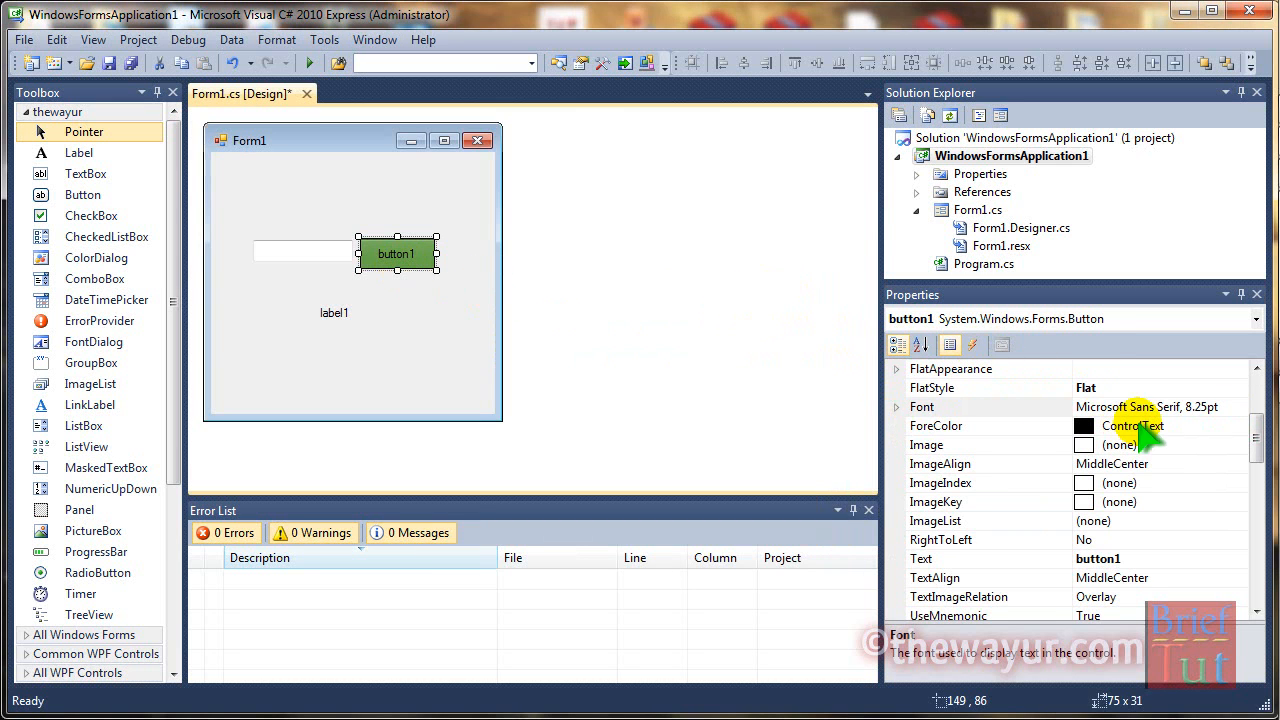
{"action": "left_click", "coordinate": [985, 406]}
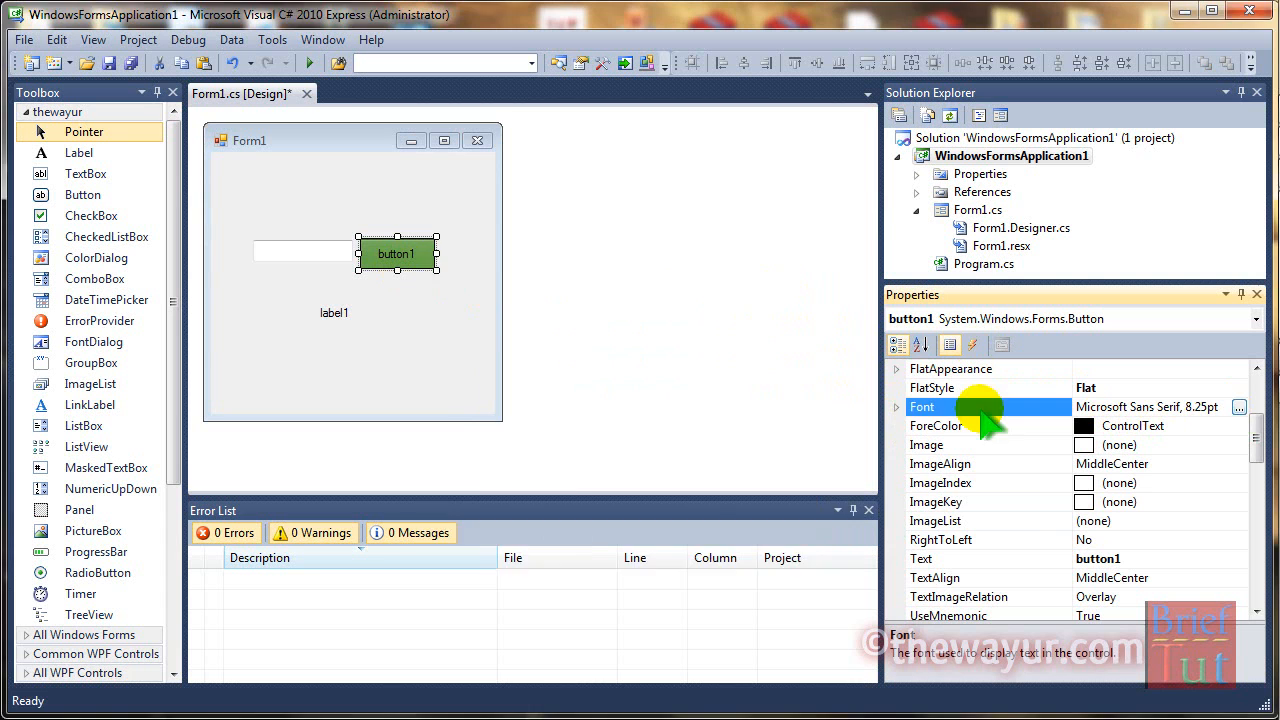
{"action": "left_click", "coordinate": [1239, 407]}
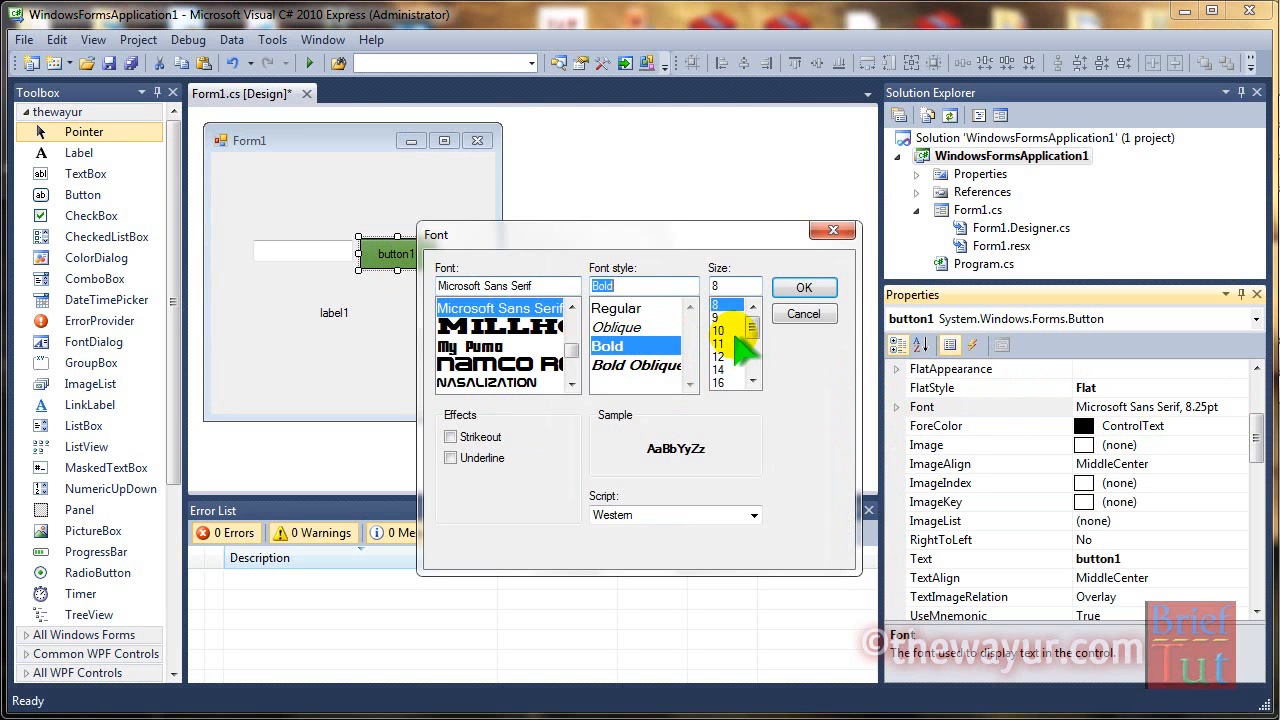
{"action": "left_click", "coordinate": [803, 287]}
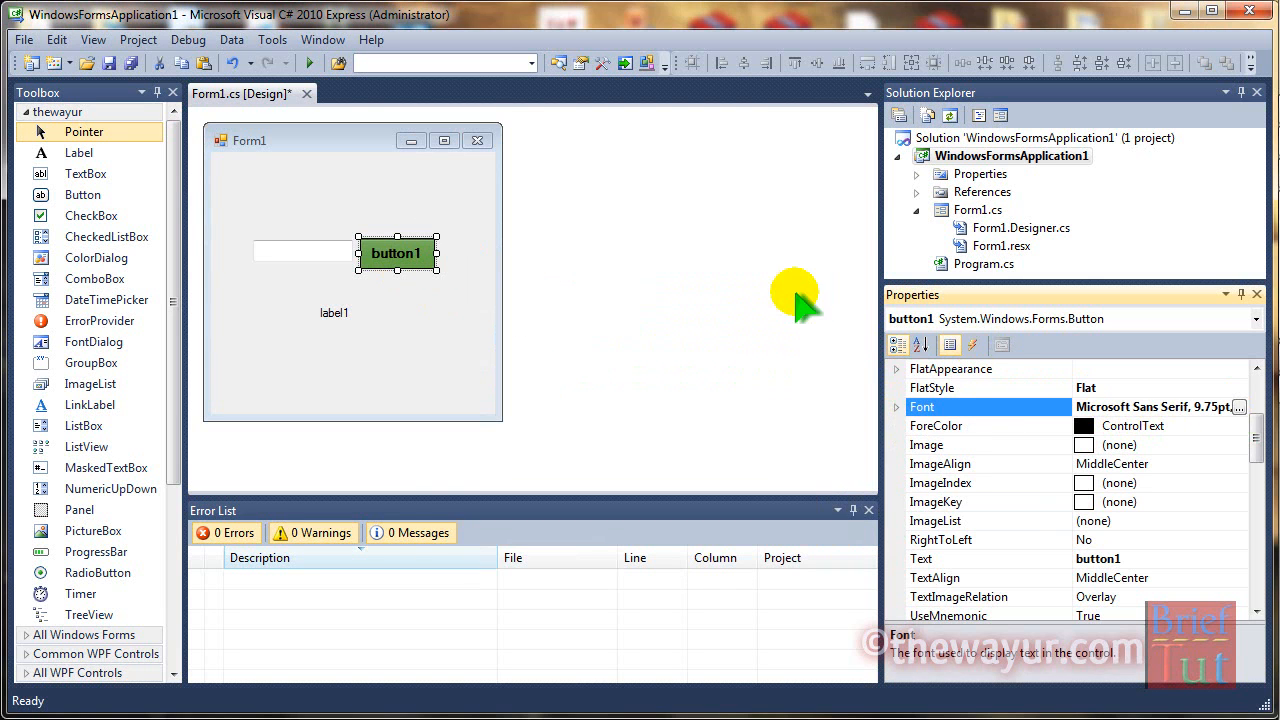
{"action": "mouse_move", "coordinate": [935, 430]}
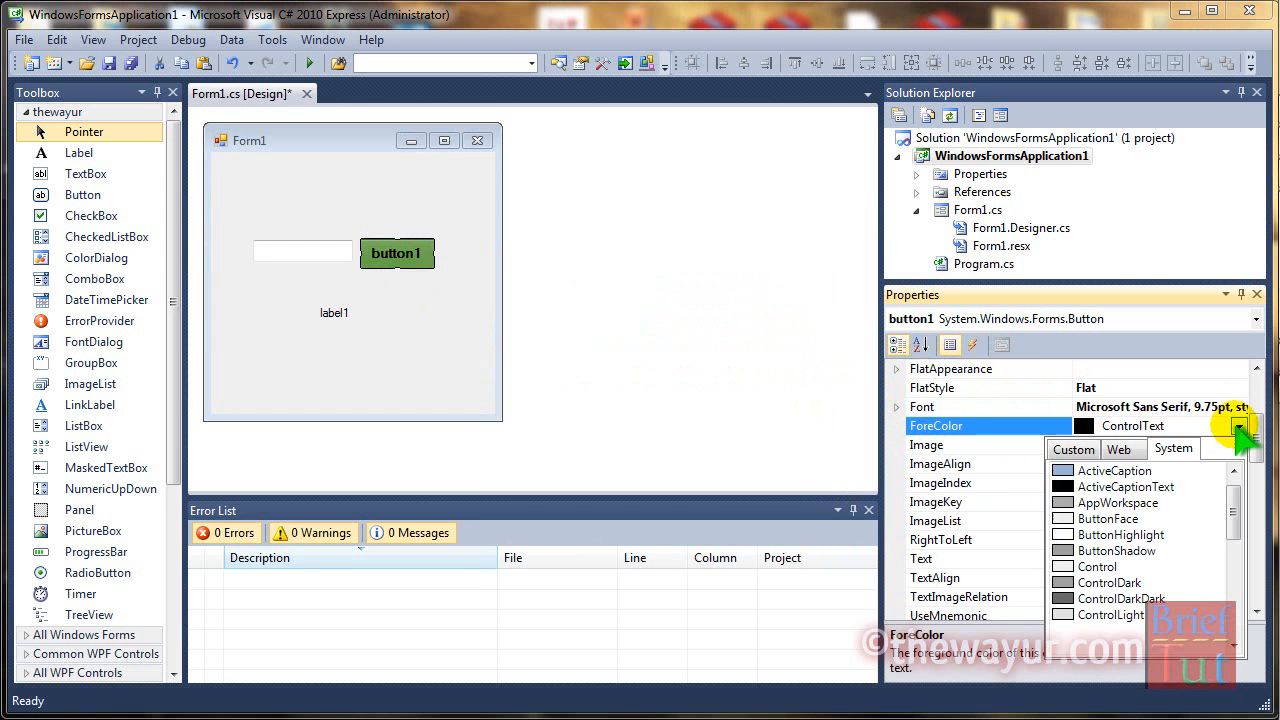
Set button1's ForeColor to Web White and TextAlign to MiddleRight, then Save All.
{"action": "left_click", "coordinate": [1118, 448]}
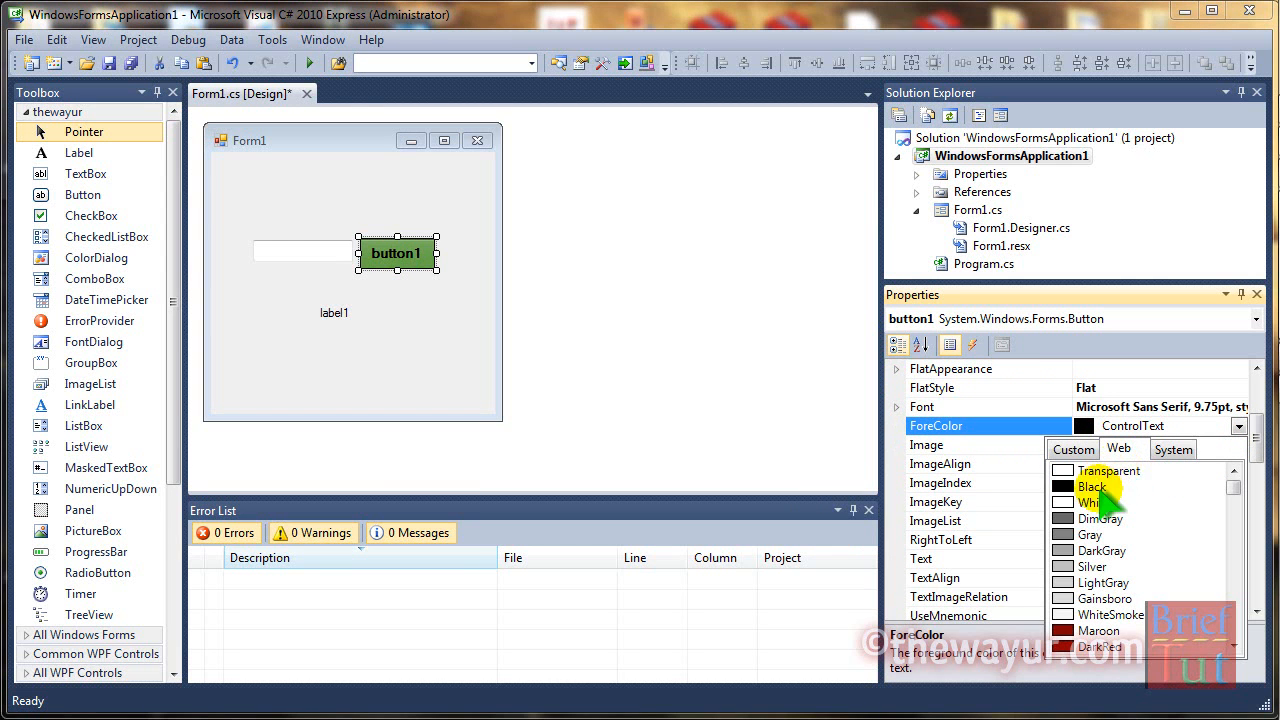
{"action": "left_click", "coordinate": [1093, 502]}
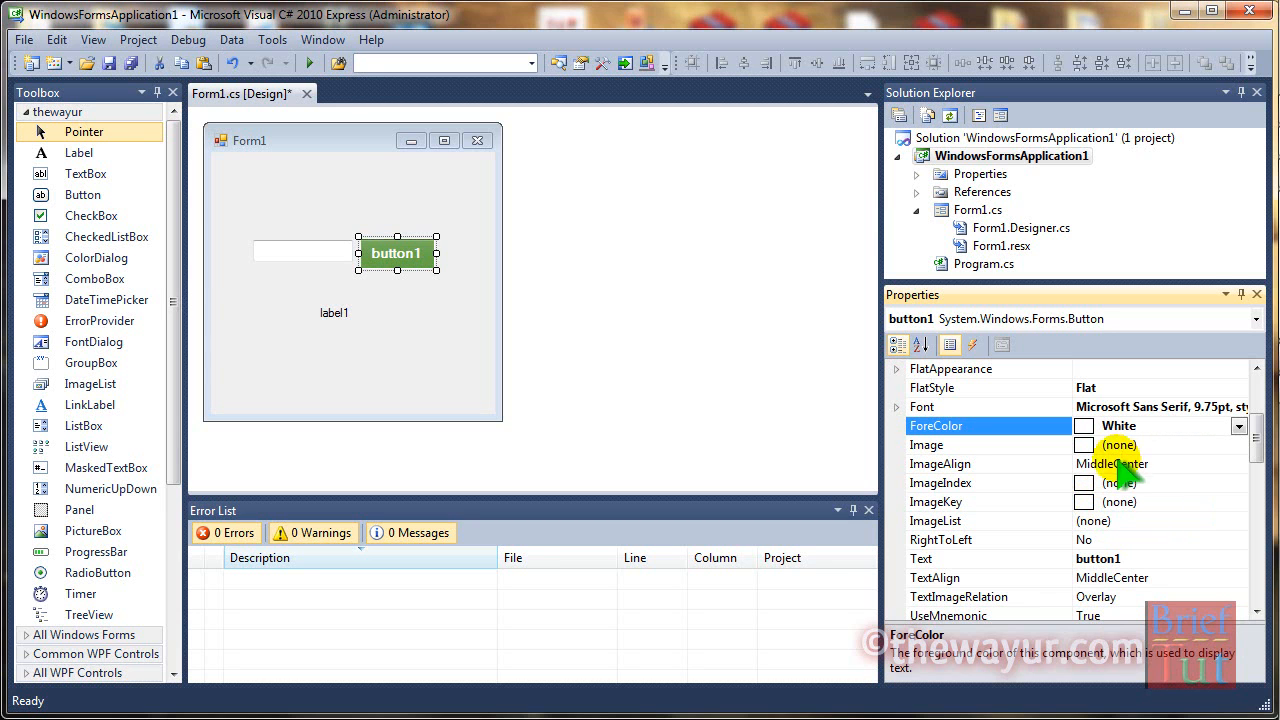
{"action": "mouse_move", "coordinate": [1108, 489]}
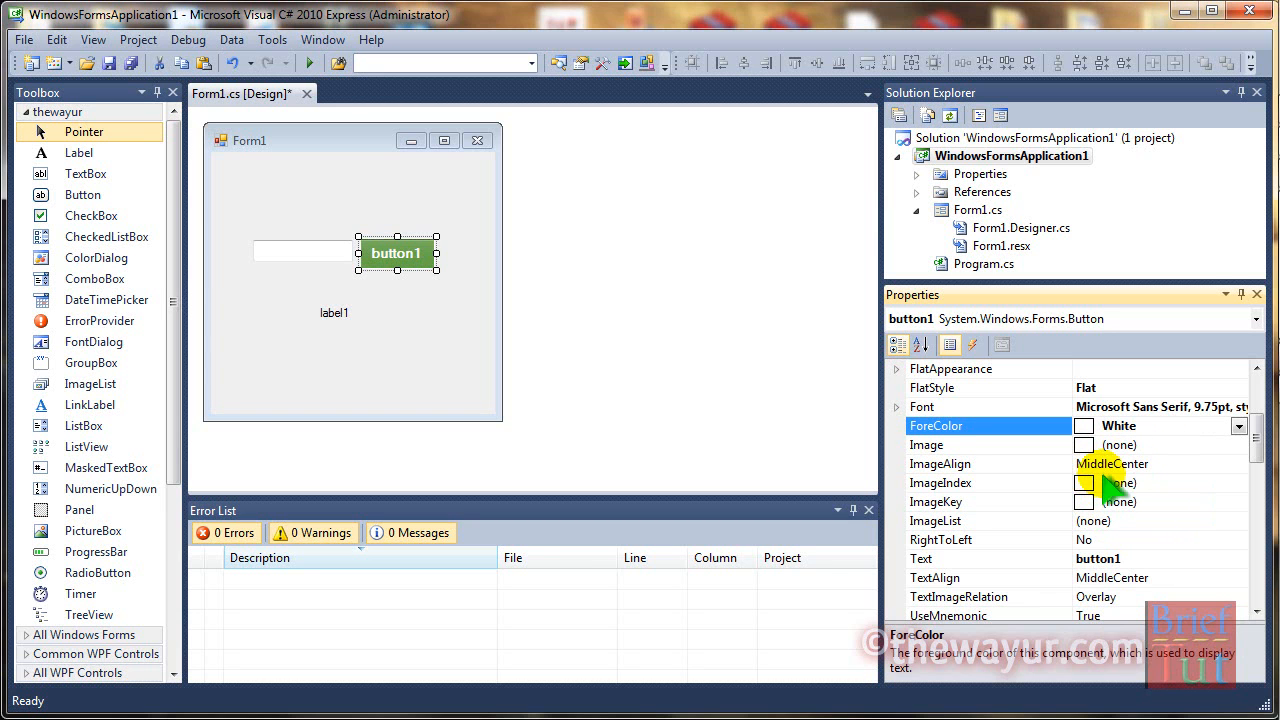
{"action": "left_click", "coordinate": [940, 463]}
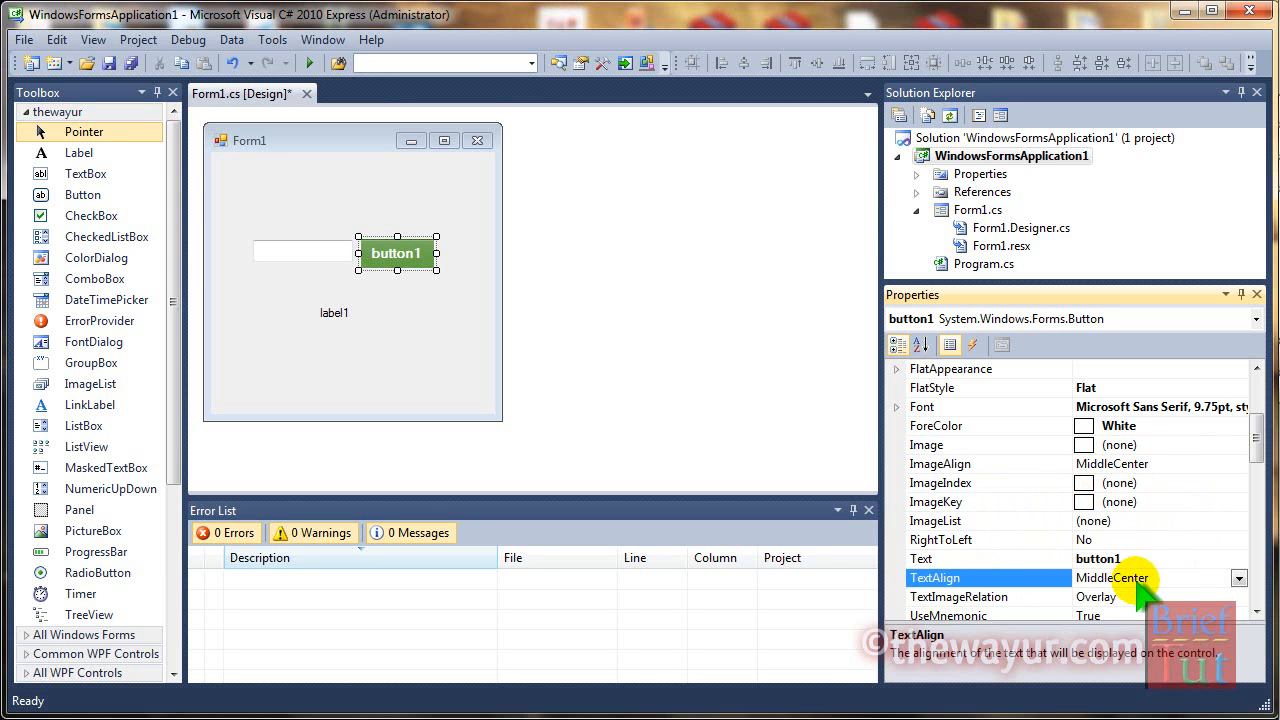
{"action": "left_click", "coordinate": [1239, 577]}
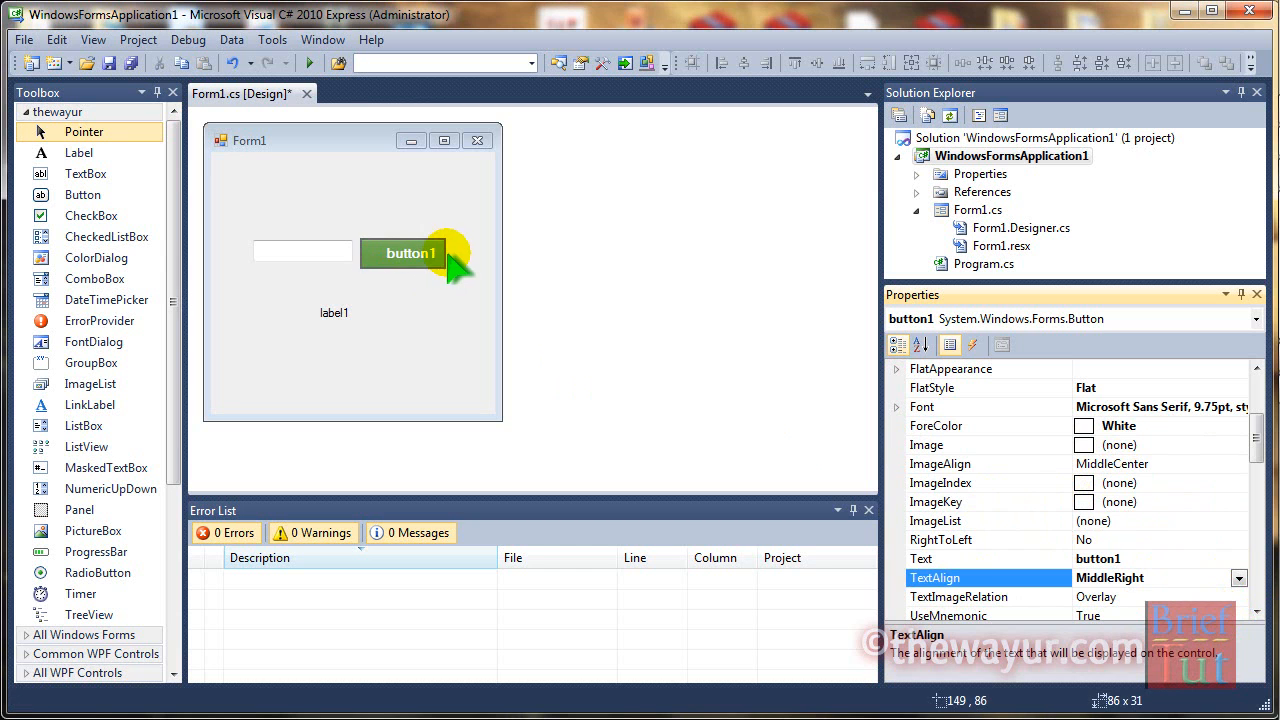
{"action": "left_click", "coordinate": [350, 380]}
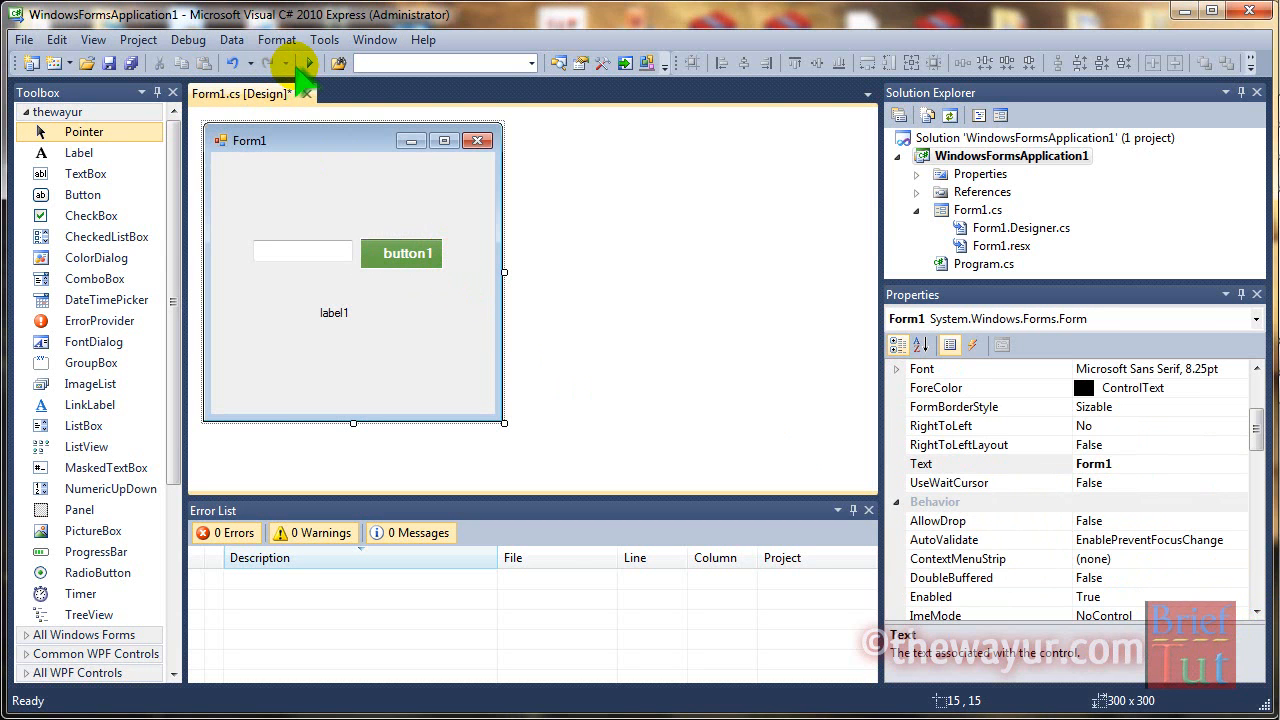
{"action": "left_click", "coordinate": [308, 62]}
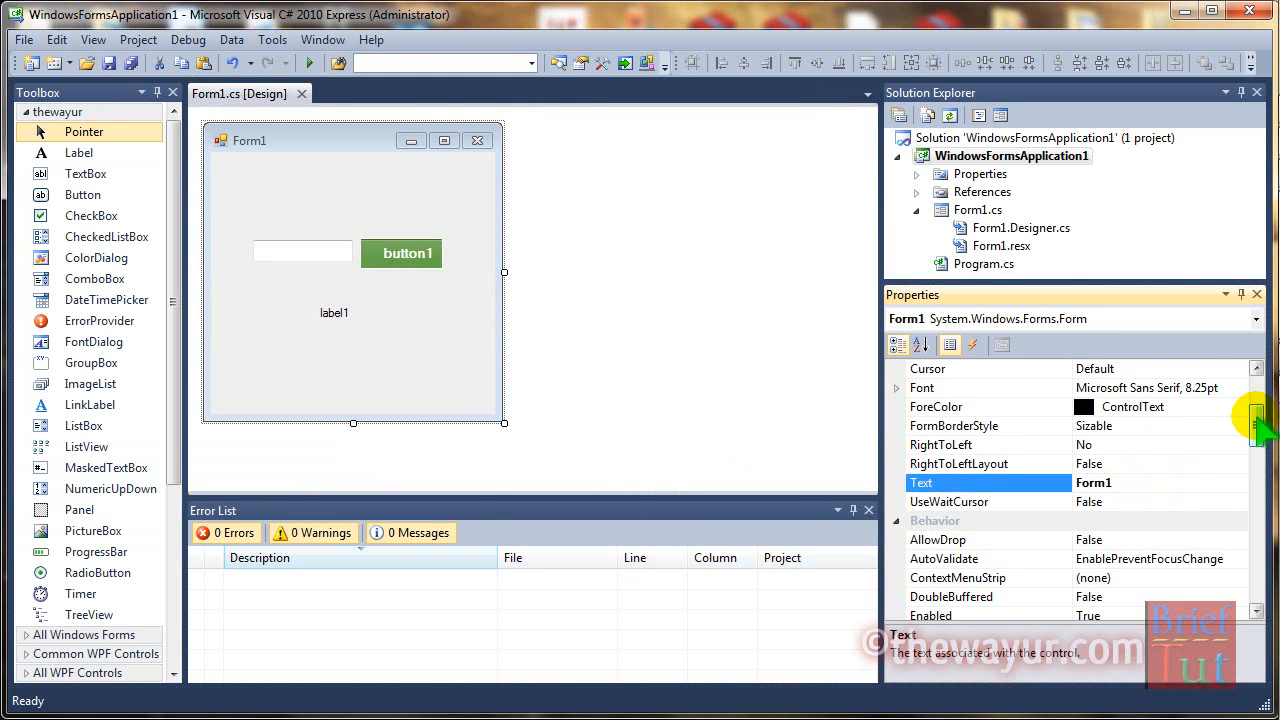
Set the green button's Text property to 'Like'.
{"action": "left_click", "coordinate": [401, 252]}
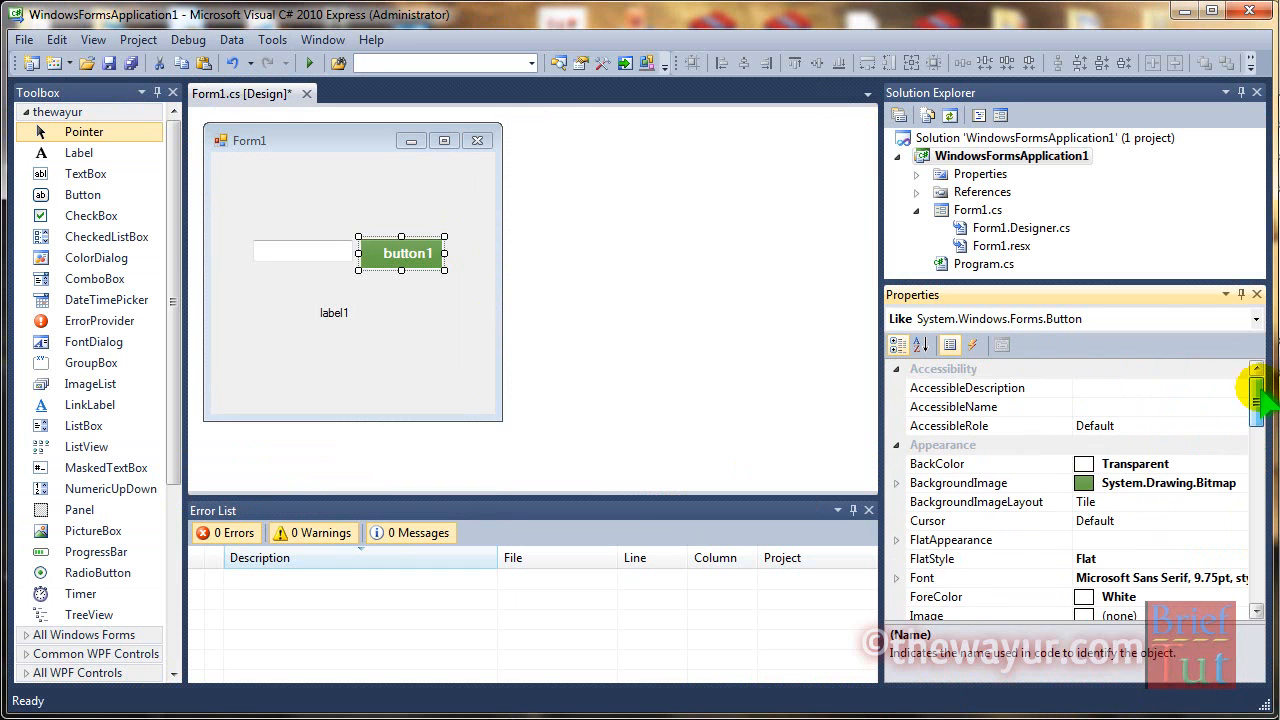
{"action": "scroll", "scroll_direction": "down", "scroll_amount": 3}
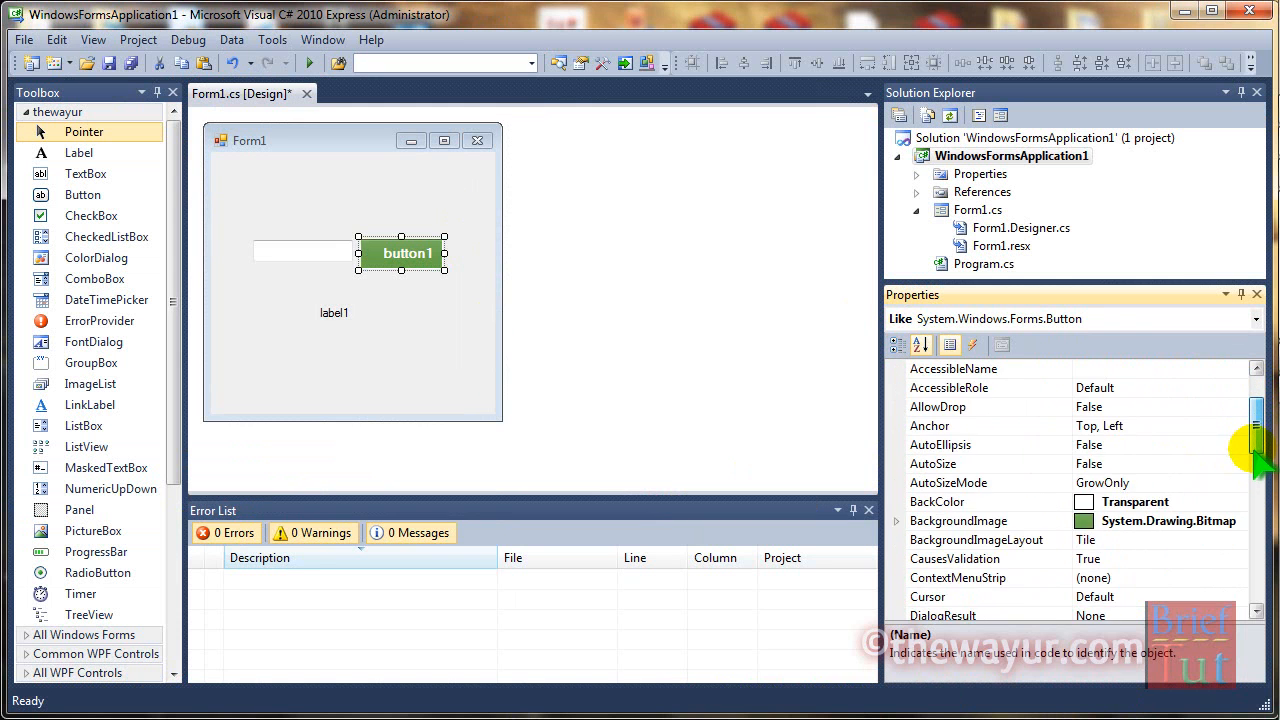
{"action": "scroll", "scroll_direction": "down", "scroll_amount": 3}
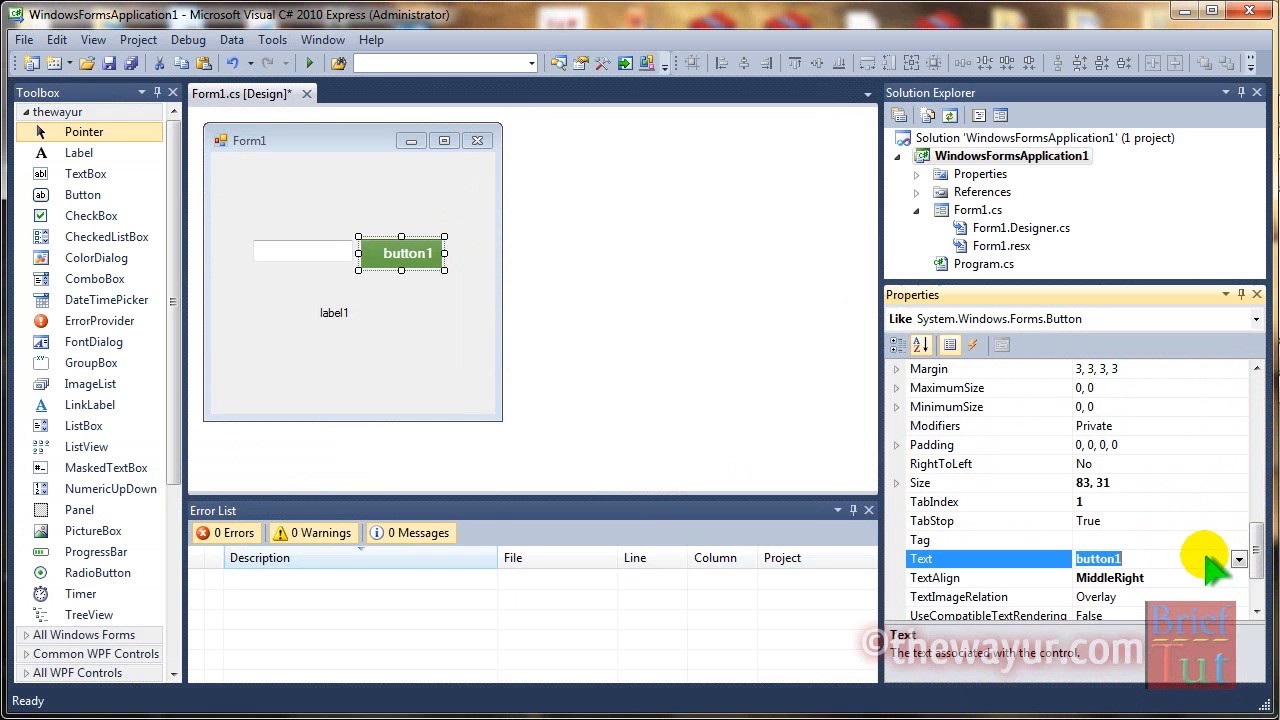
{"action": "type", "text": "Like"}
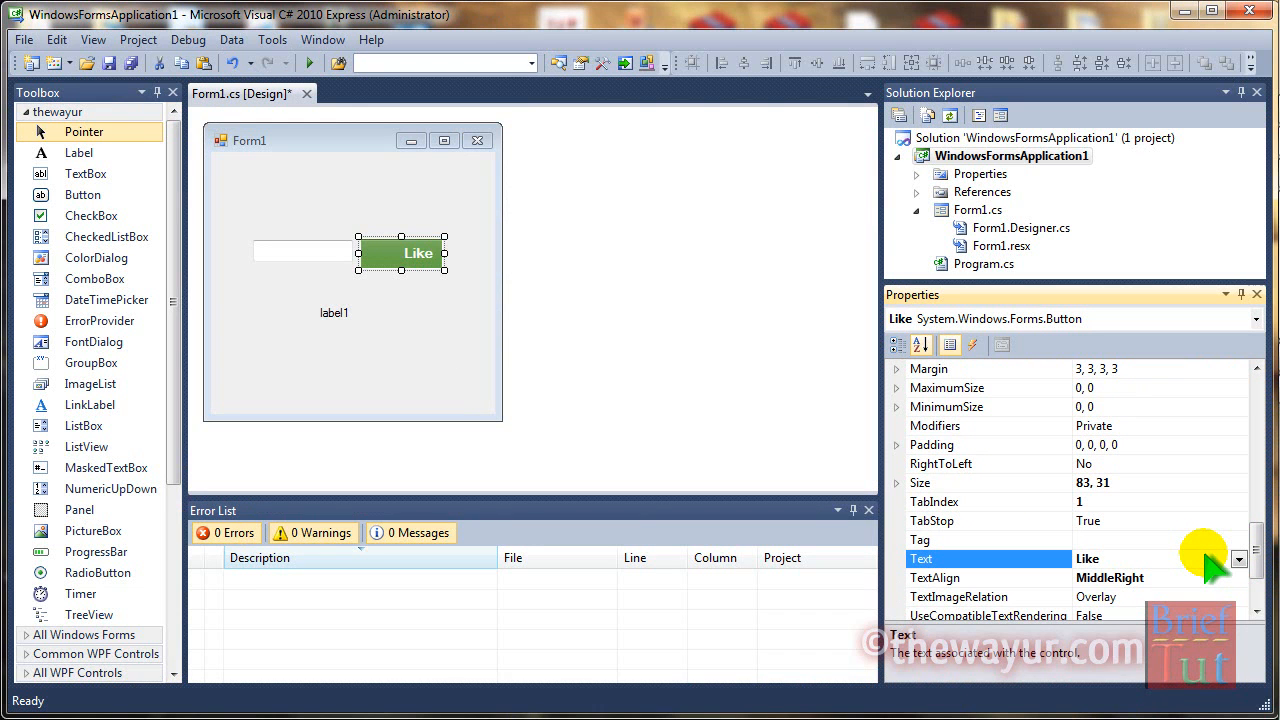
{"action": "mouse_move", "coordinate": [470, 295]}
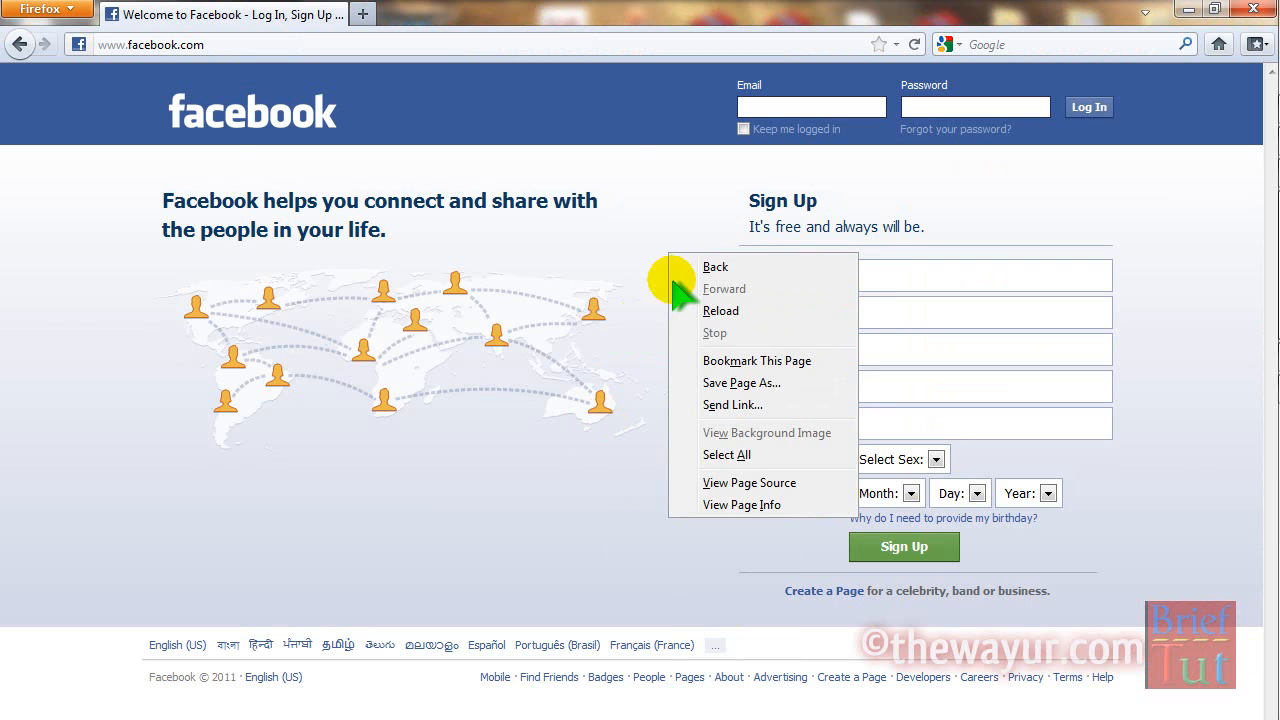
Save AYwC2vHPaWW.png from Facebook's Page Info Media list into Downloads.
{"action": "left_click", "coordinate": [741, 504]}
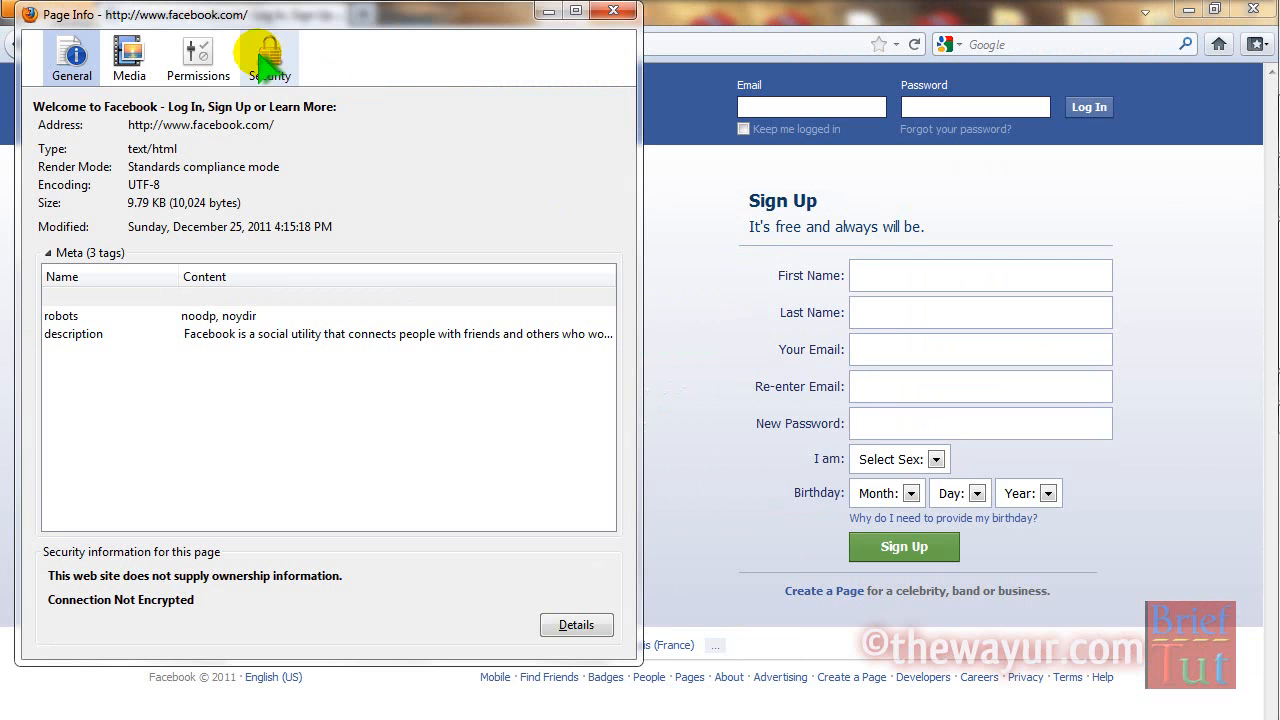
{"action": "left_click", "coordinate": [128, 57]}
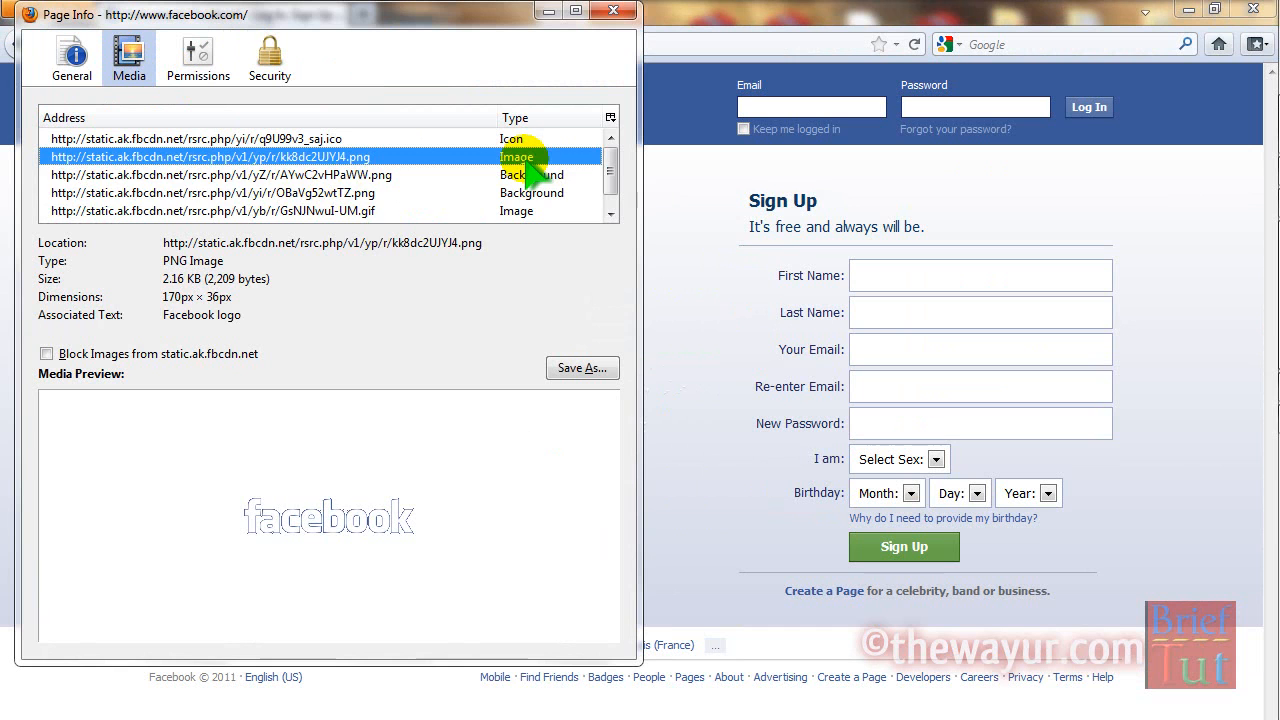
{"action": "left_click", "coordinate": [220, 174]}
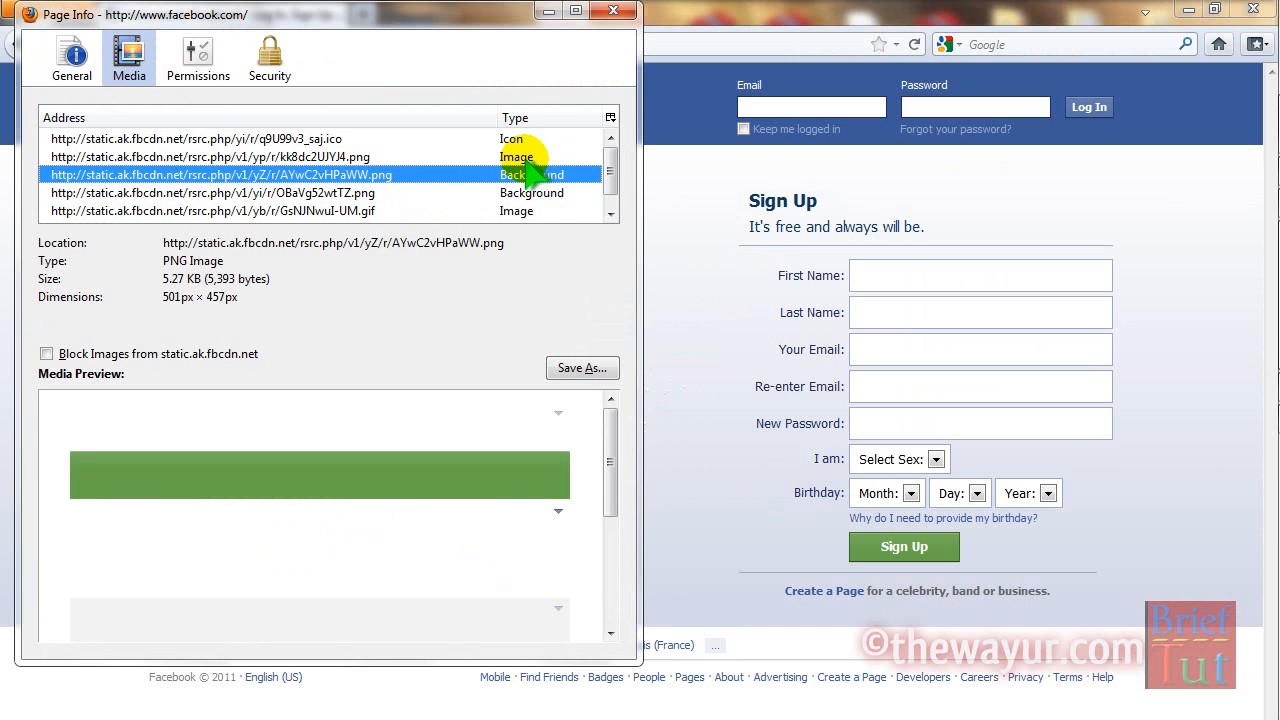
{"action": "scroll", "scroll_direction": "down", "scroll_amount": 3}
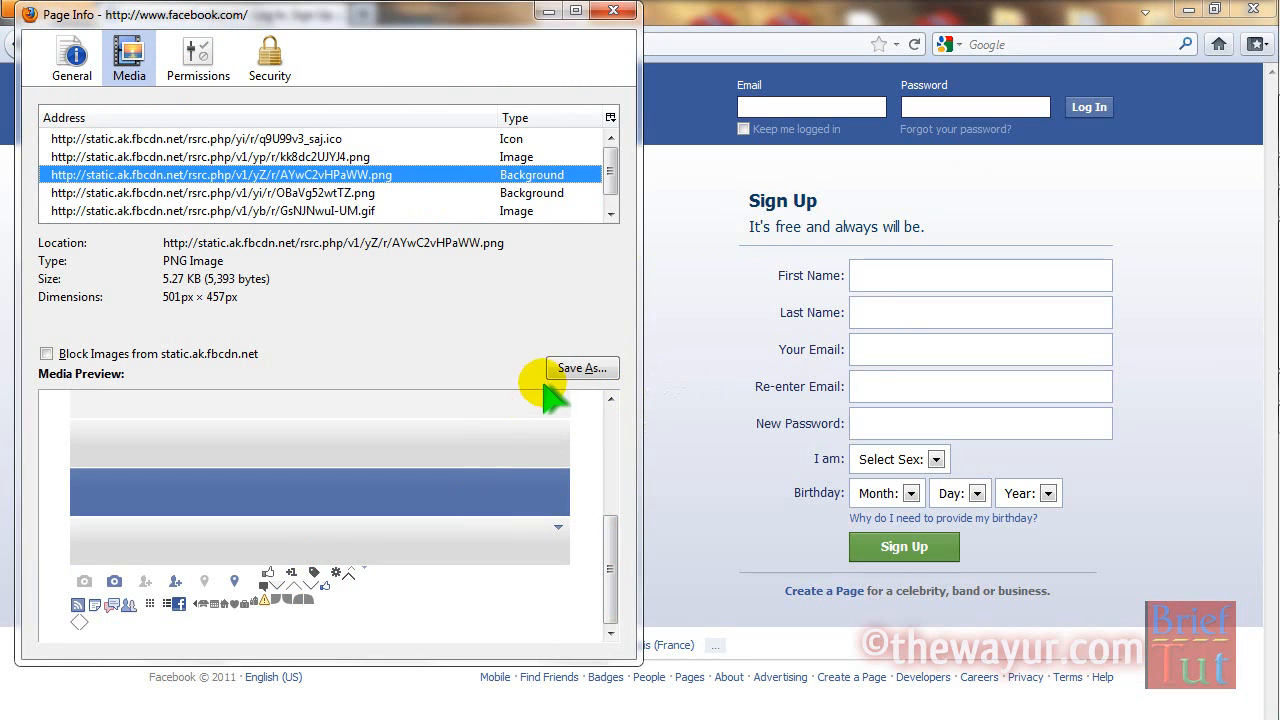
{"action": "left_click", "coordinate": [582, 368]}
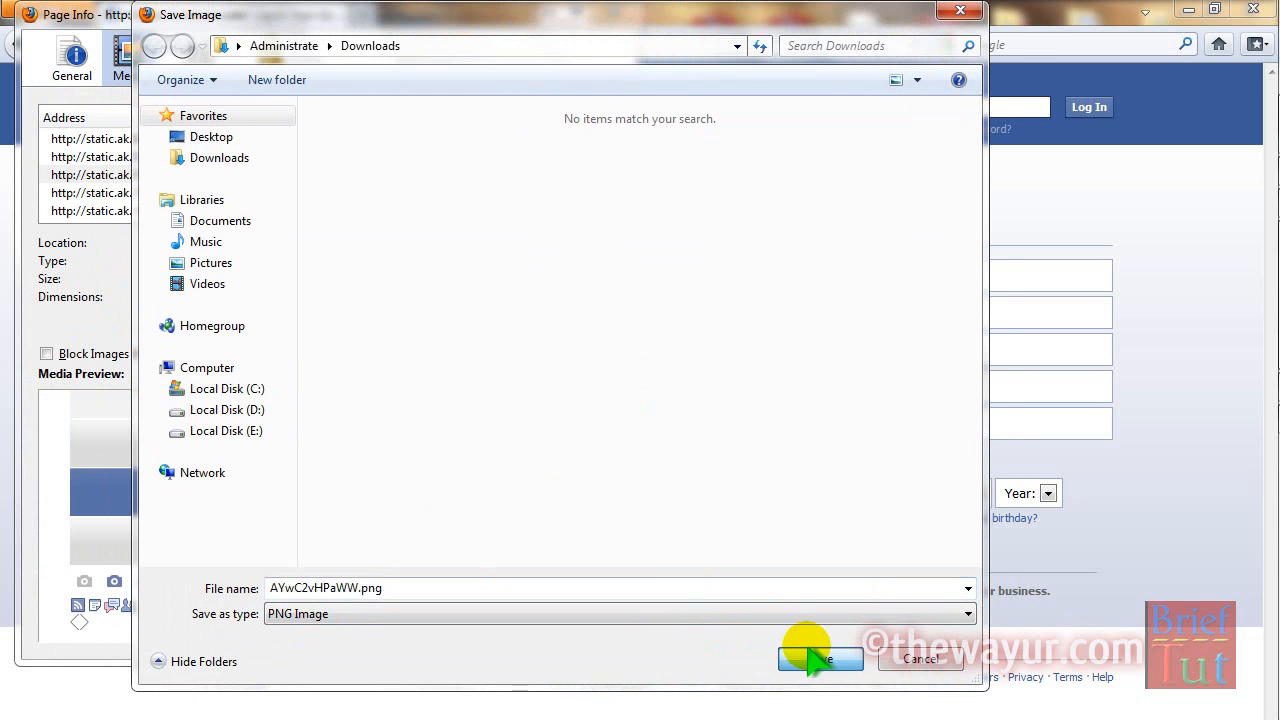
{"action": "left_click", "coordinate": [820, 658]}
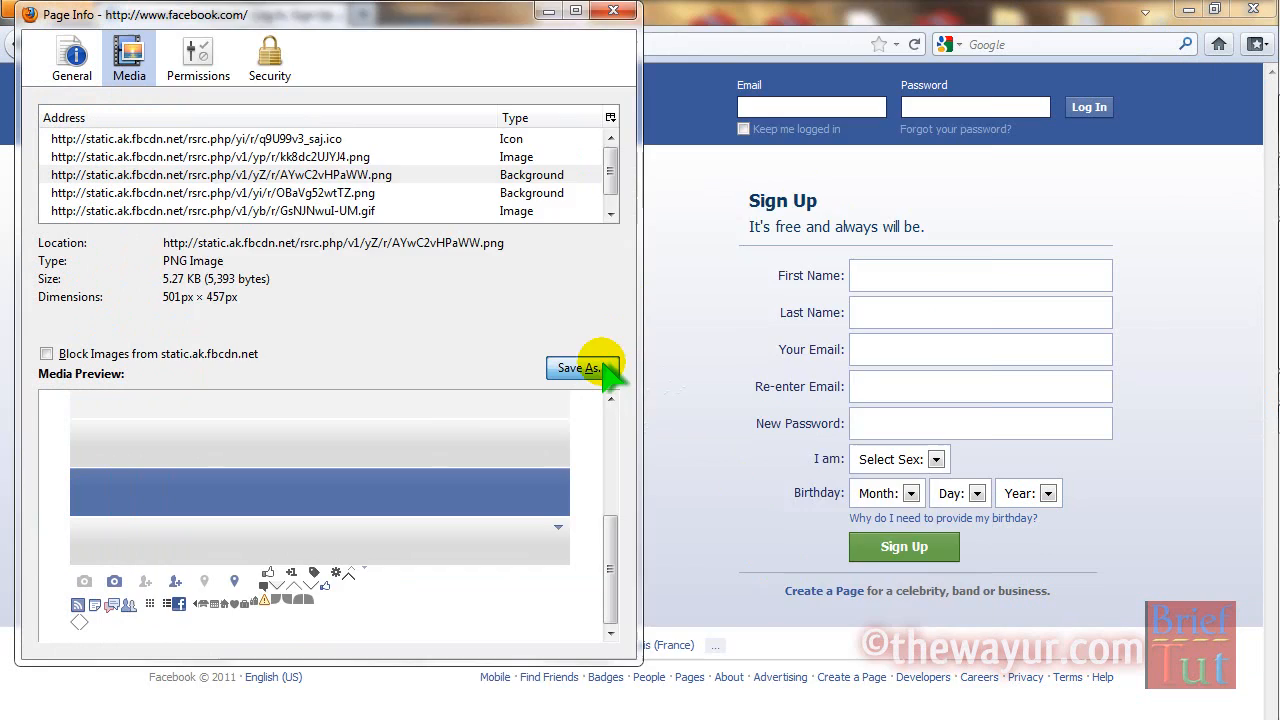
Open AYwC2vHPaWW.png in Photoshop CS4 and close Firefox's save and Page Info windows.
{"action": "left_click", "coordinate": [582, 368]}
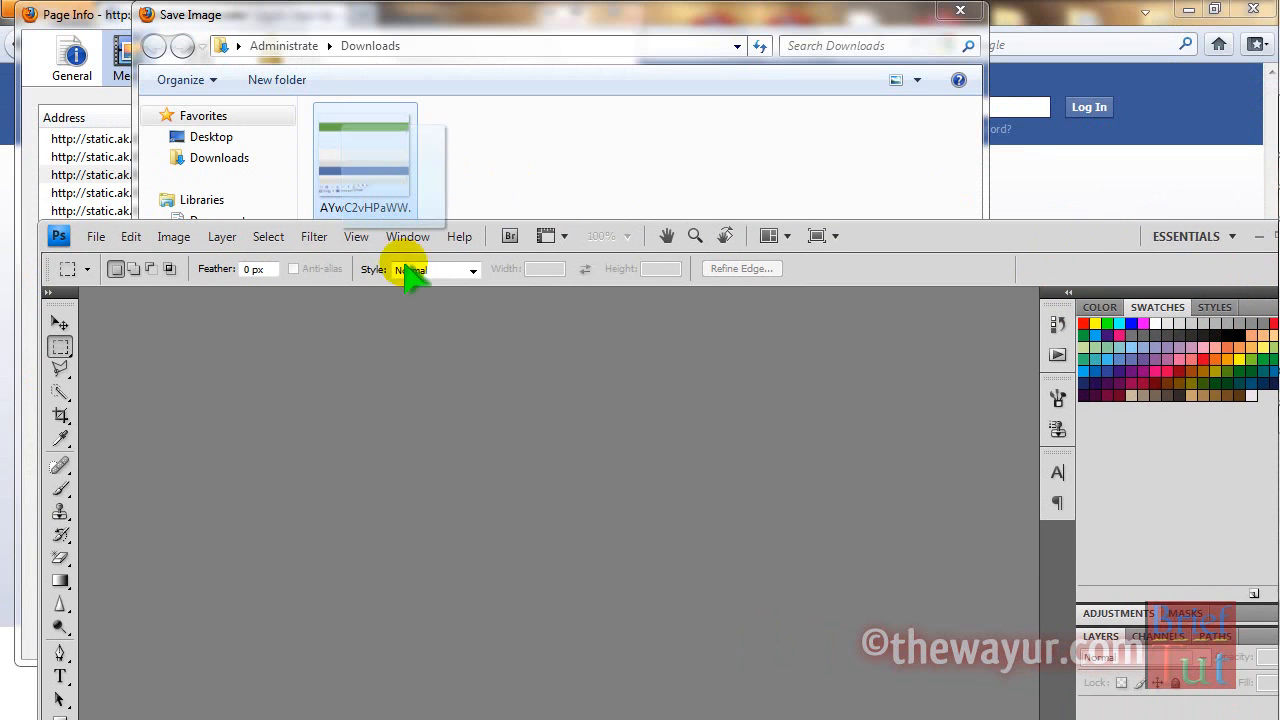
{"action": "double_click", "coordinate": [364, 160]}
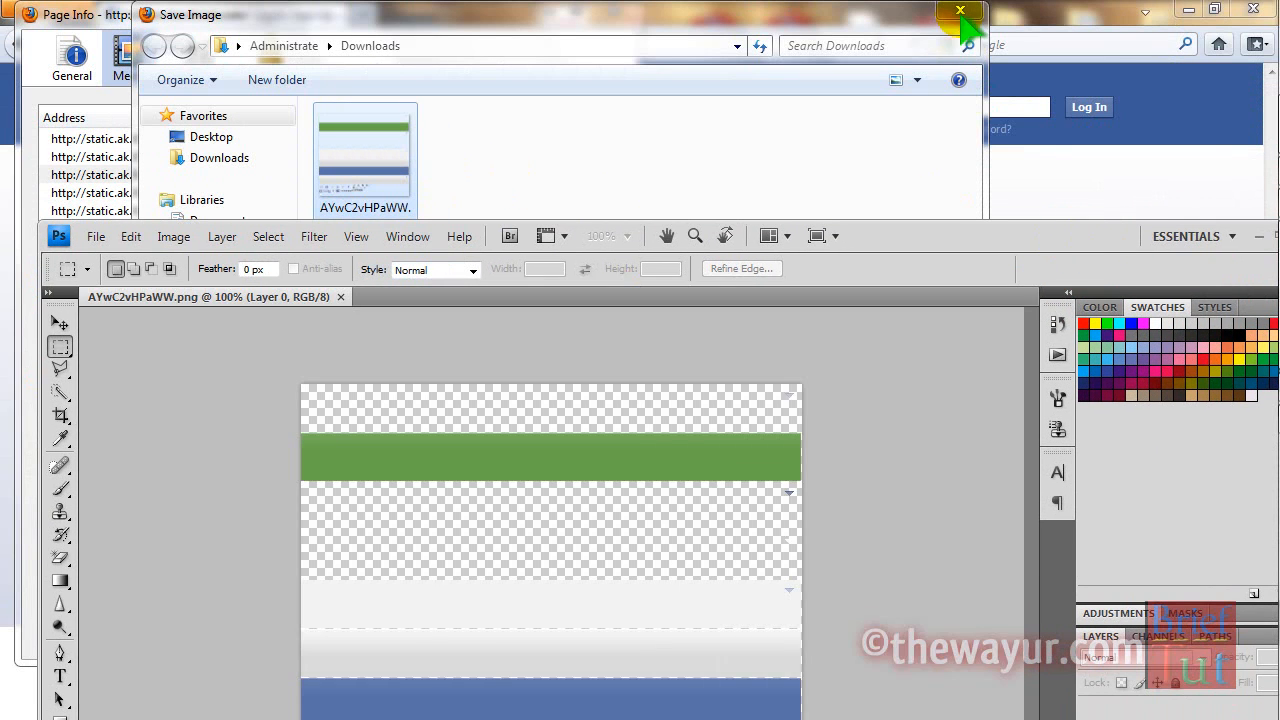
{"action": "left_click", "coordinate": [959, 11]}
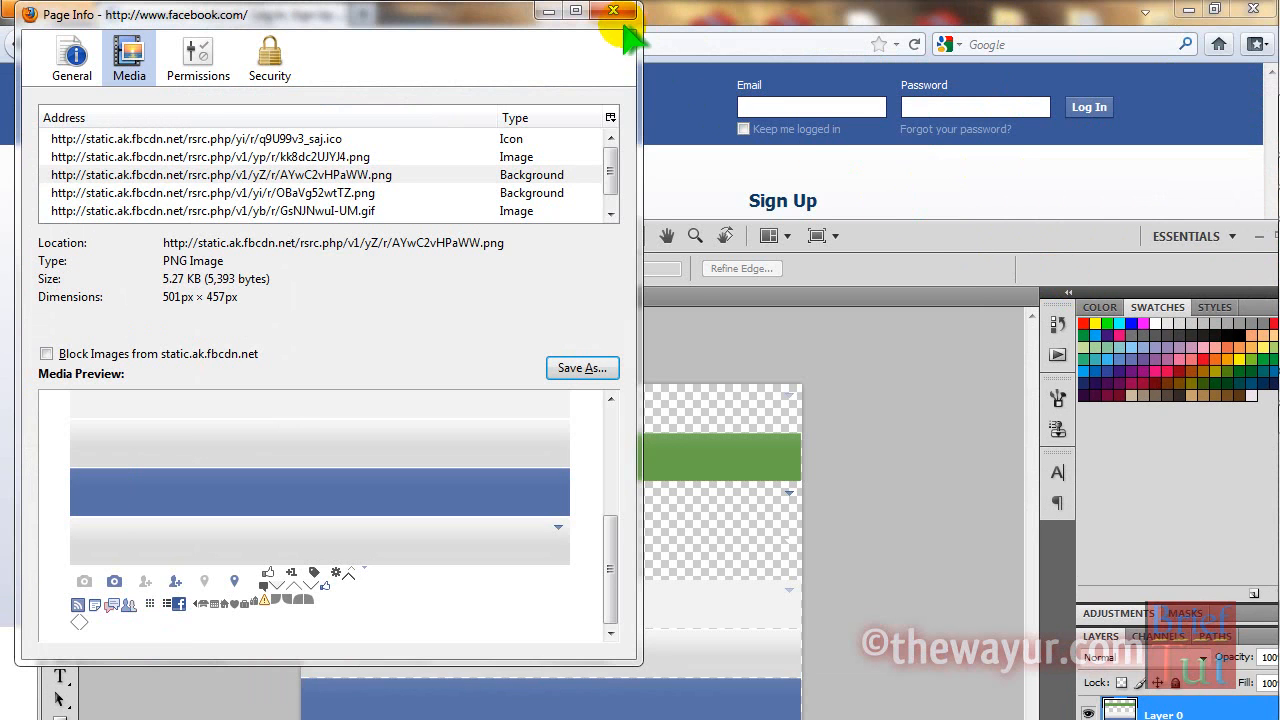
{"action": "left_click", "coordinate": [613, 11]}
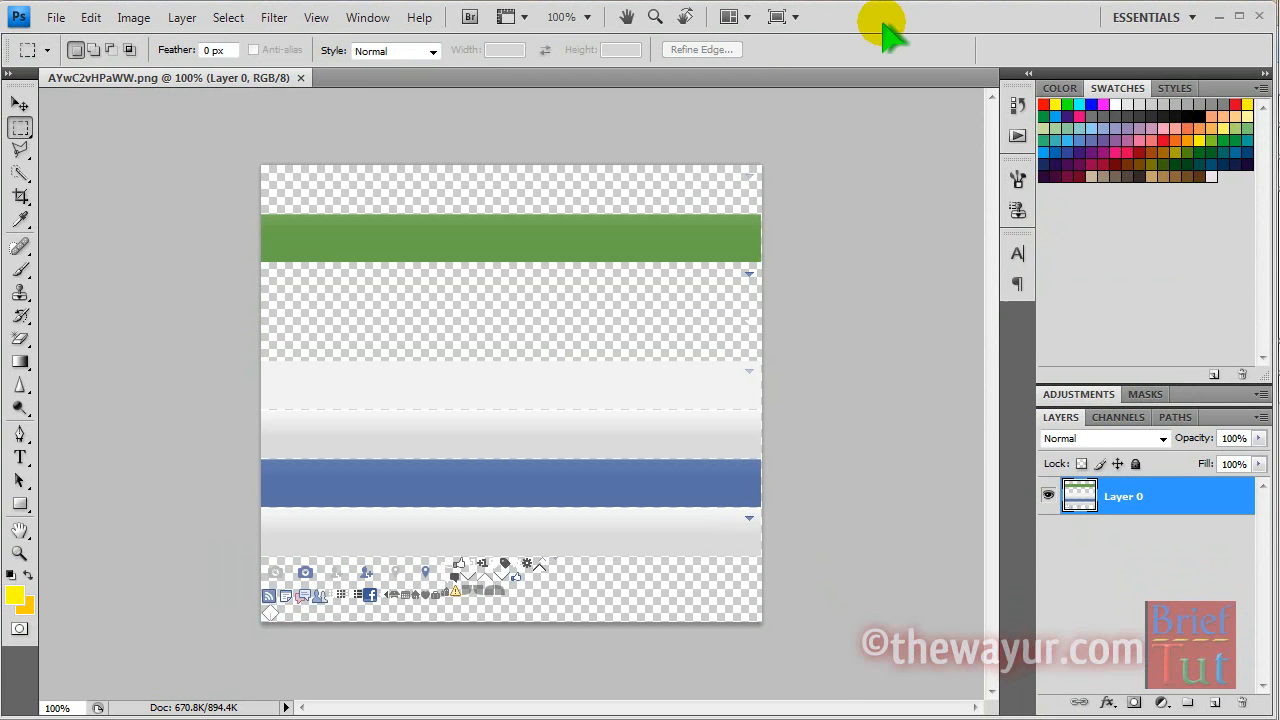
{"action": "mouse_move", "coordinate": [510, 610]}
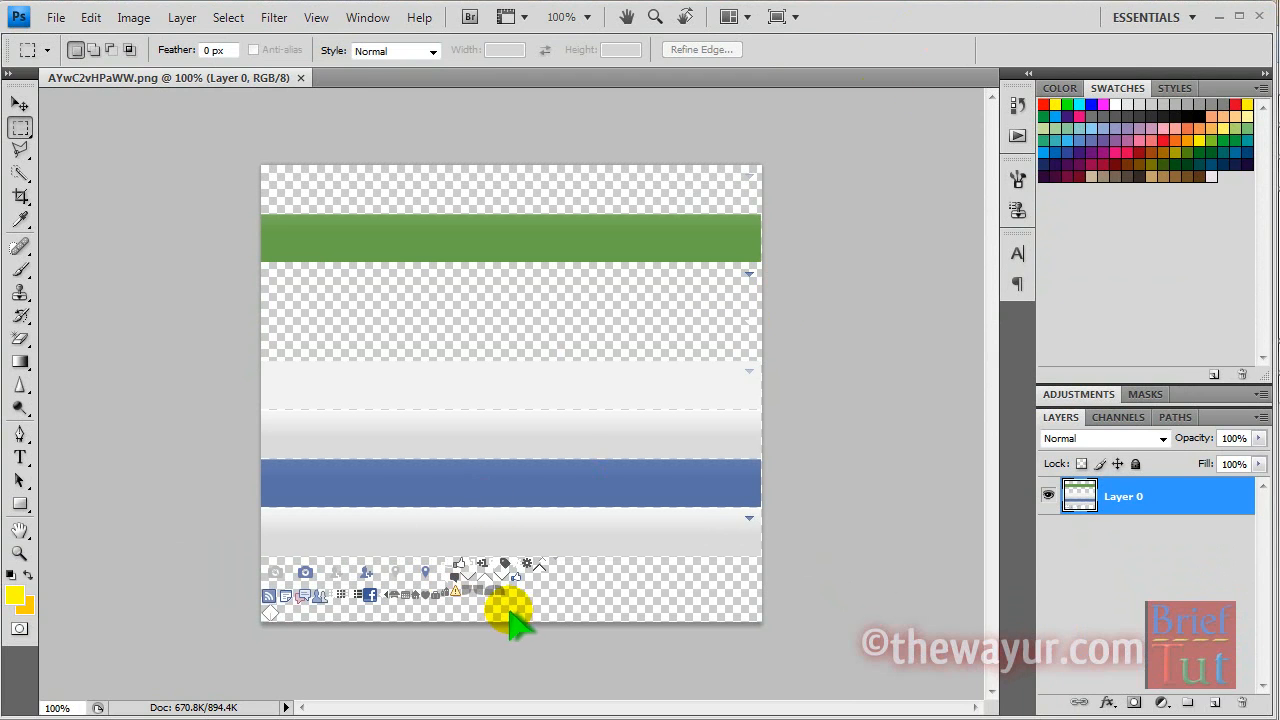
{"action": "mouse_move", "coordinate": [510, 575]}
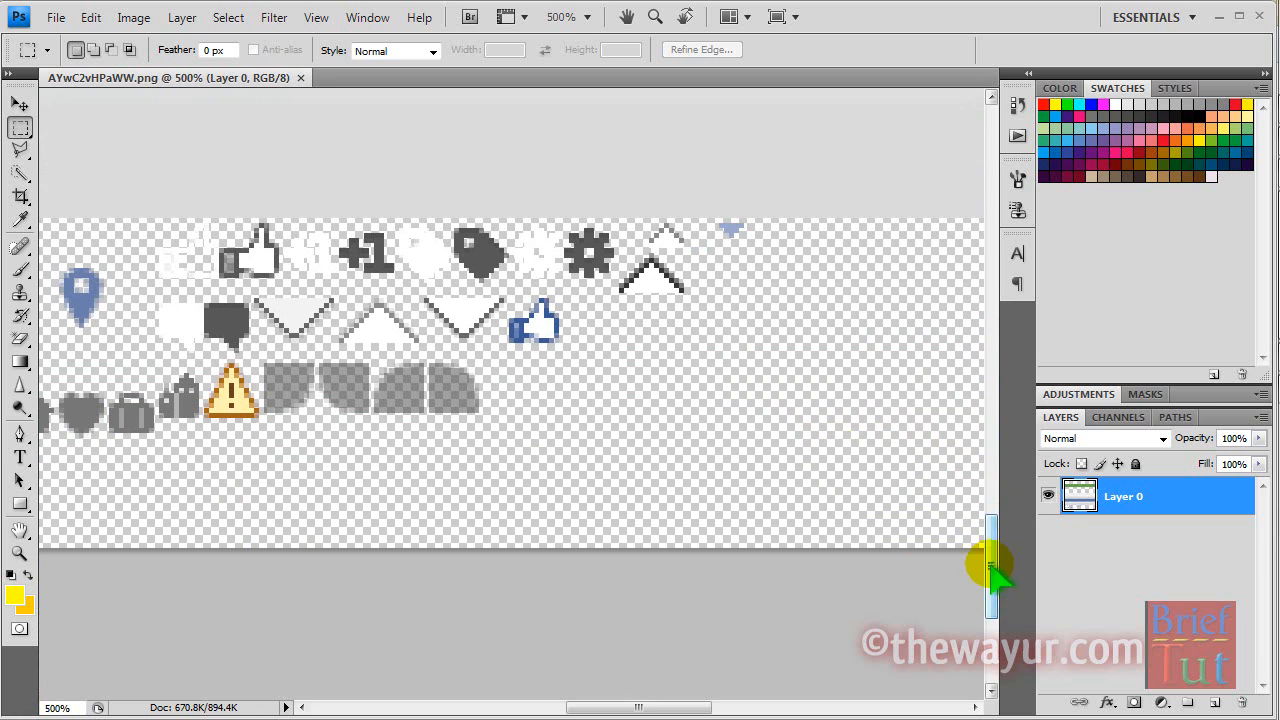
{"action": "mouse_move", "coordinate": [560, 350]}
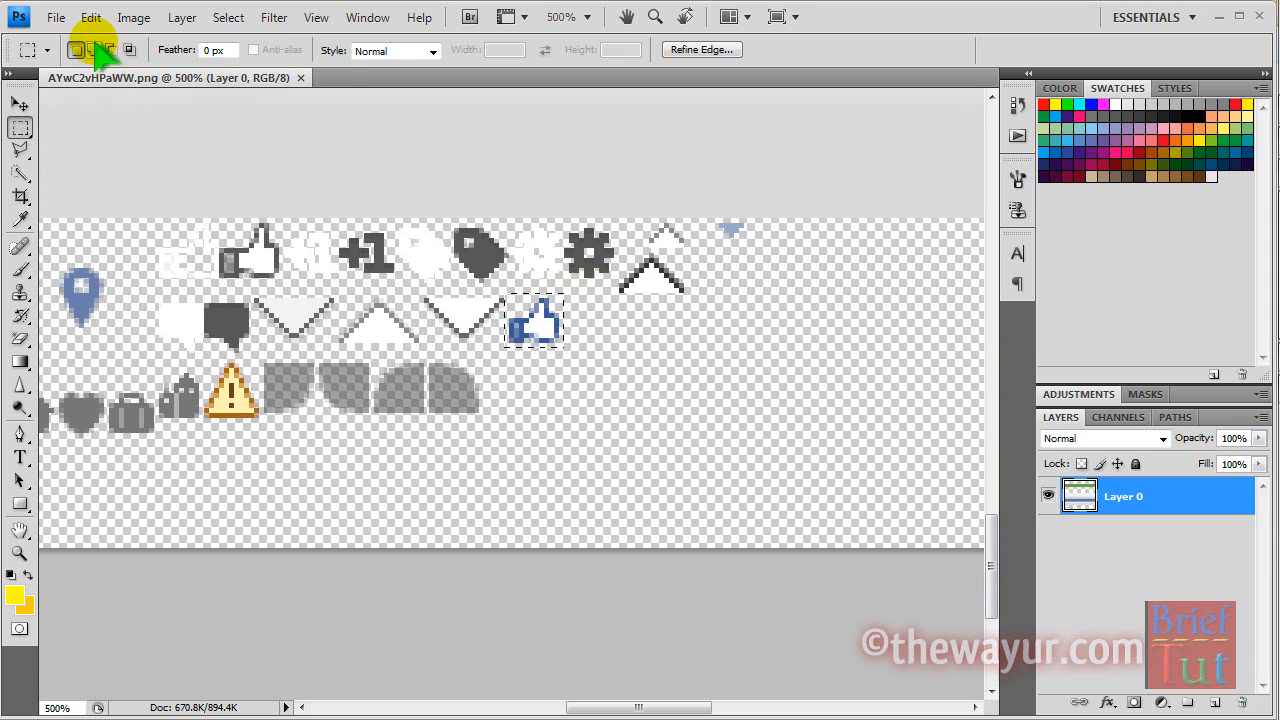
Copy the thumbs-up selection and create a new Clipboard-sized transparent document.
{"action": "right_click", "coordinate": [535, 320]}
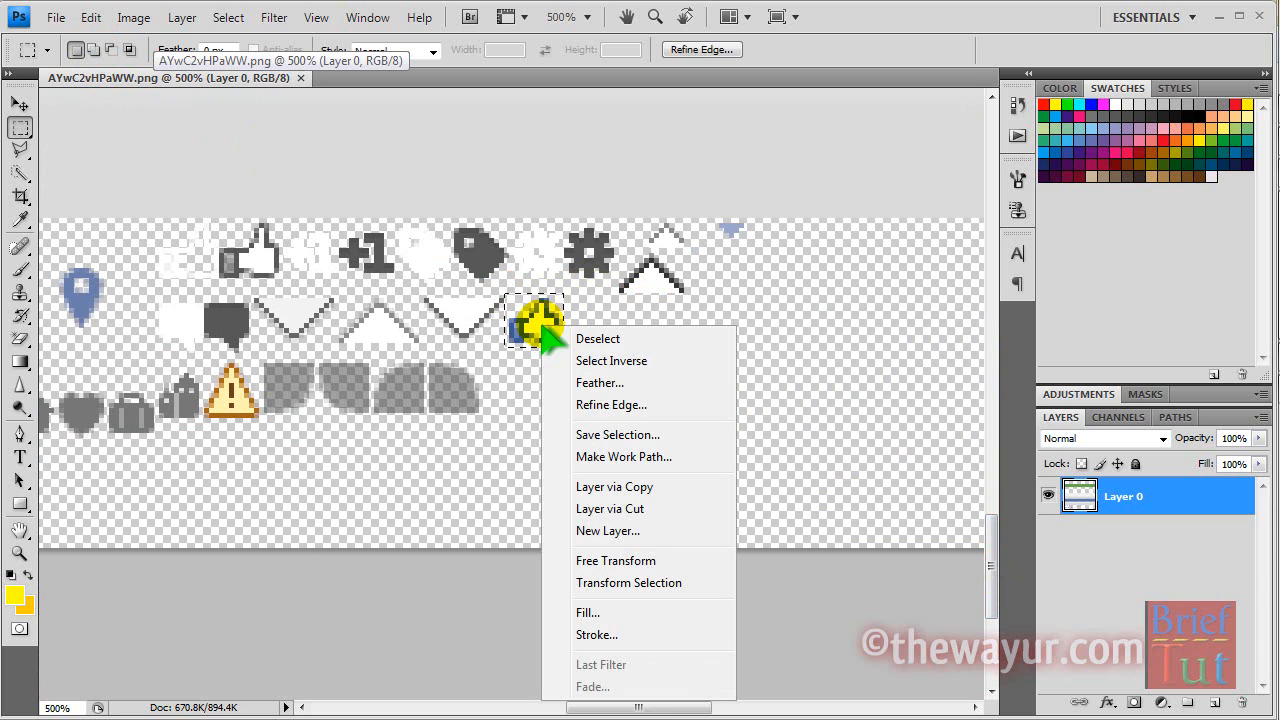
{"action": "mouse_move", "coordinate": [629, 583]}
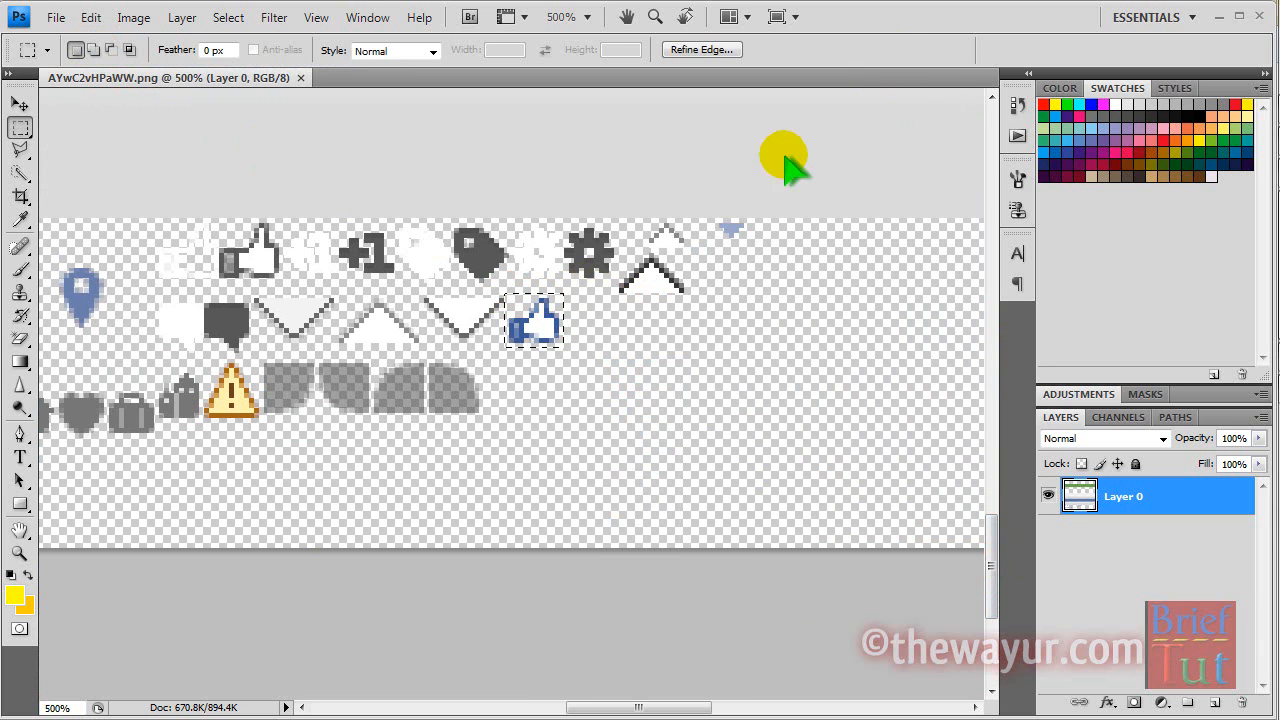
{"action": "mouse_move", "coordinate": [112, 60]}
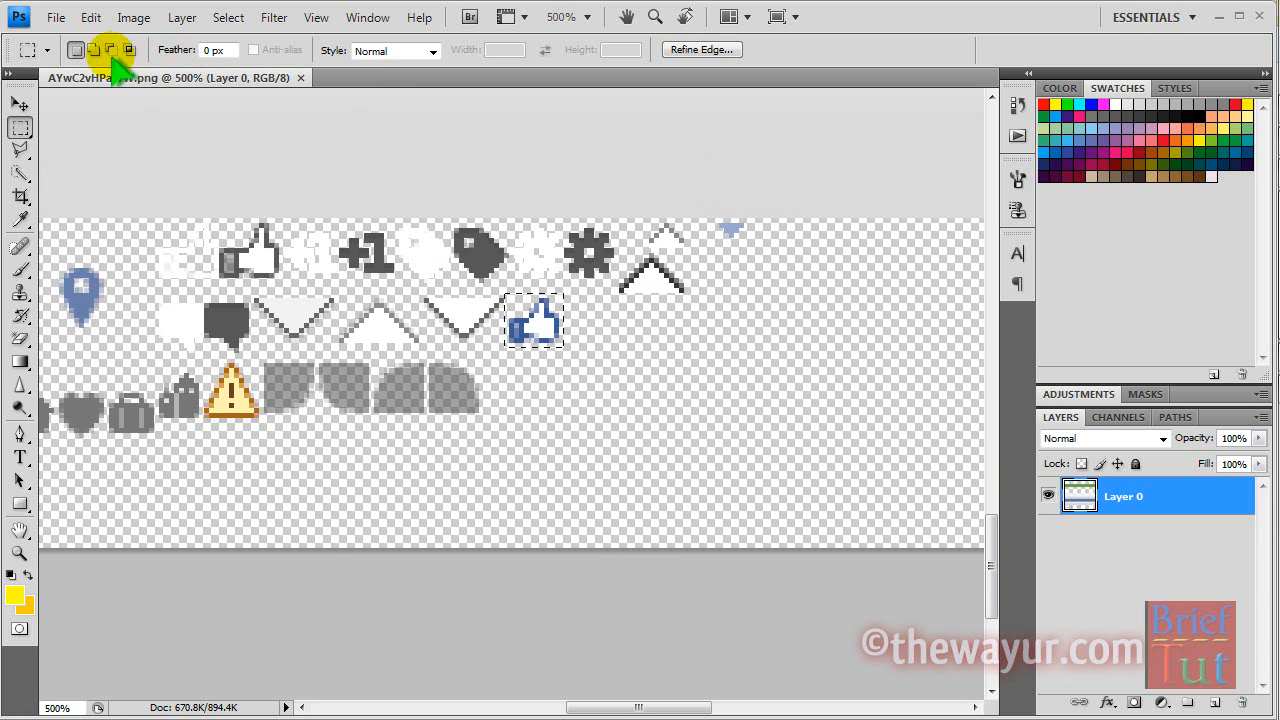
{"action": "left_click", "coordinate": [55, 17]}
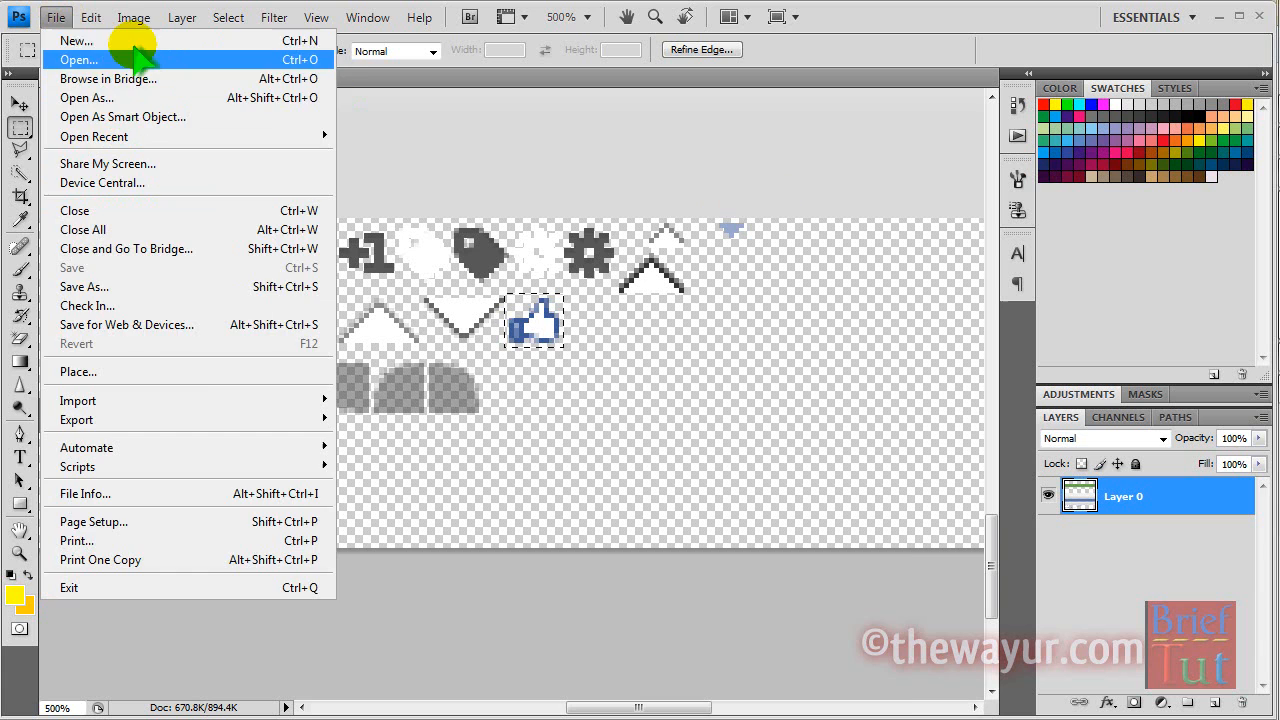
{"action": "left_click", "coordinate": [75, 40]}
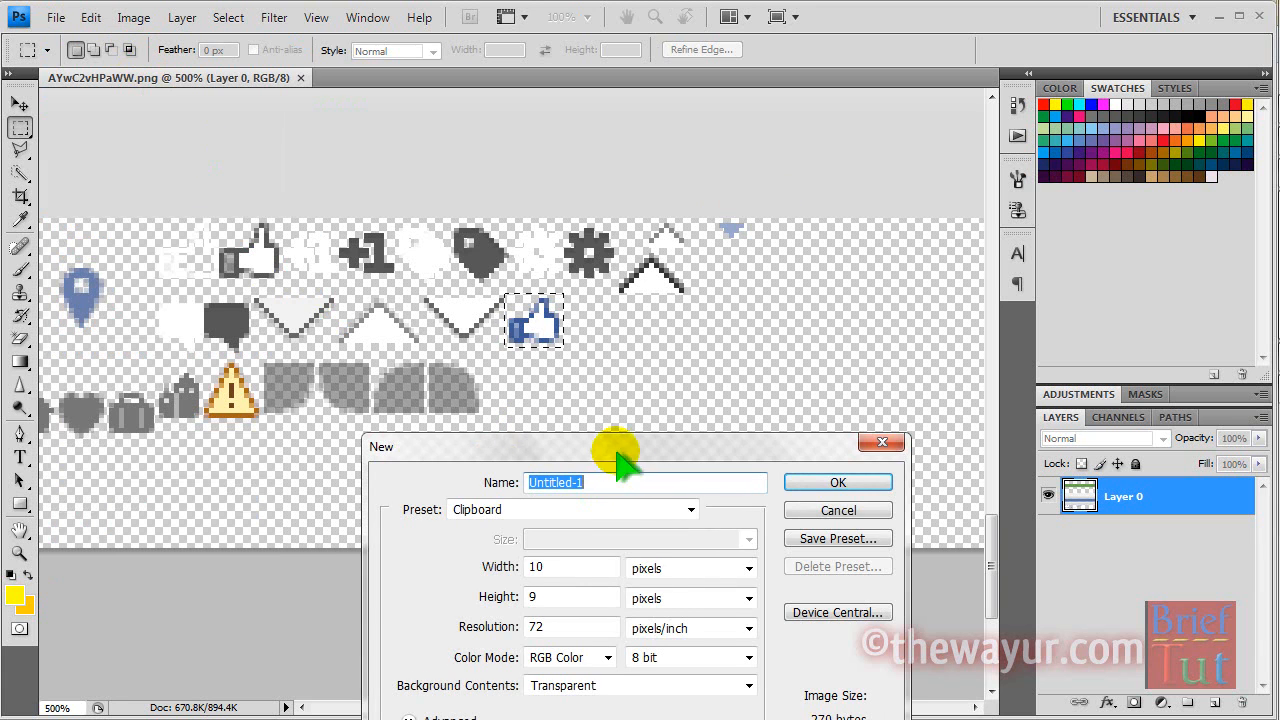
{"action": "left_click", "coordinate": [837, 510]}
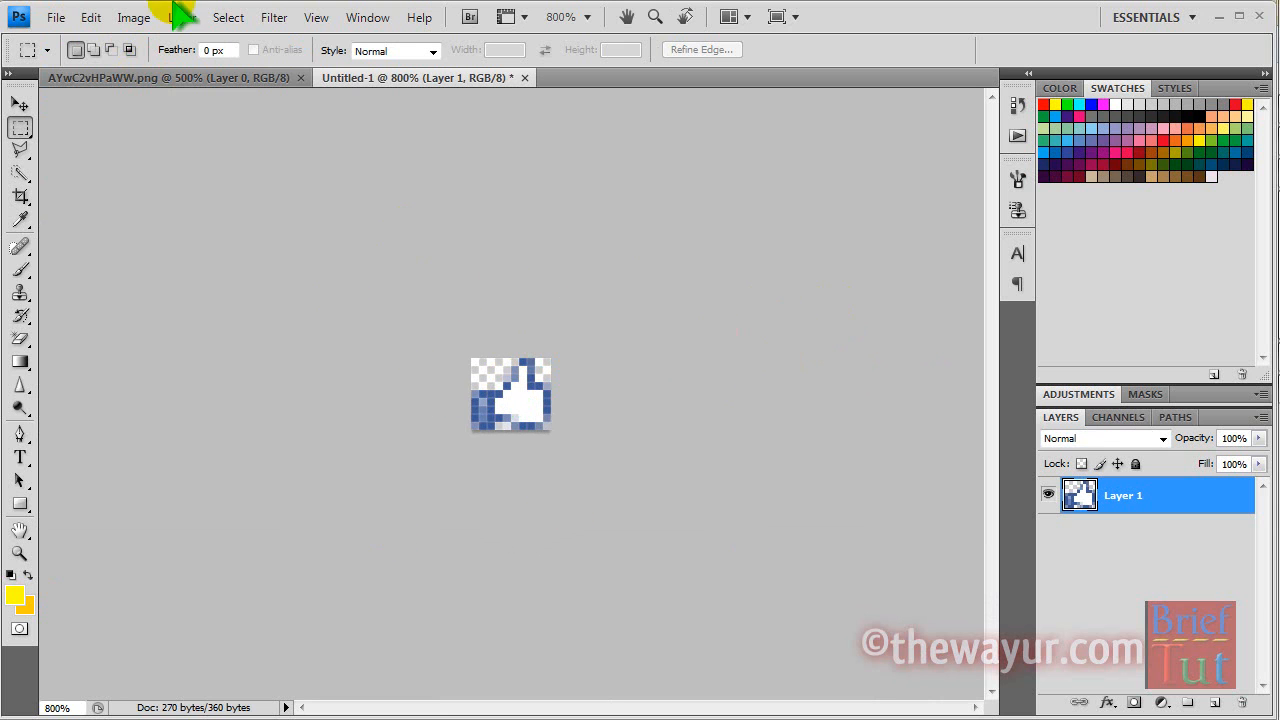
Save the thumbs-up image as a CompuServe GIF, then quit Photoshop without saving.
{"action": "left_click", "coordinate": [55, 17]}
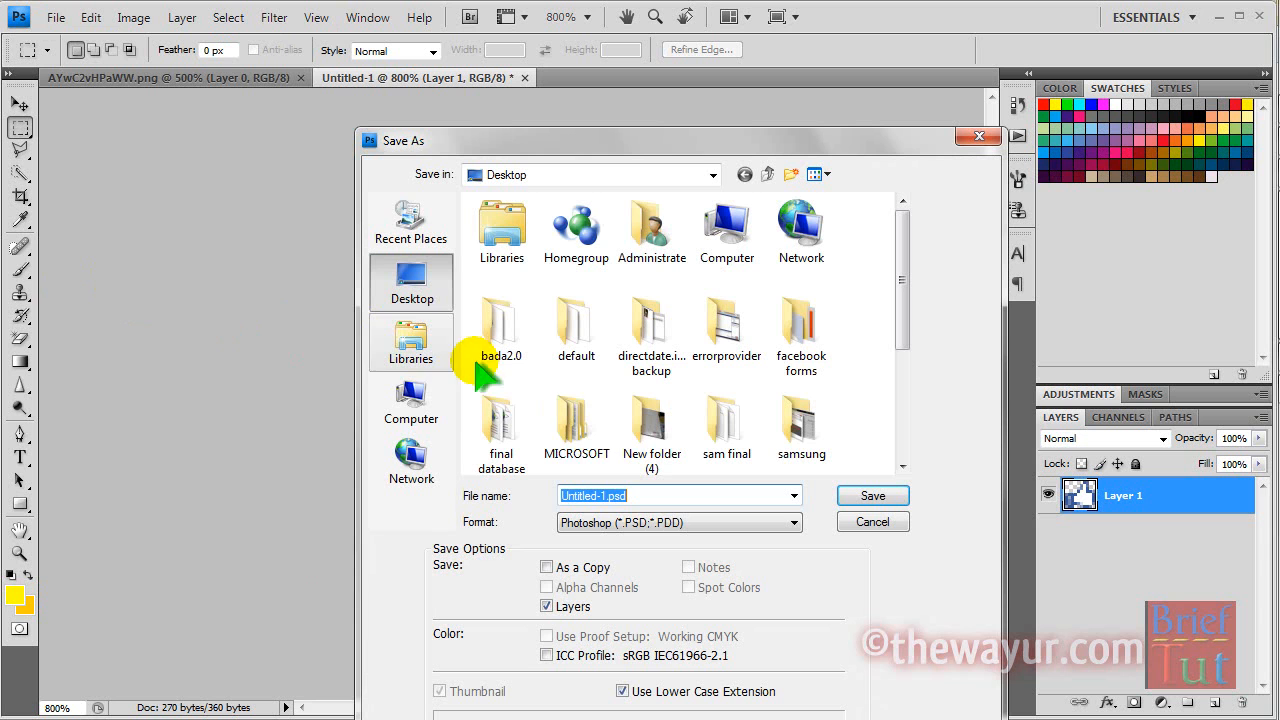
{"action": "left_click", "coordinate": [678, 522]}
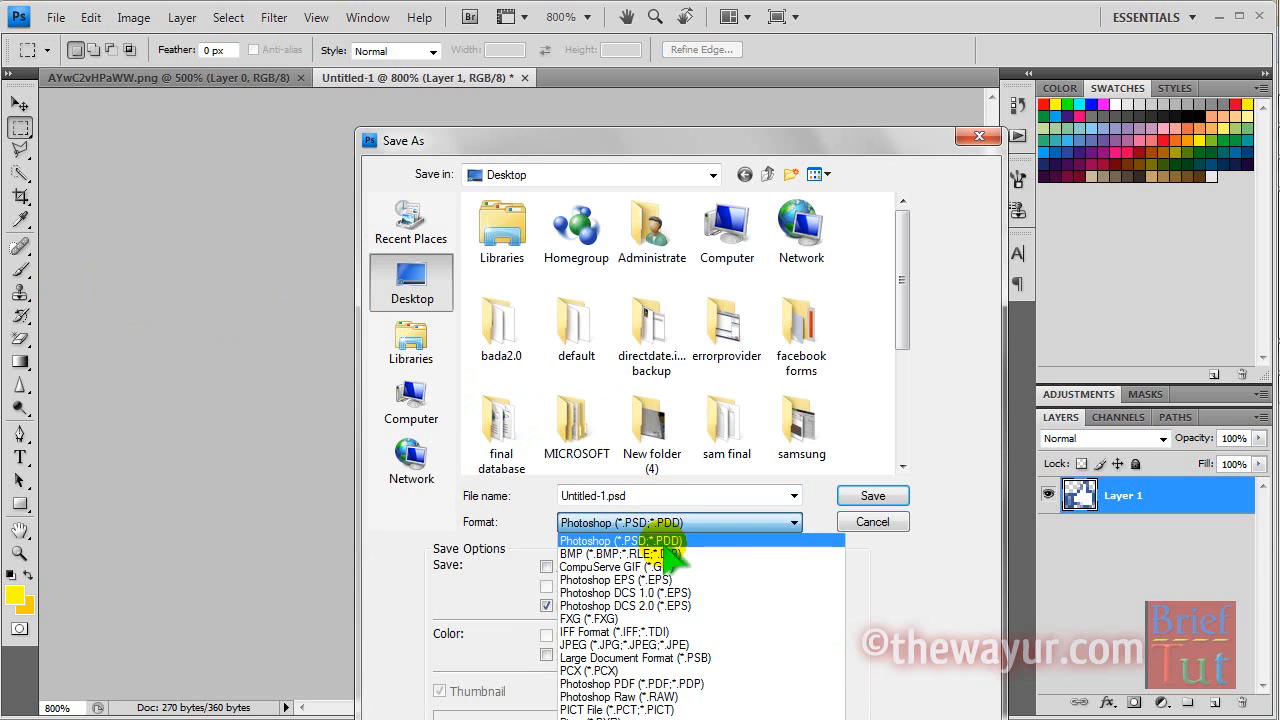
{"action": "left_click", "coordinate": [608, 567]}
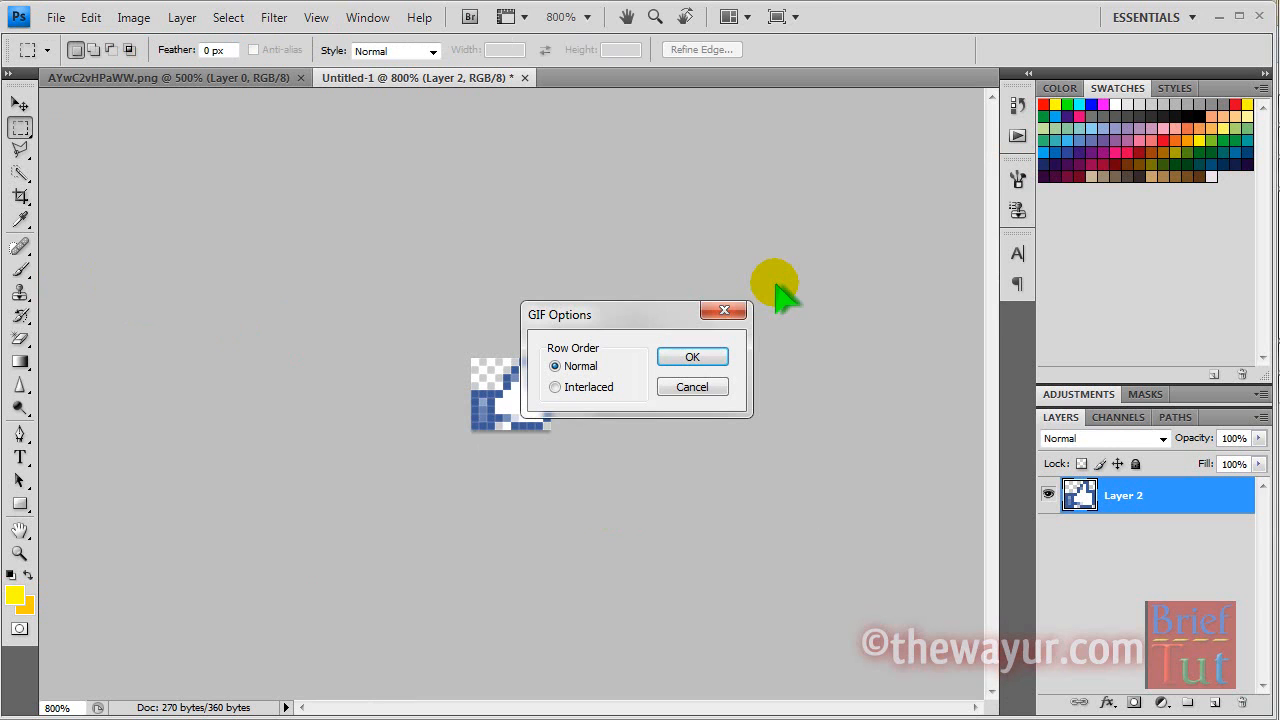
{"action": "left_click", "coordinate": [692, 357]}
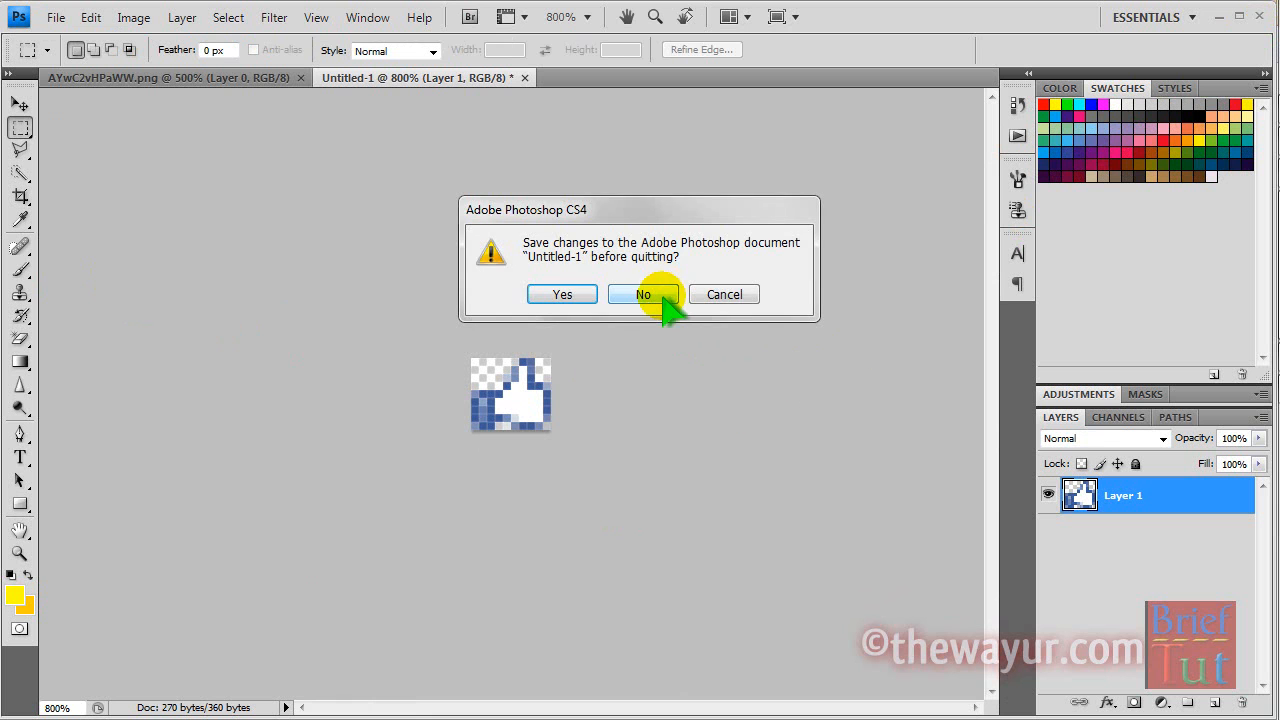
{"action": "left_click", "coordinate": [643, 294]}
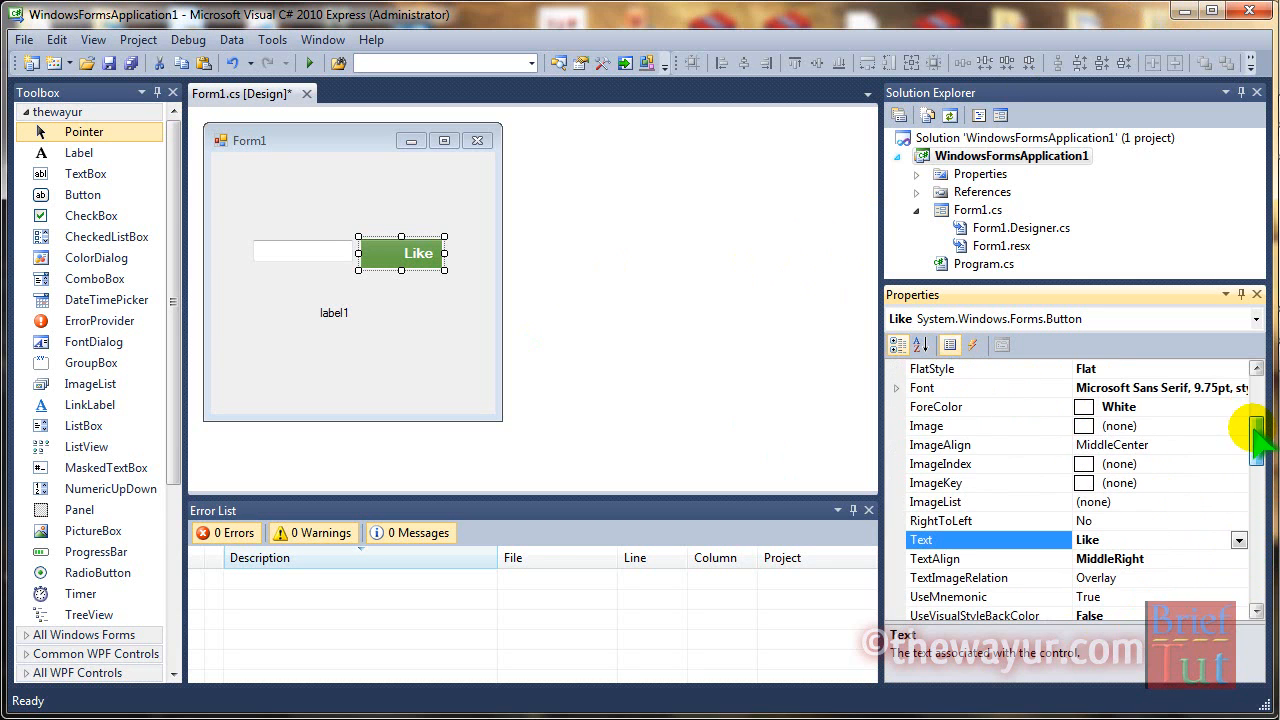
{"action": "mouse_move", "coordinate": [990, 415]}
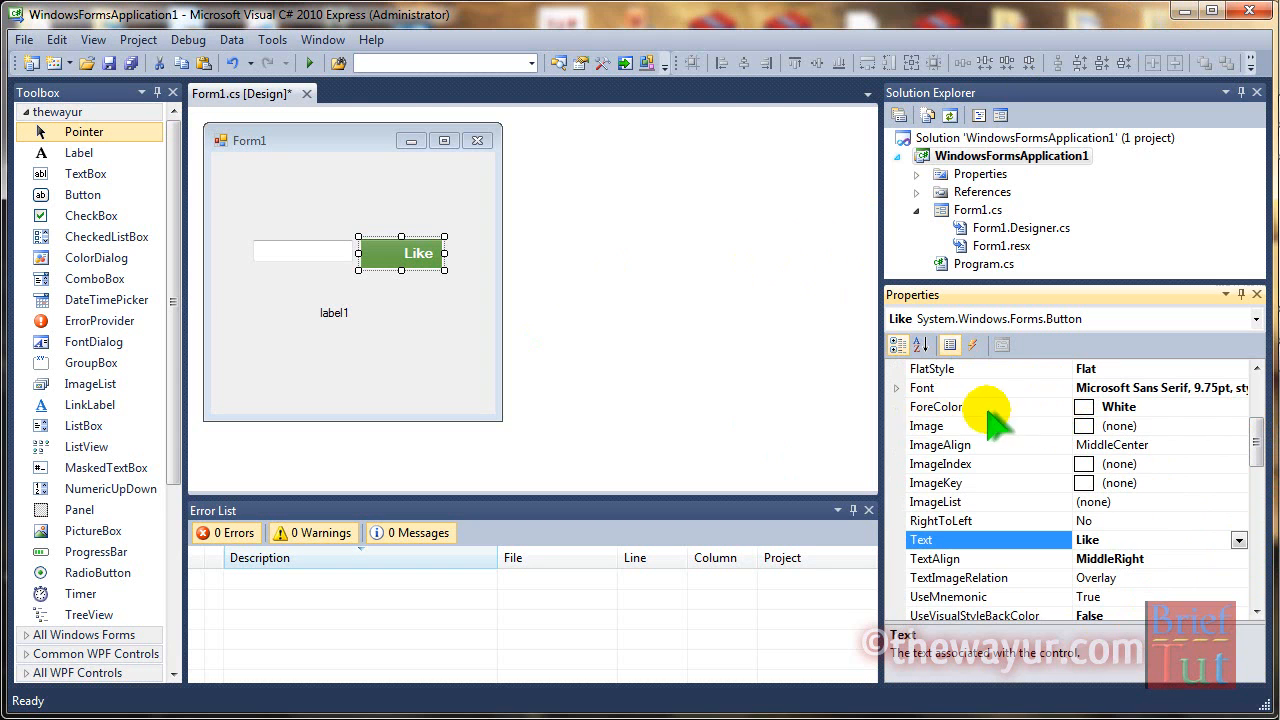
Import the thumbs-up GIF as the Like button's Image, align it MiddleLeft, and shrink the button.
{"action": "left_click", "coordinate": [926, 425]}
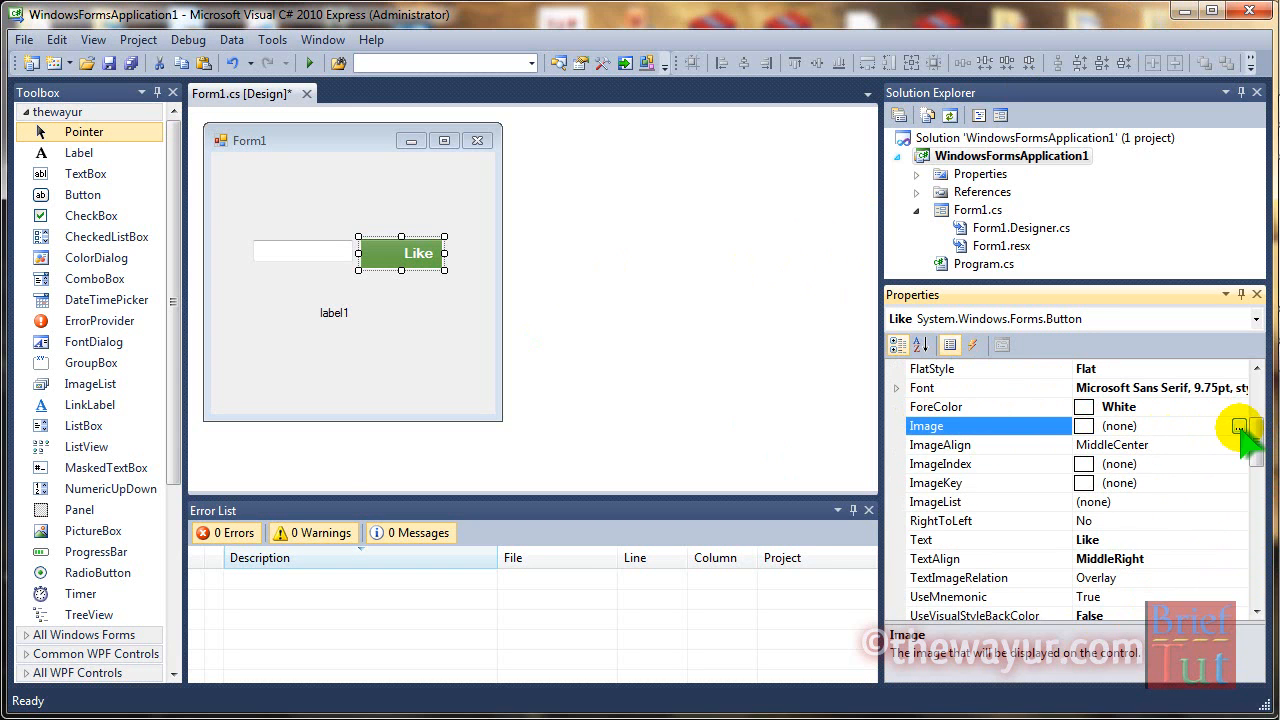
{"action": "left_click", "coordinate": [1241, 425]}
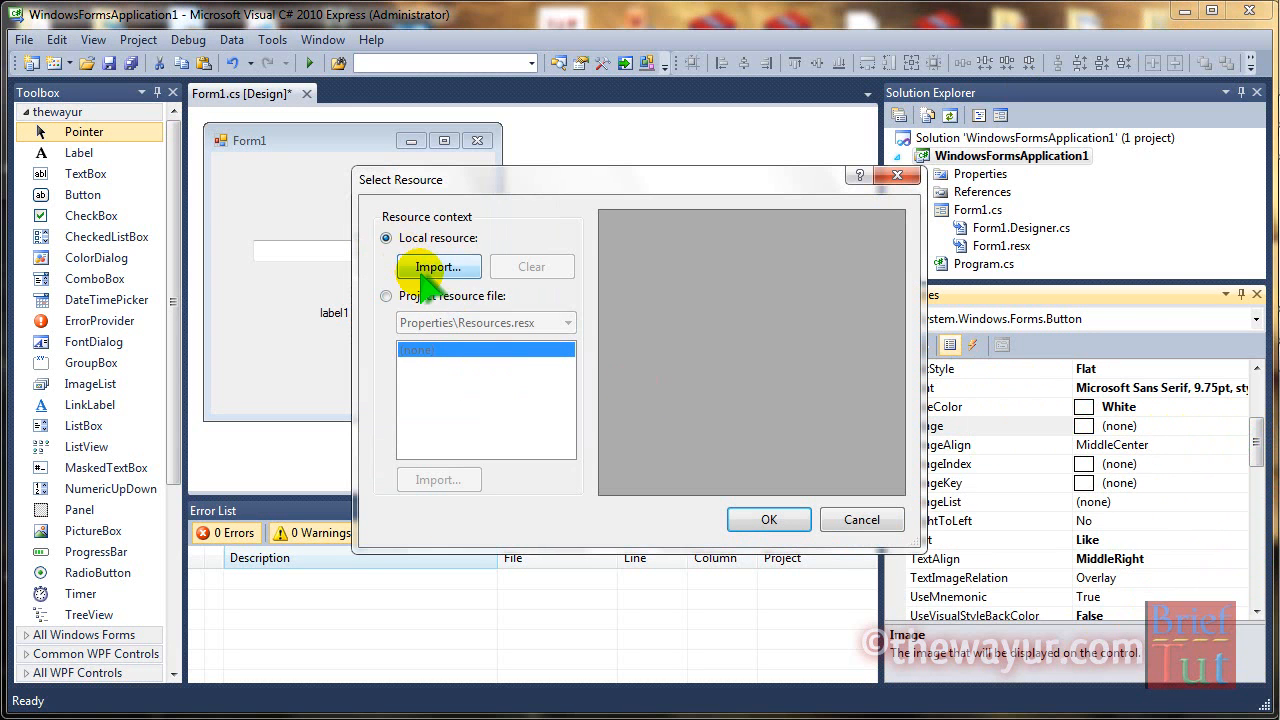
{"action": "left_click", "coordinate": [437, 267]}
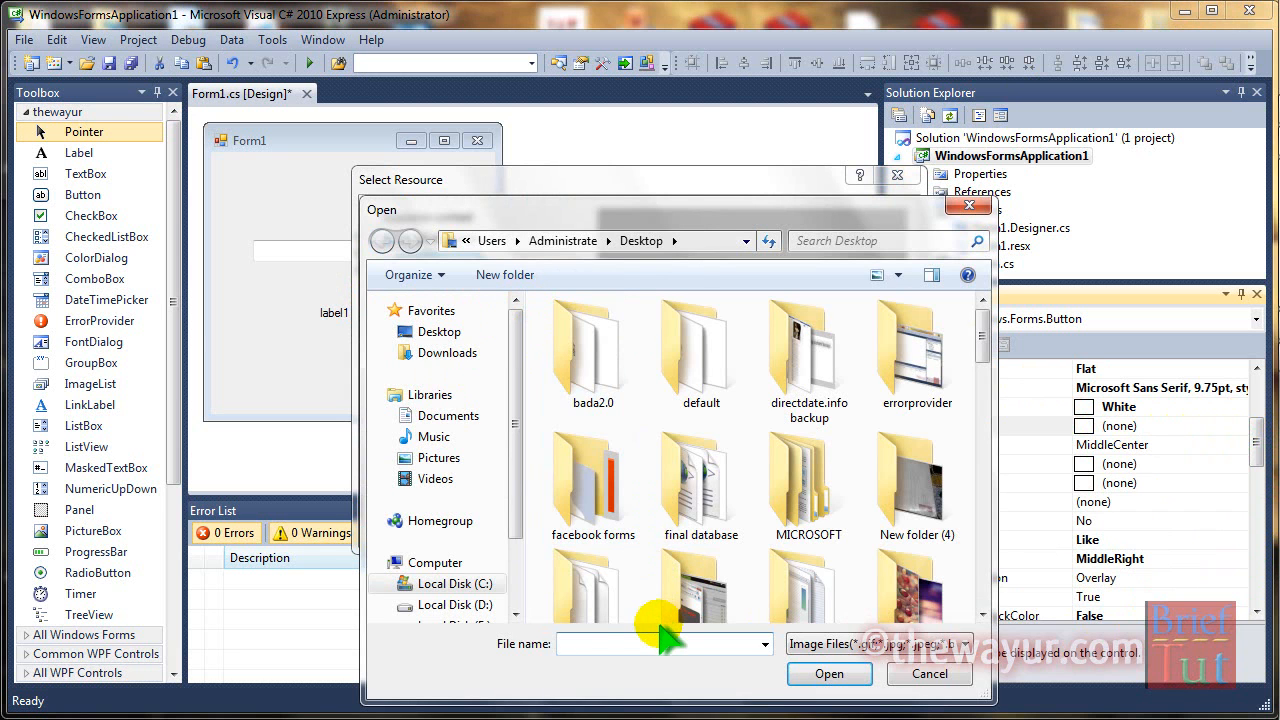
{"action": "left_click", "coordinate": [928, 673]}
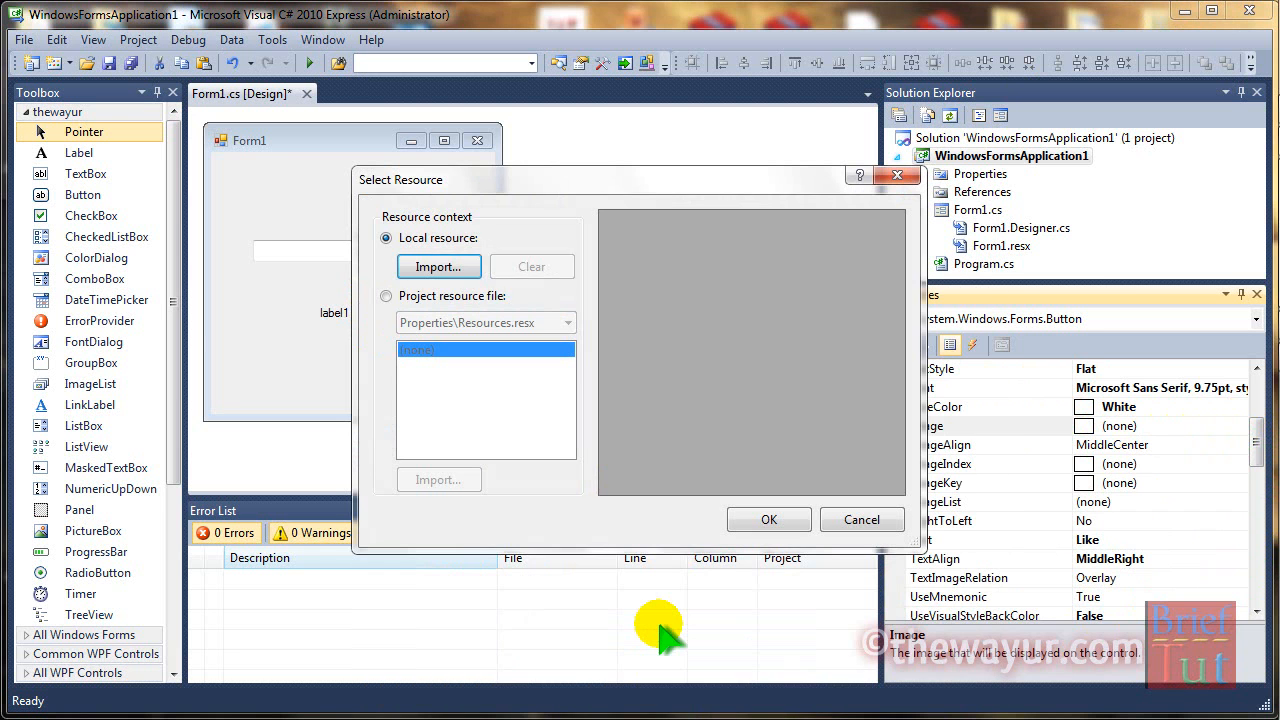
{"action": "left_click", "coordinate": [768, 519]}
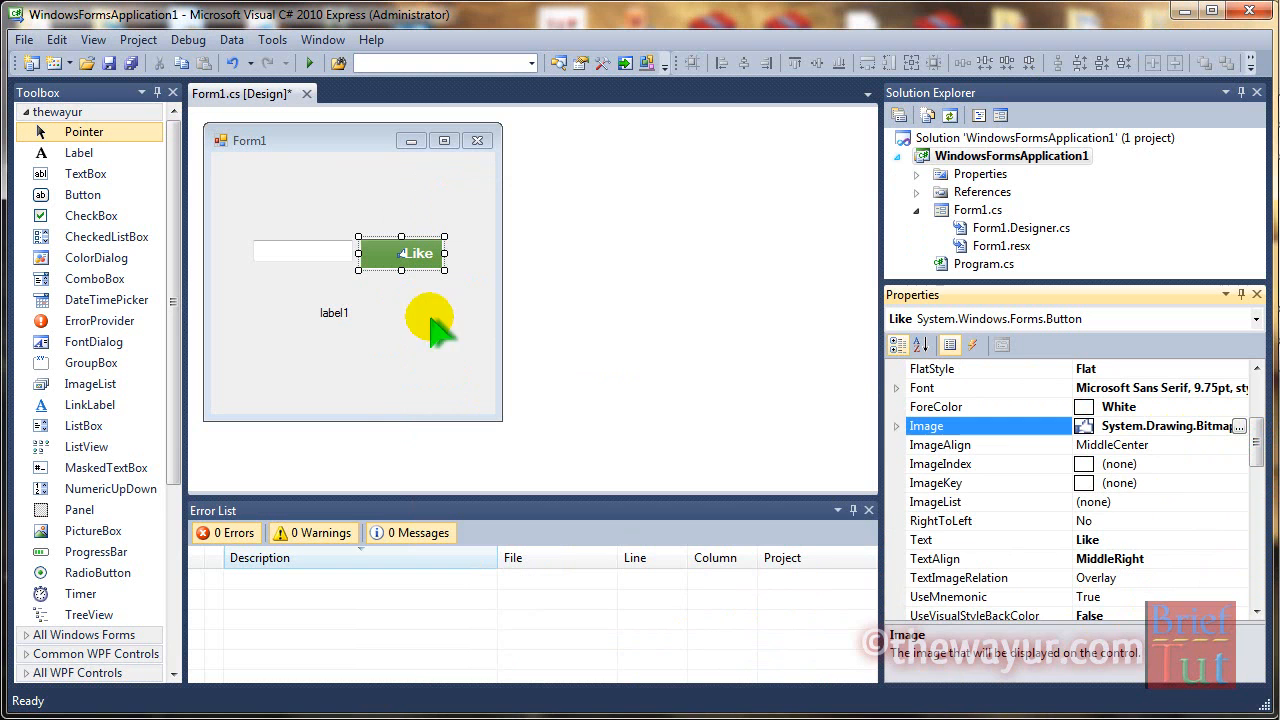
{"action": "left_click", "coordinate": [940, 444]}
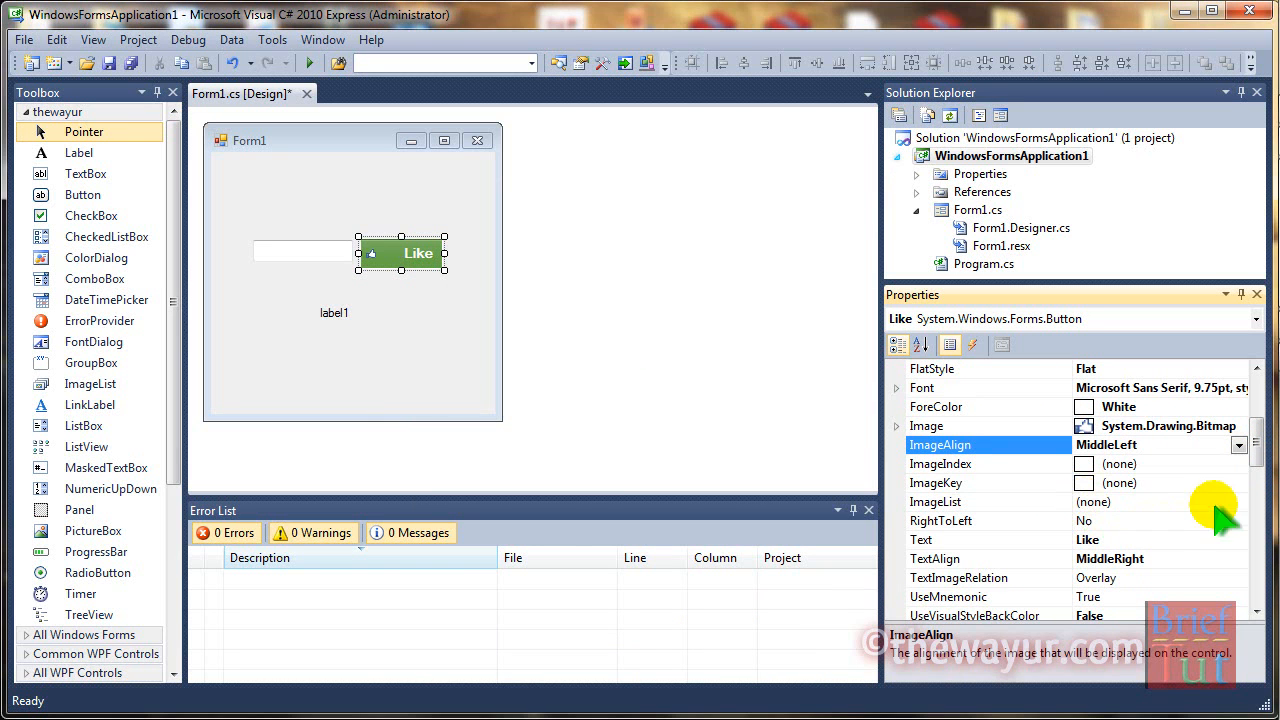
{"action": "mouse_move", "coordinate": [448, 270]}
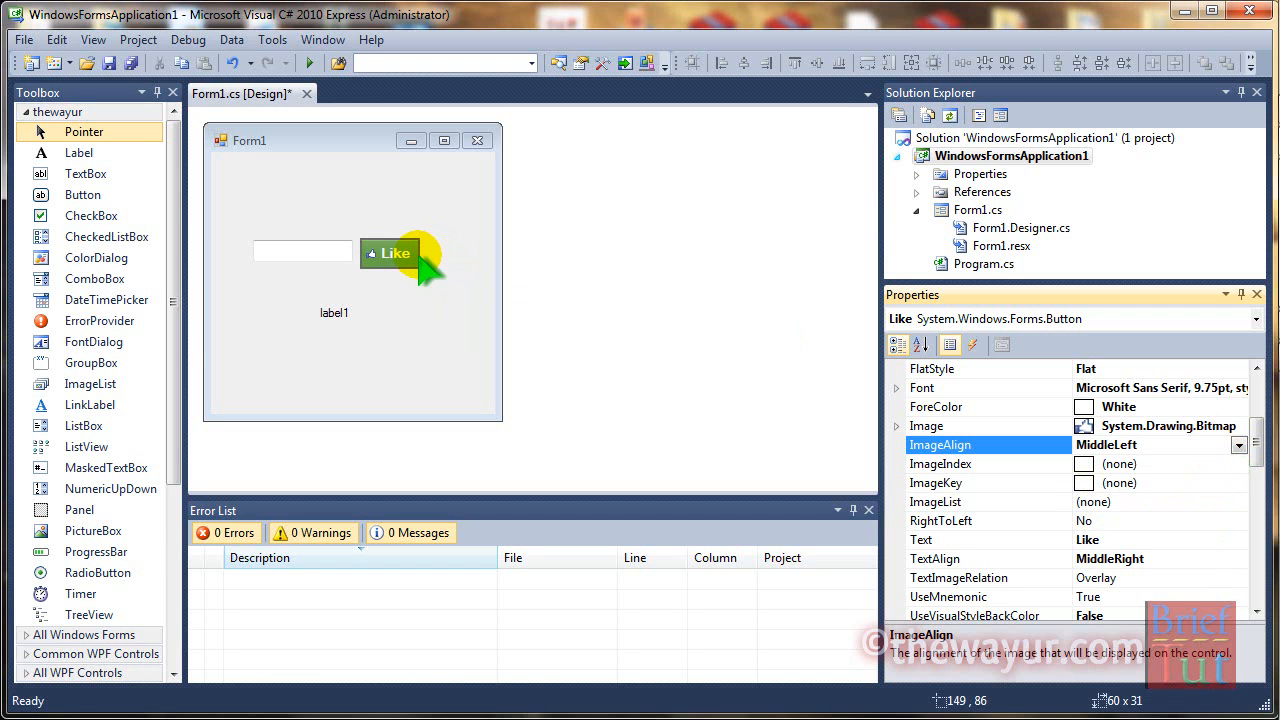
{"action": "left_click", "coordinate": [400, 255]}
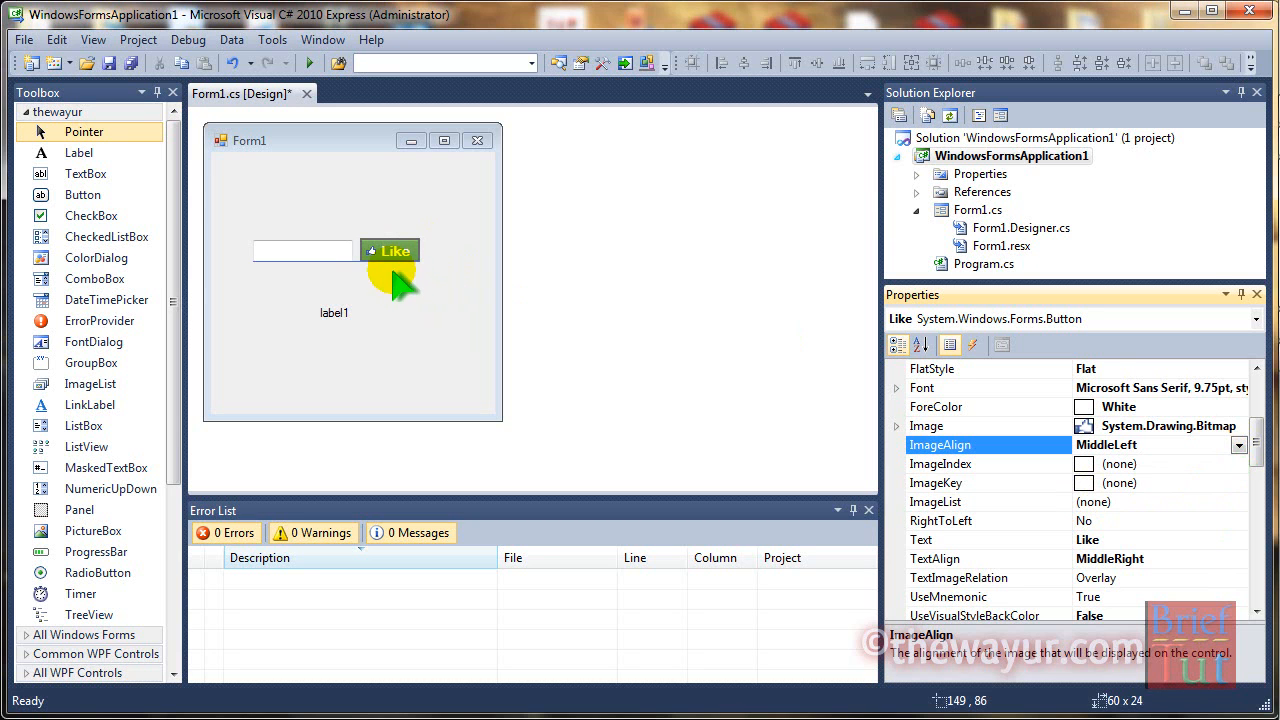
Select the form, textbox and label1, then double-click Like to generate Like_Click.
{"action": "left_click", "coordinate": [350, 380]}
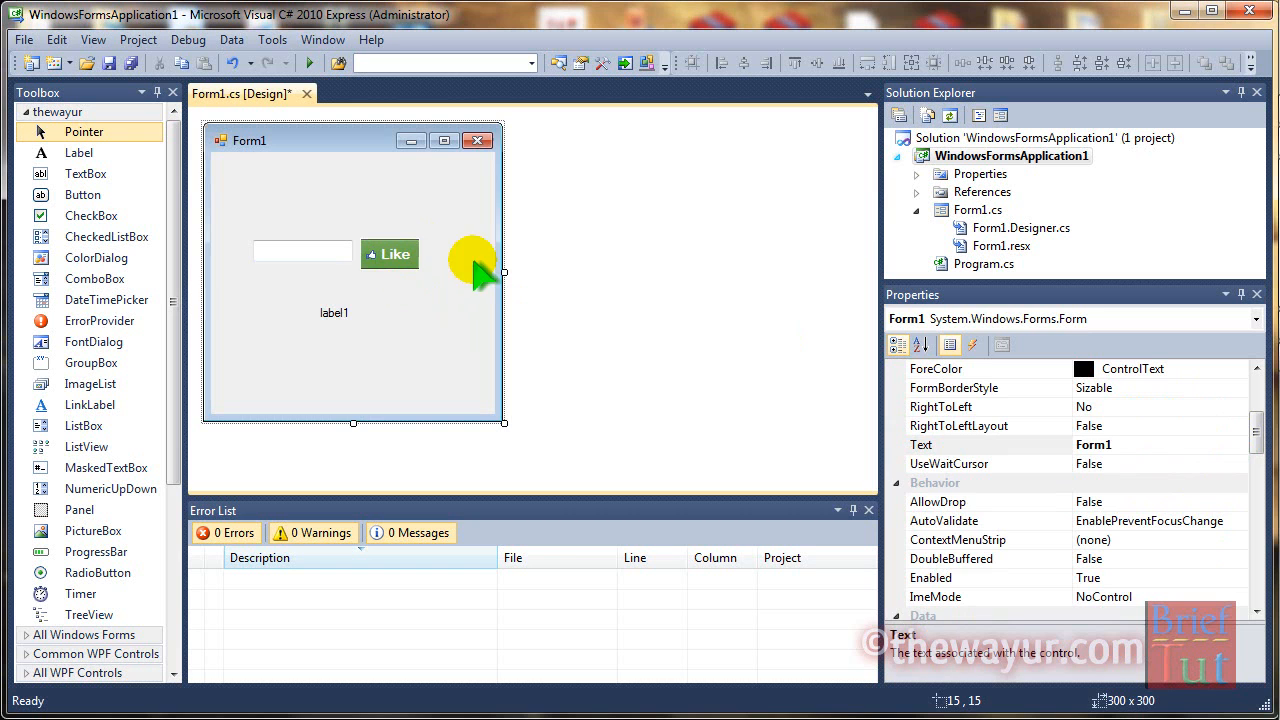
{"action": "left_click", "coordinate": [300, 250]}
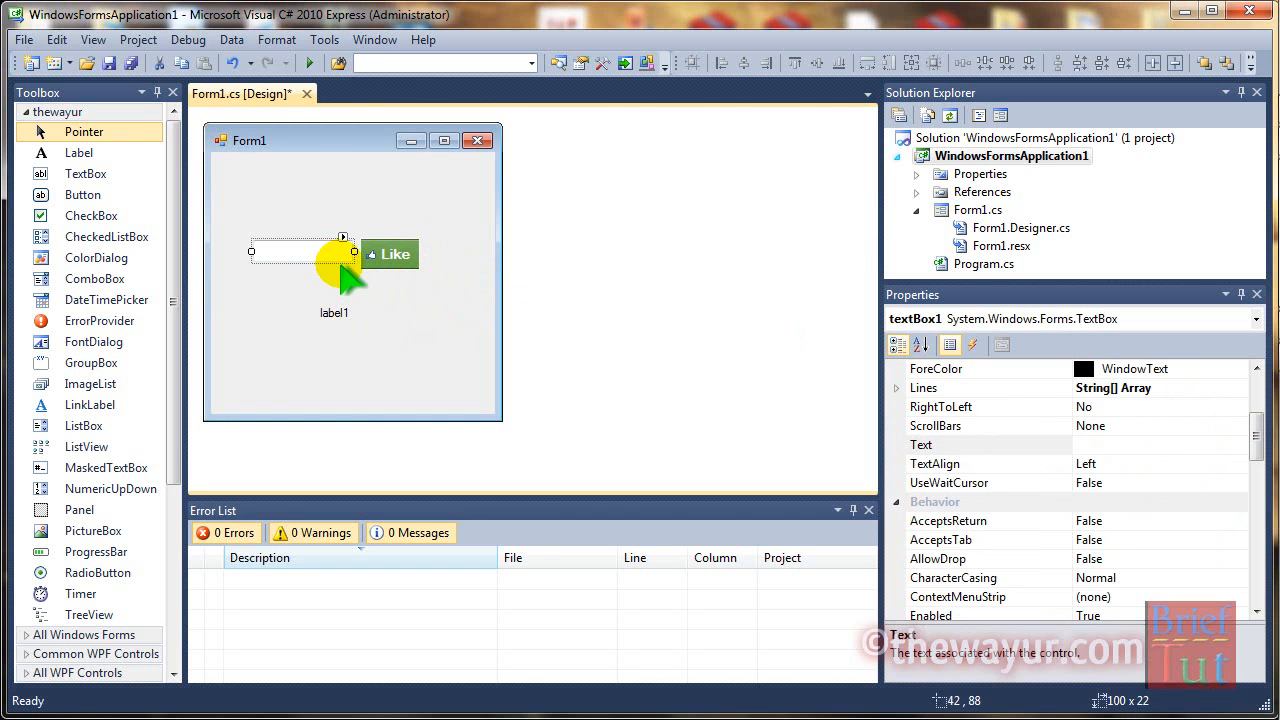
{"action": "left_click", "coordinate": [334, 312]}
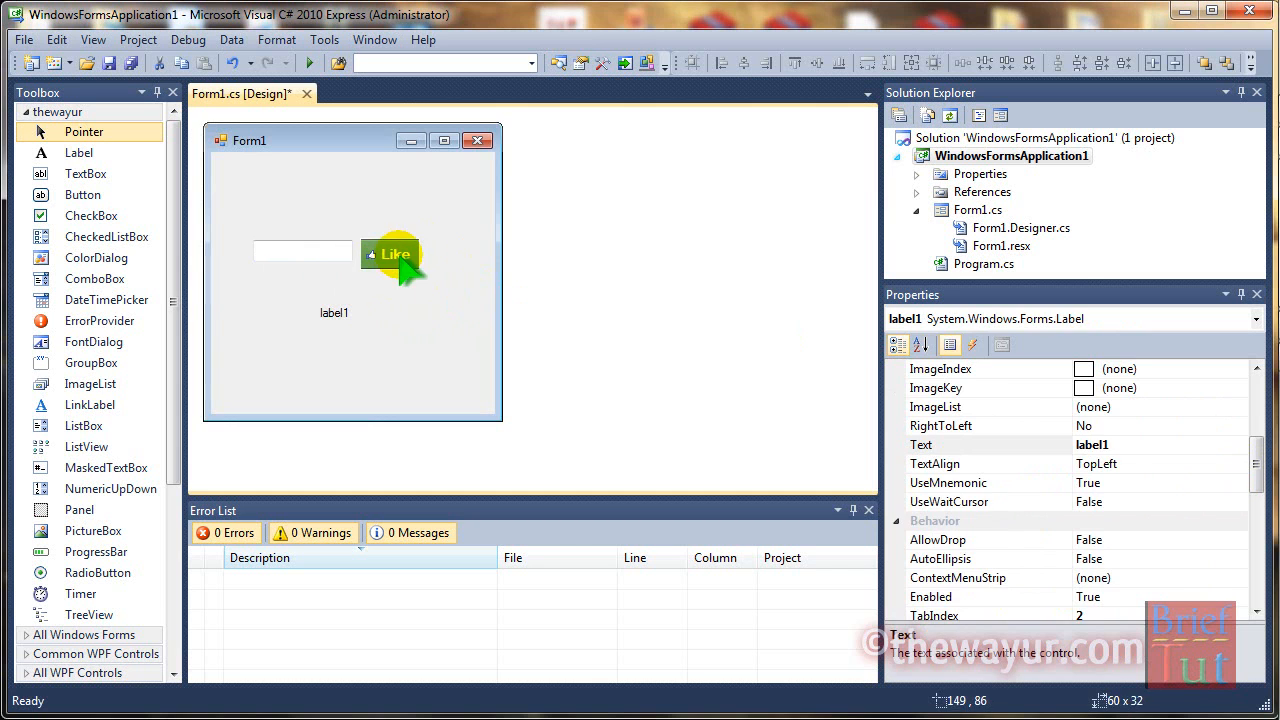
{"action": "double_click", "coordinate": [392, 256]}
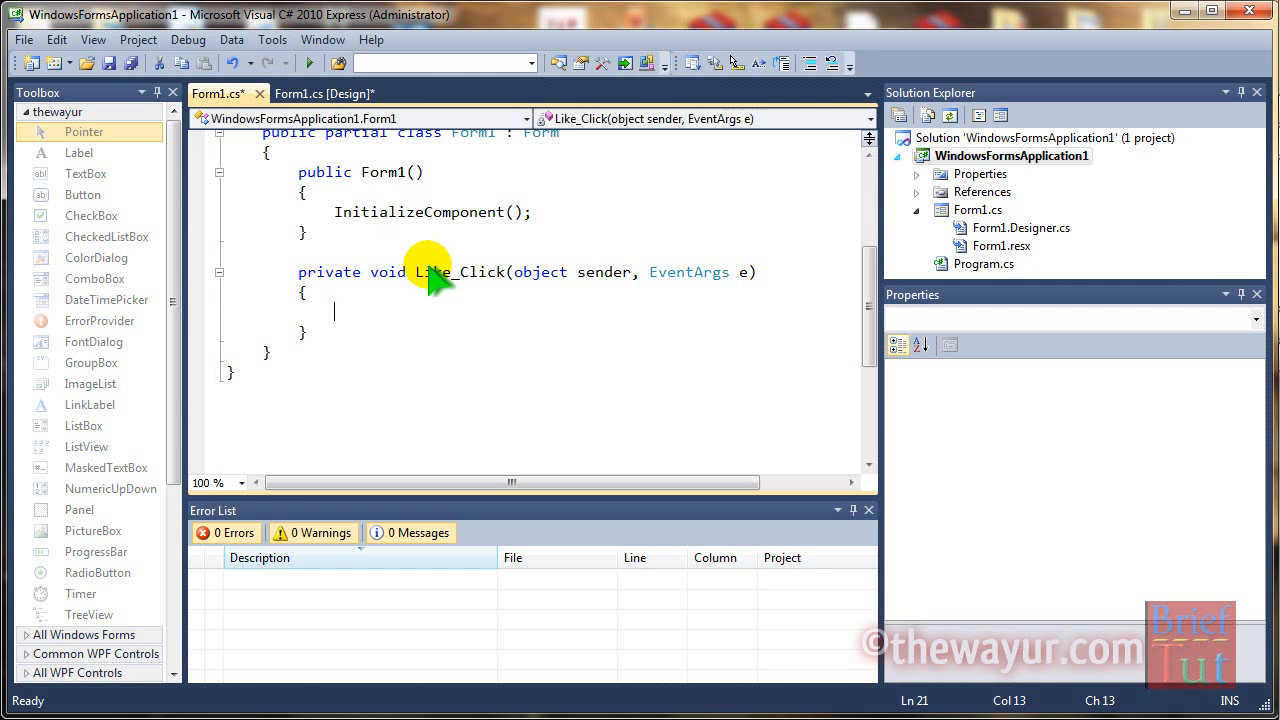
In Like_Click, type label1.Text = textBox1.Text + liked using IntelliSense.
{"action": "type", "text": "label1"}
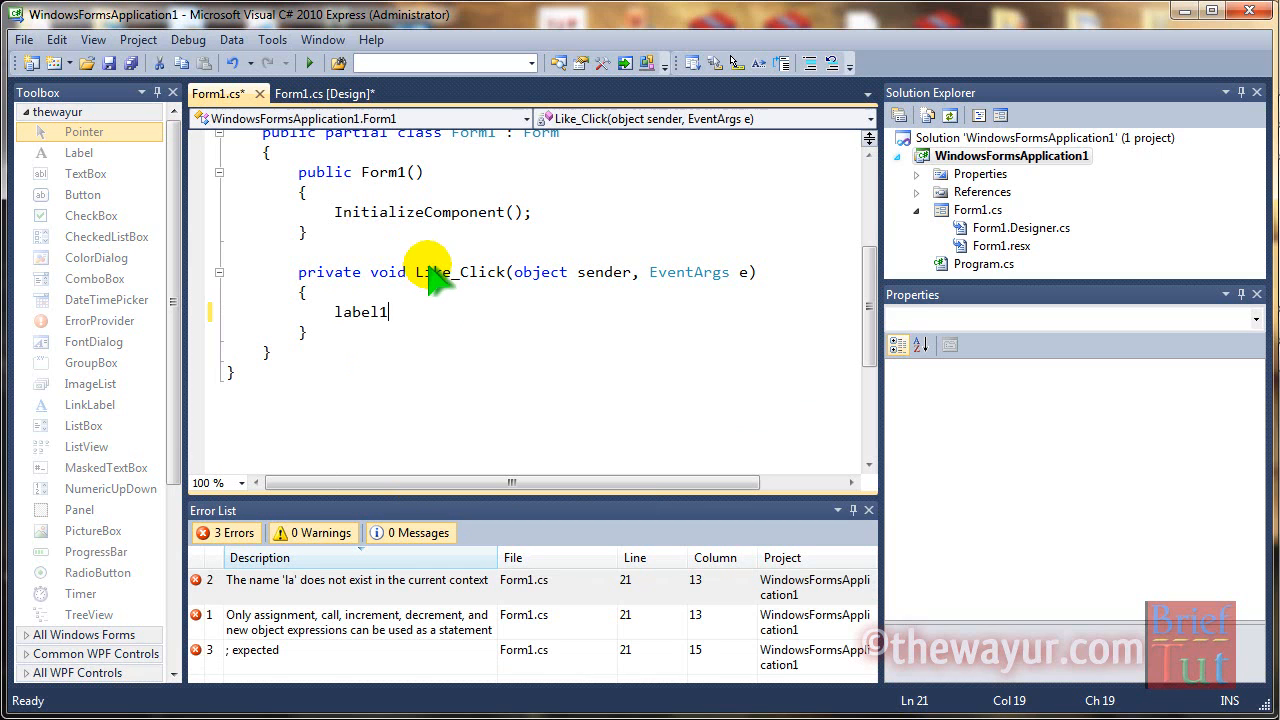
{"action": "type", "text": ".te"}
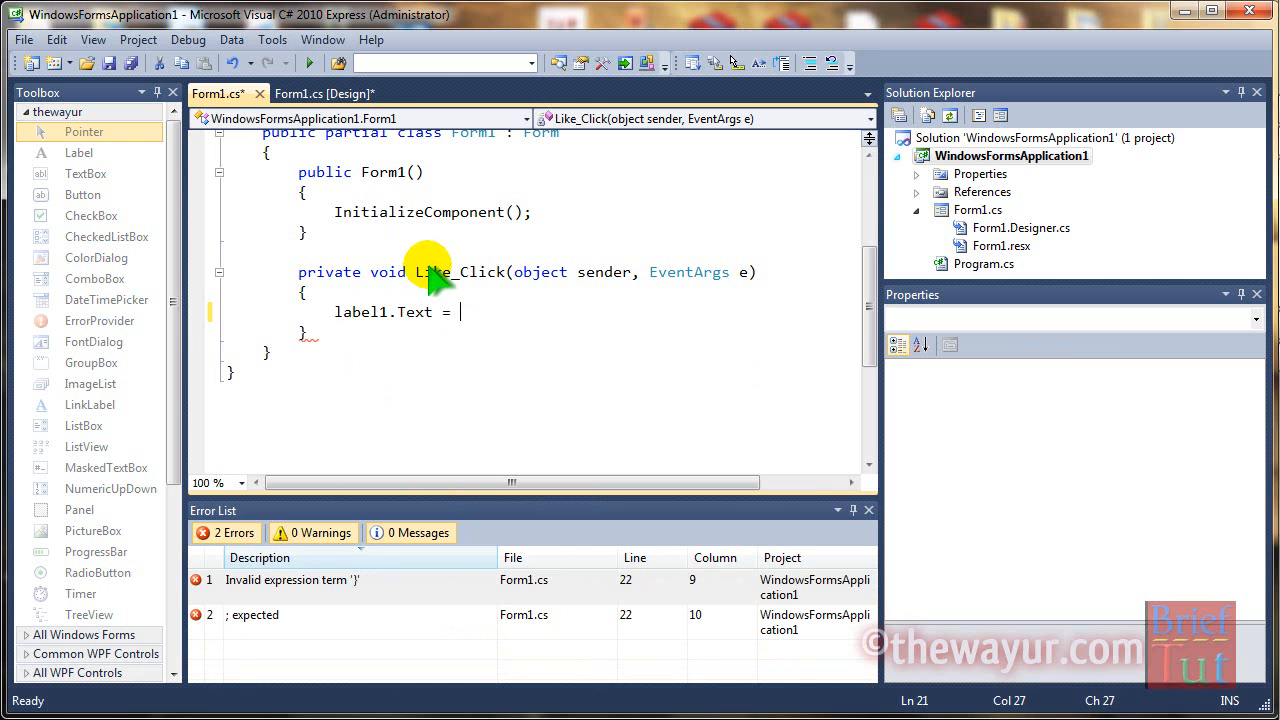
{"action": "type", "text": "textBox1"}
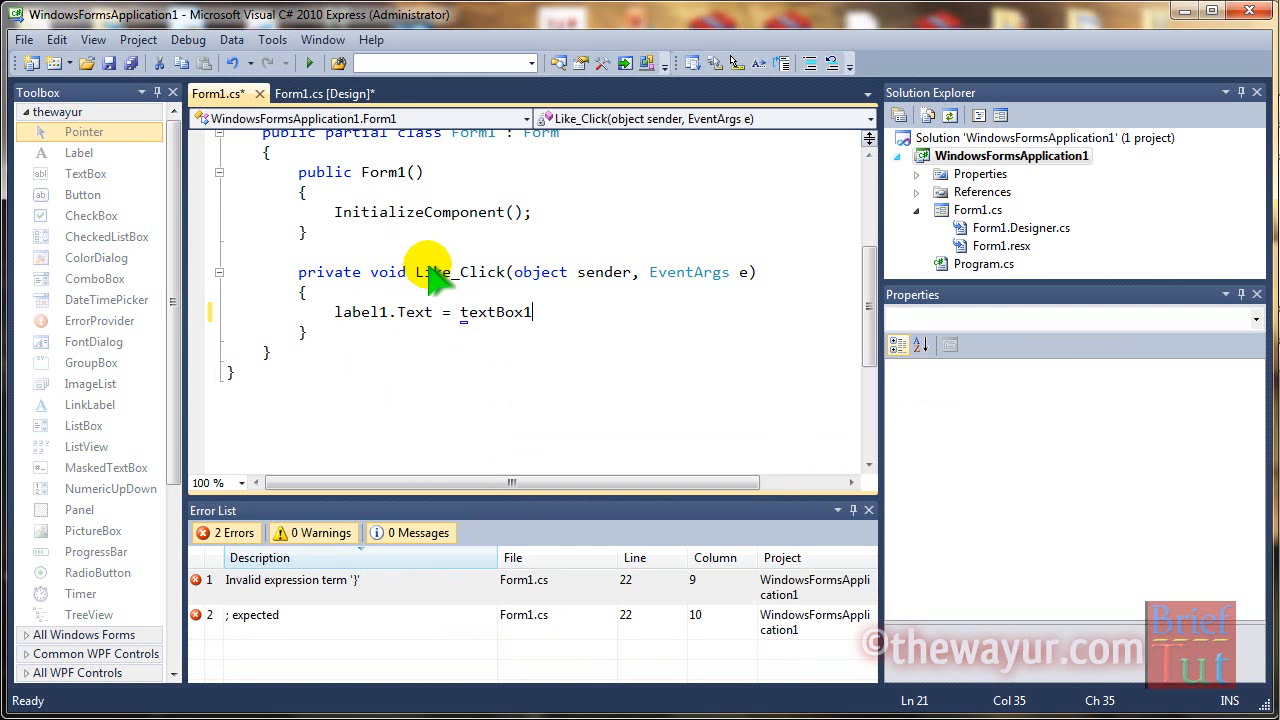
{"action": "type", "text": ".Text"}
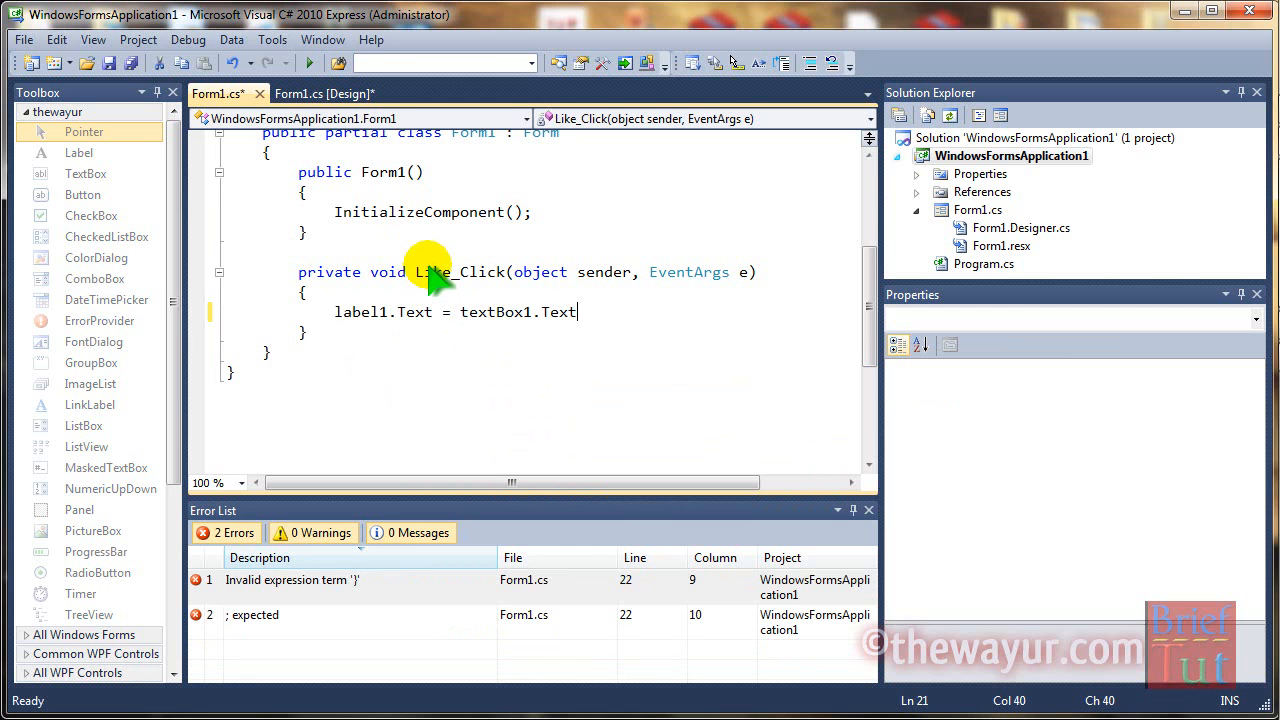
{"action": "type", "text": "+"}
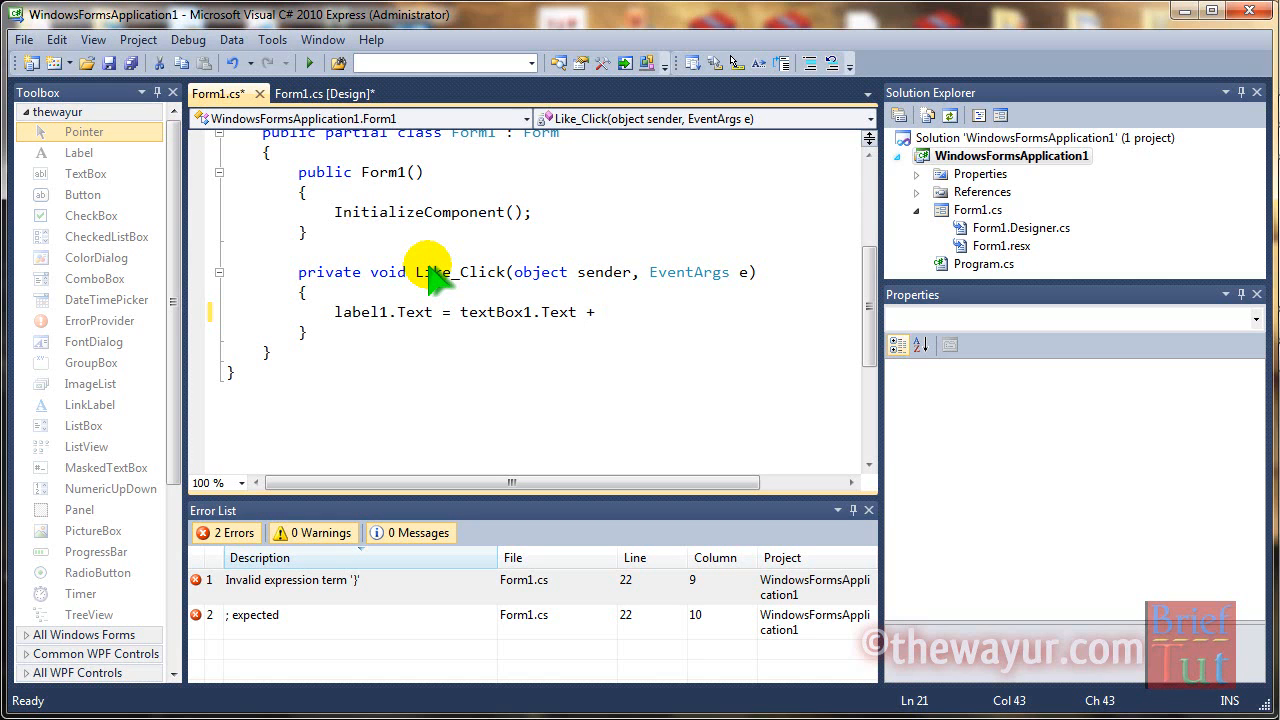
{"action": "left_click", "coordinate": [600, 311]}
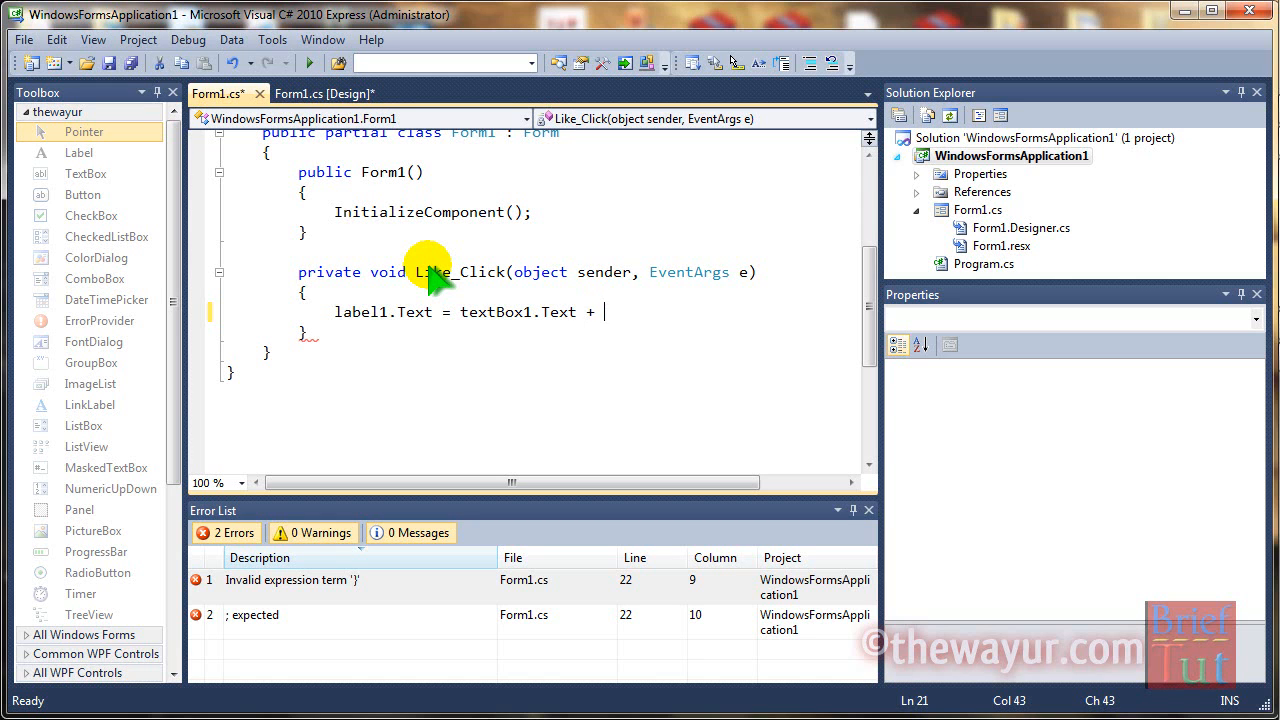
{"action": "type", "text": "liked"}
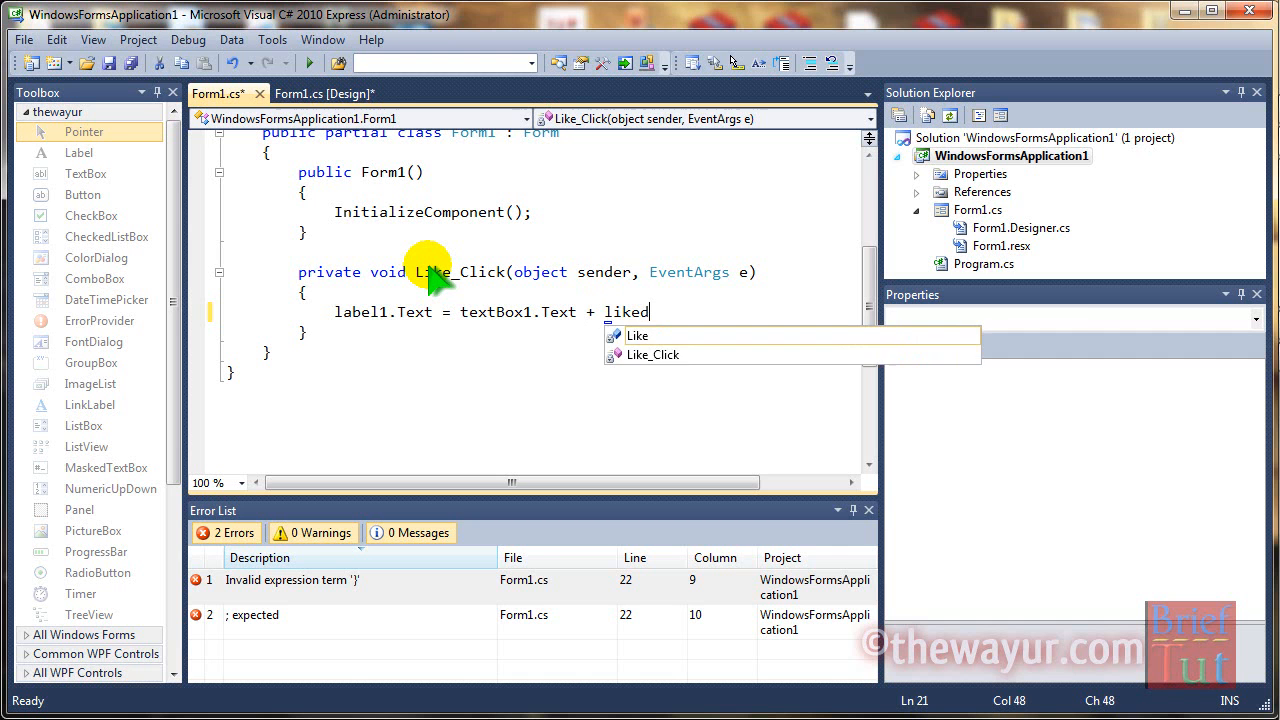